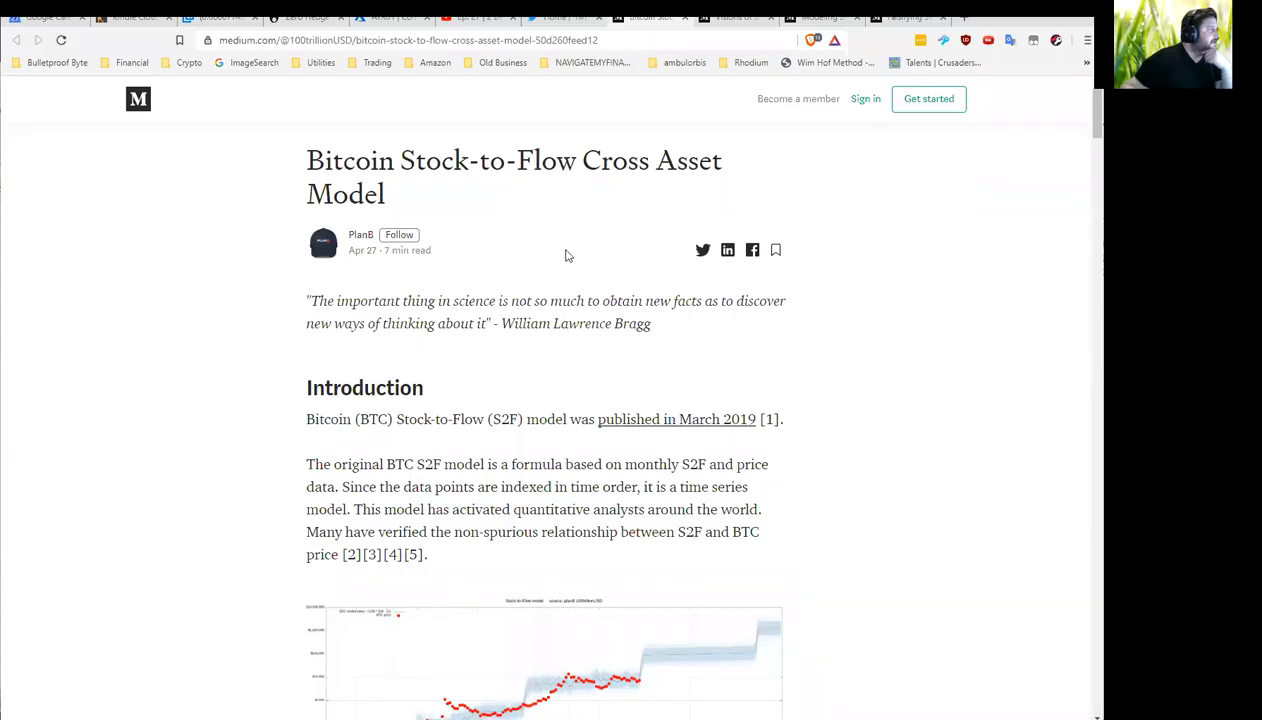
pyautogui.moveTo(246, 300)
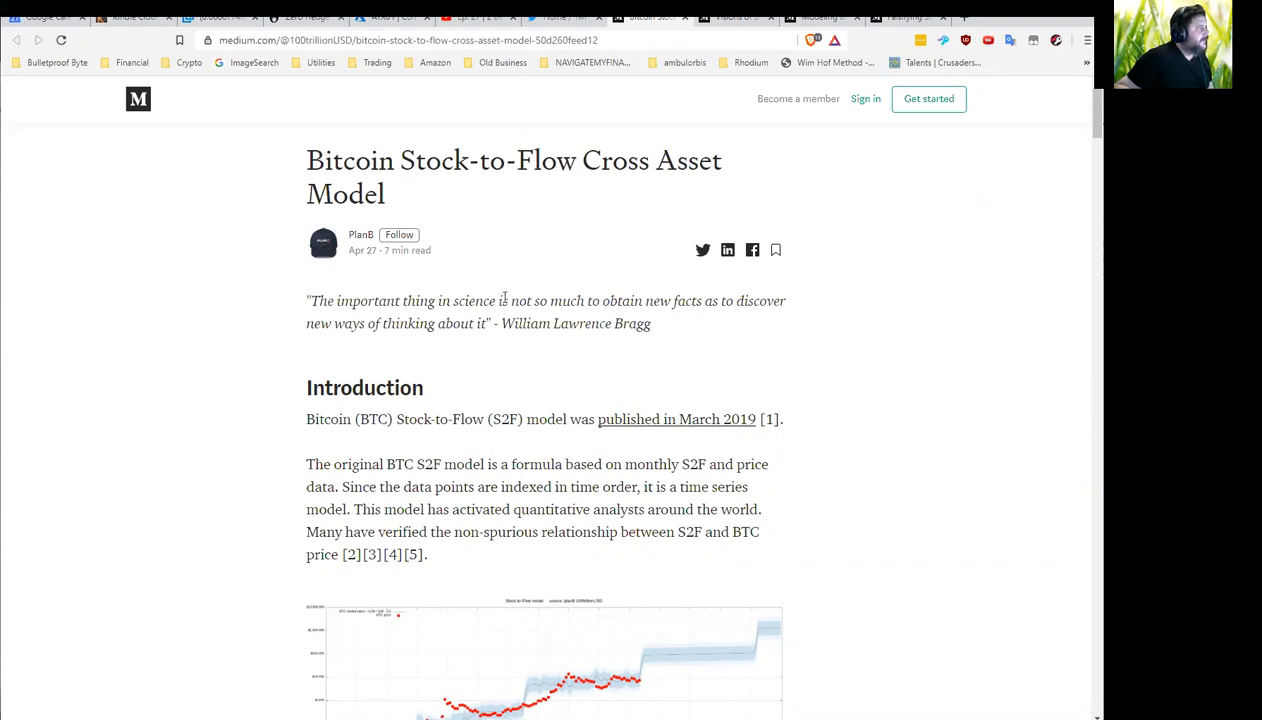
pyautogui.moveTo(528, 296)
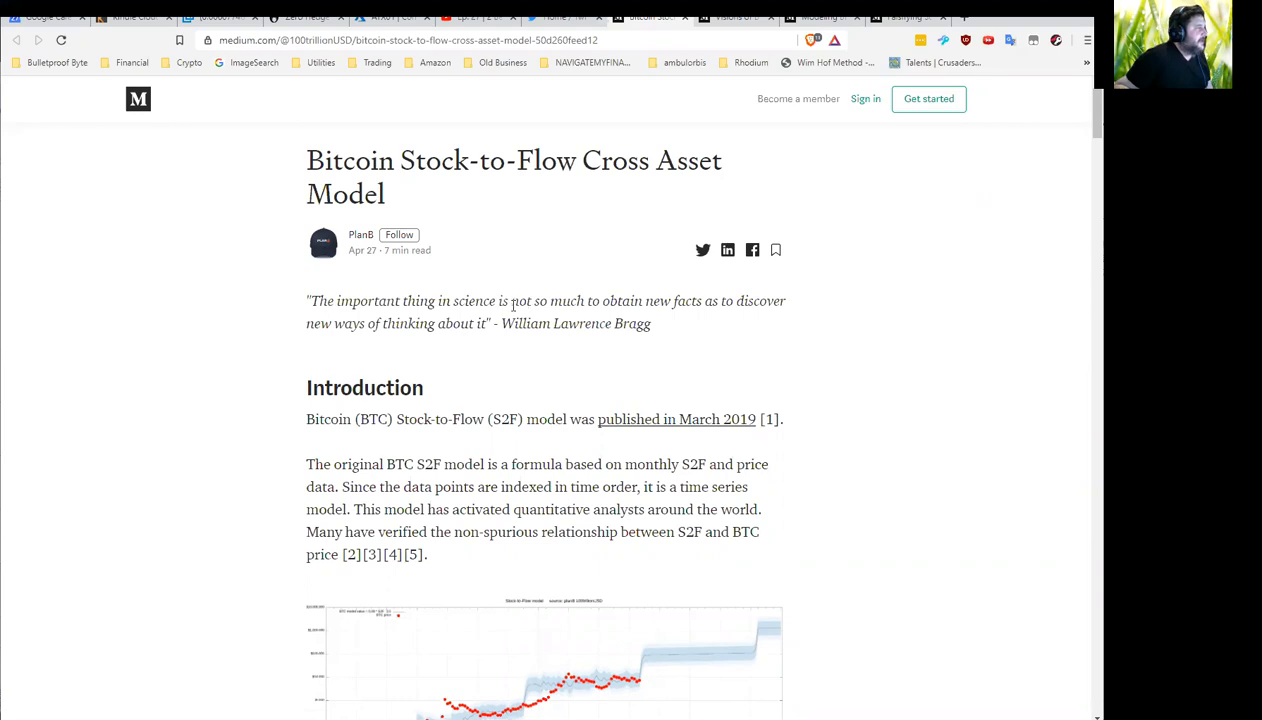
pyautogui.moveTo(556, 282)
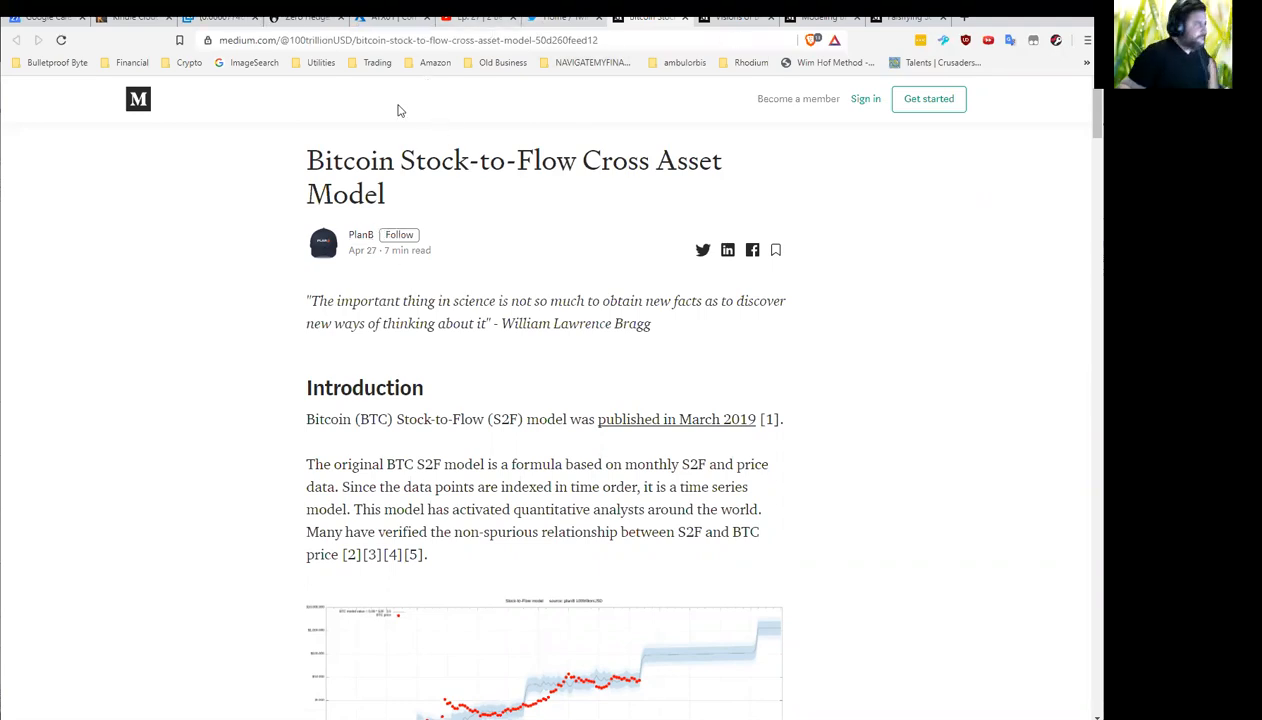
pyautogui.moveTo(488, 330)
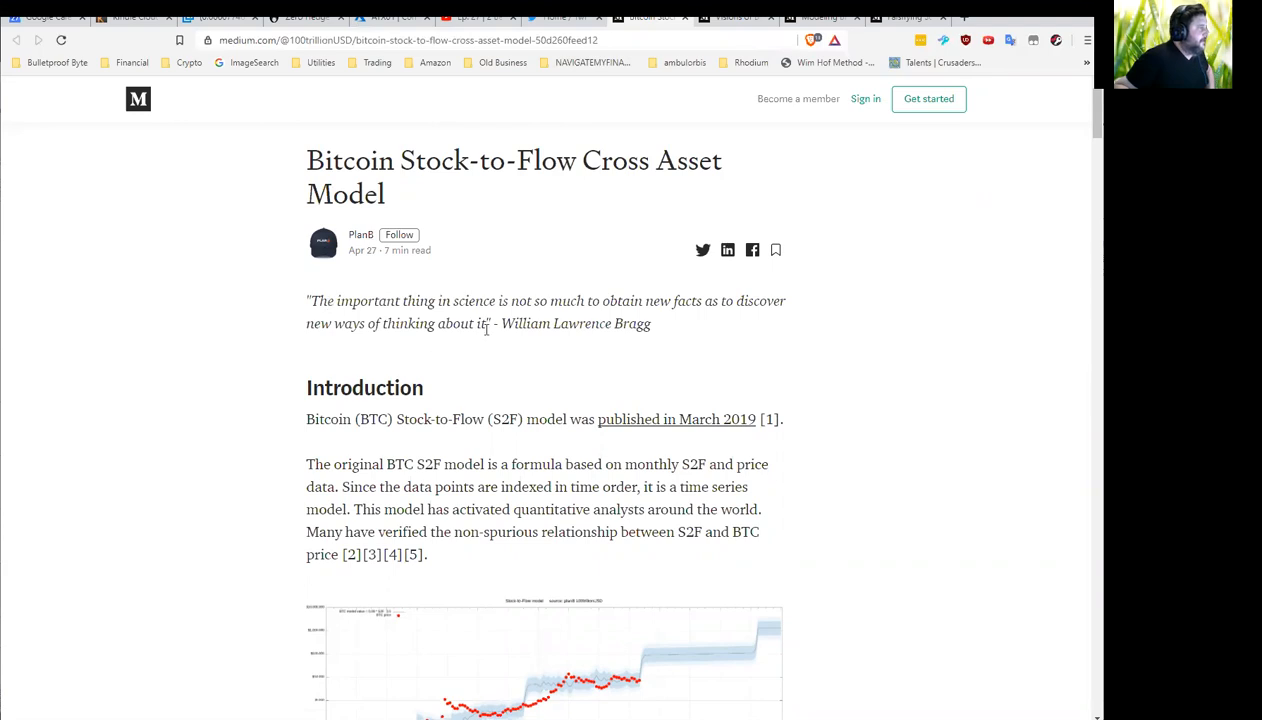
pyautogui.moveTo(356, 388)
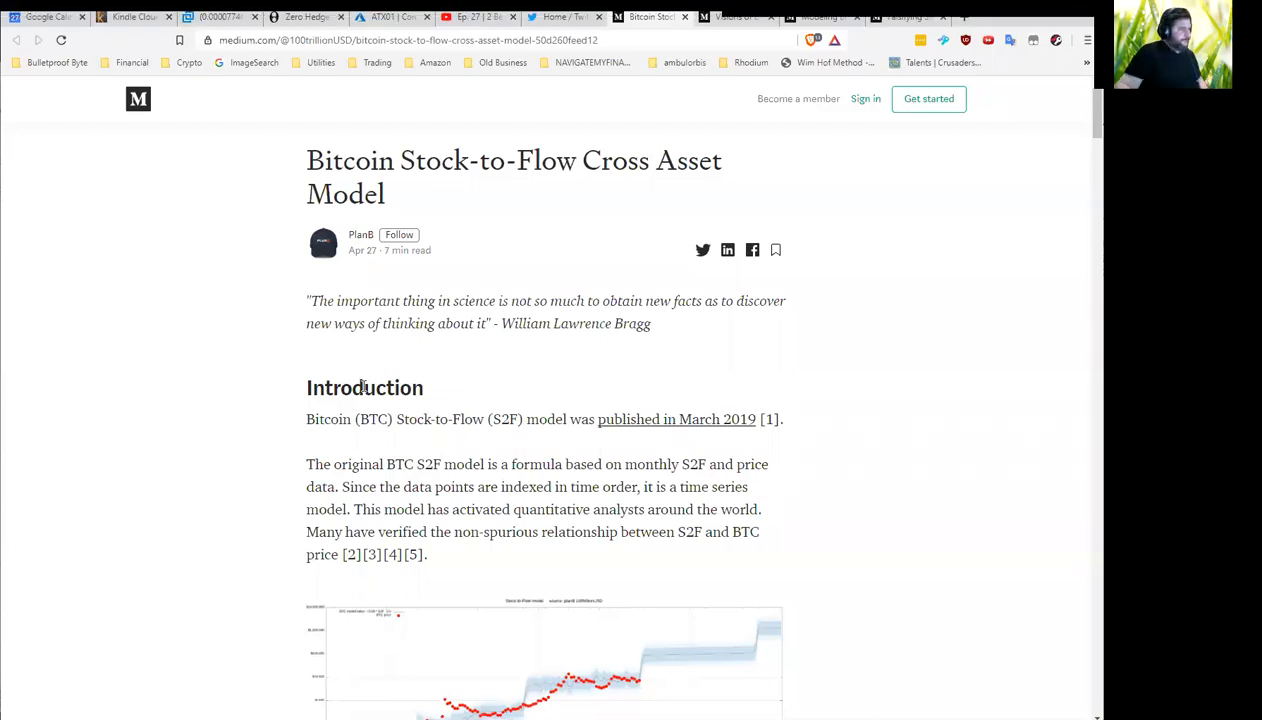
# Scroll down so the Current S2F model chart and the following cross-asset paragraph are in view
pyautogui.scroll(-3)
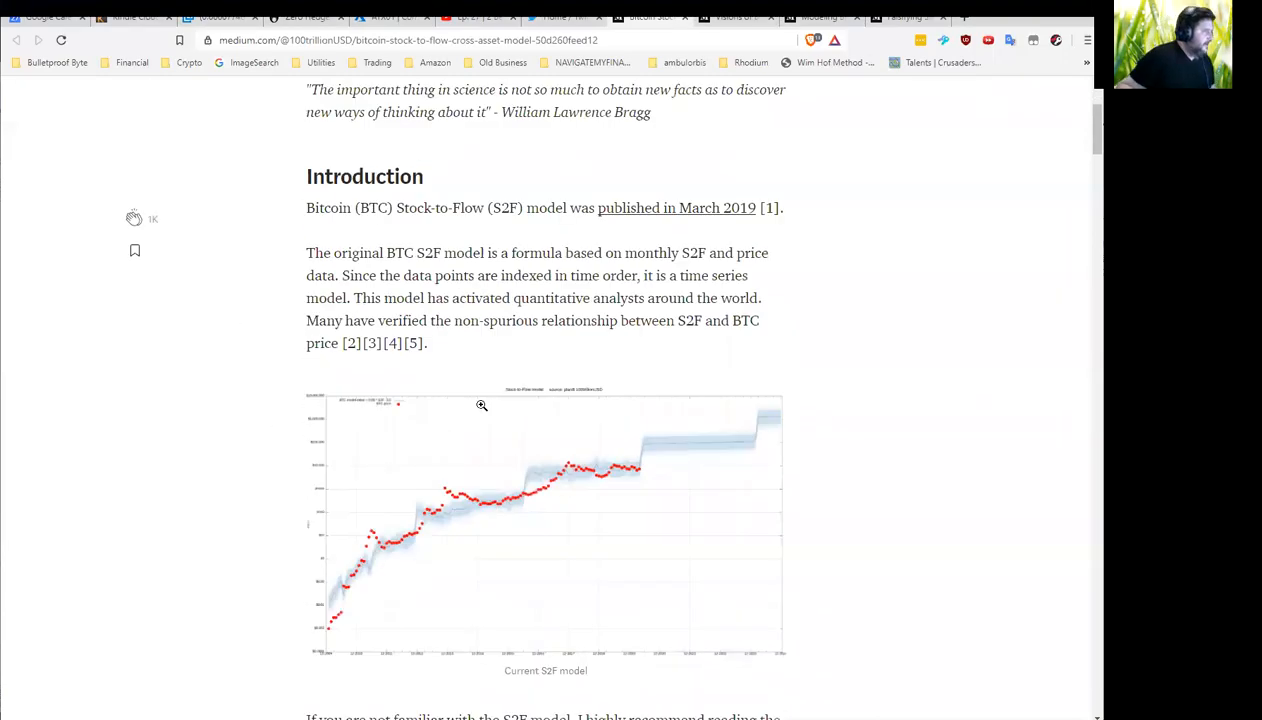
pyautogui.moveTo(364, 562)
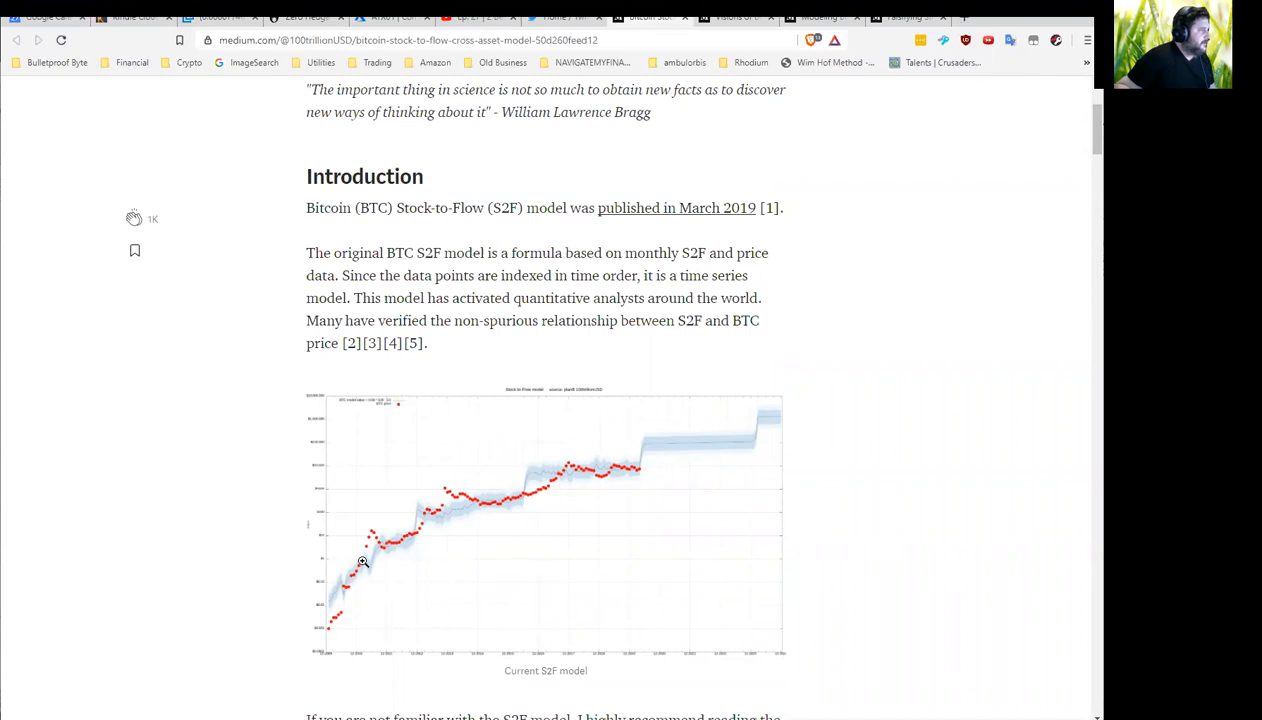
pyautogui.moveTo(432, 540)
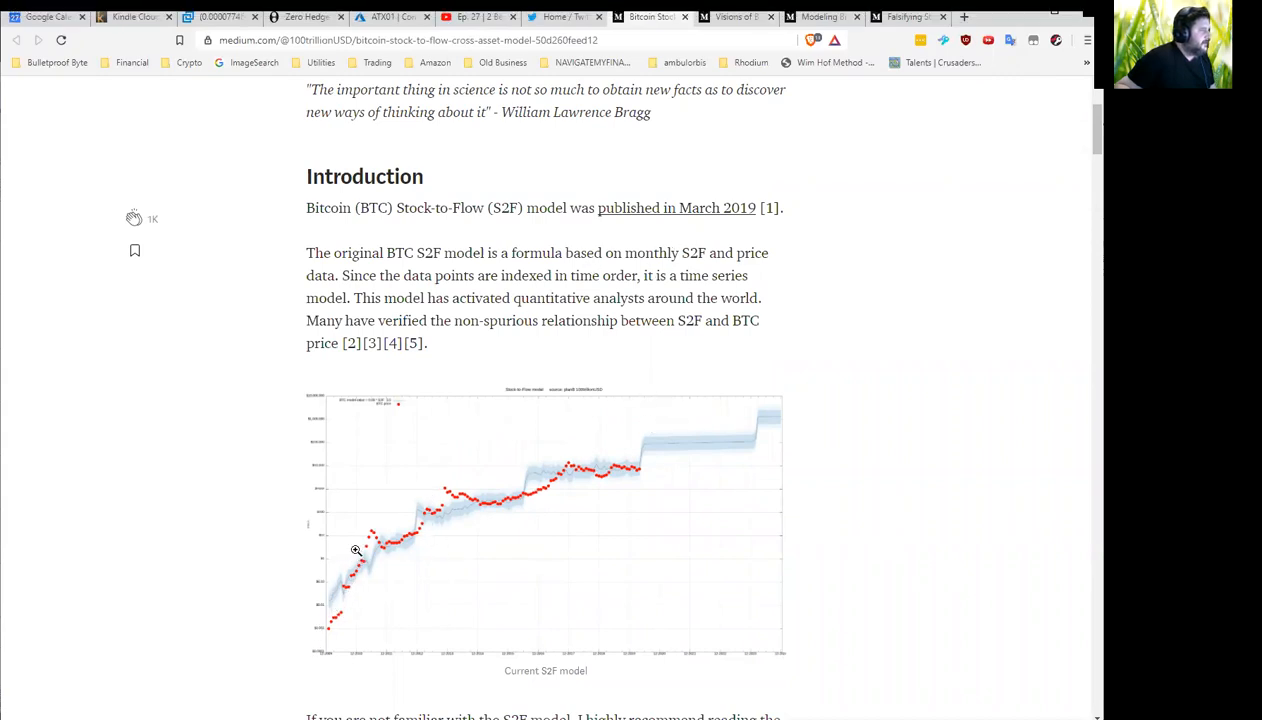
pyautogui.moveTo(796, 432)
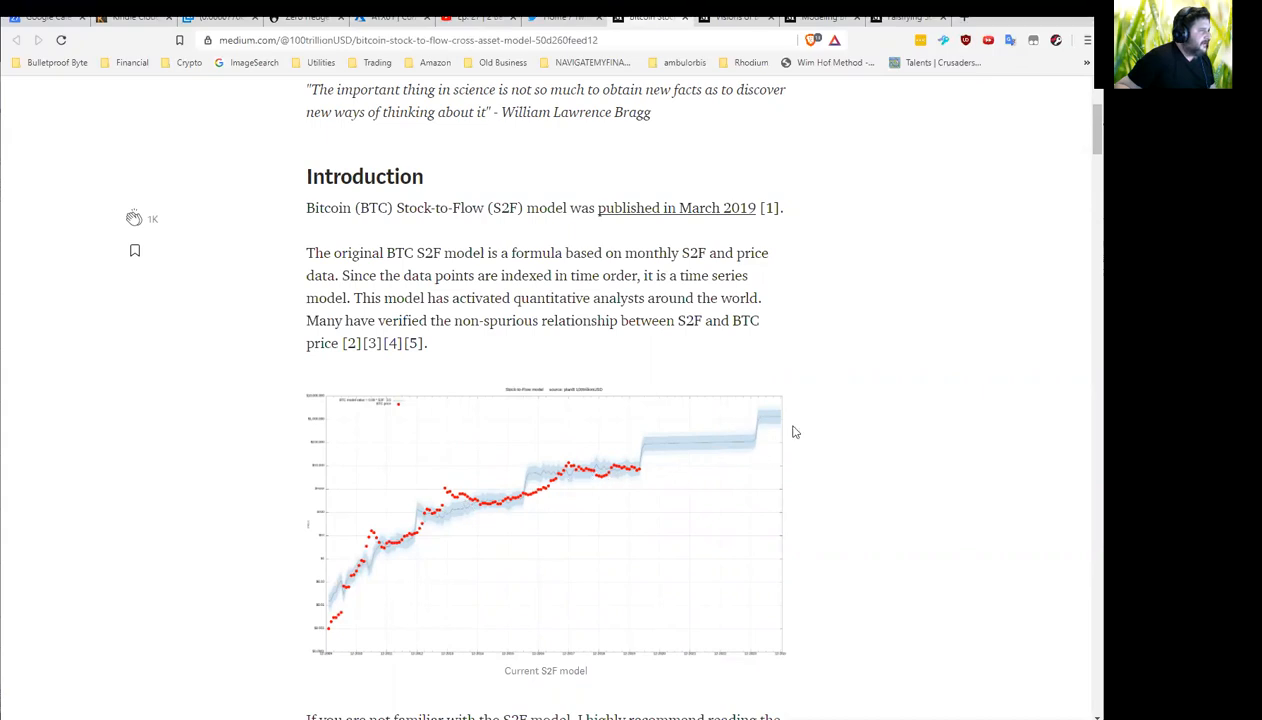
pyautogui.moveTo(304, 638)
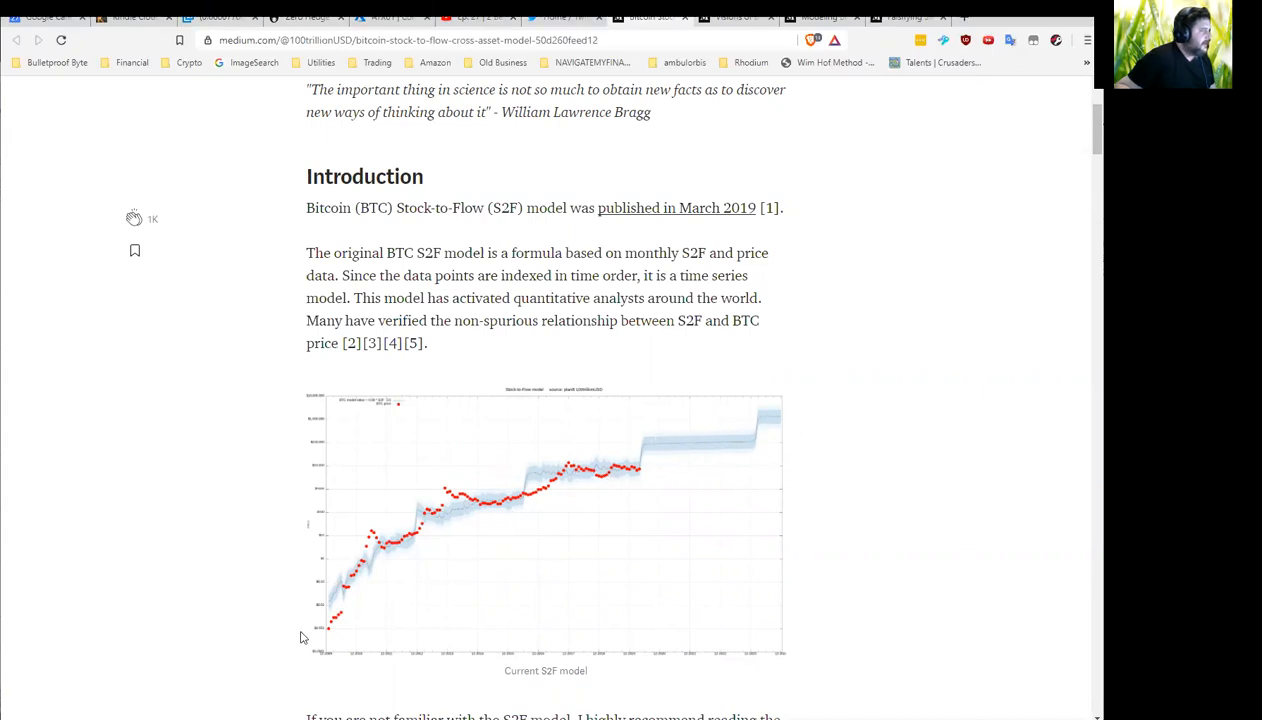
pyautogui.moveTo(350, 558)
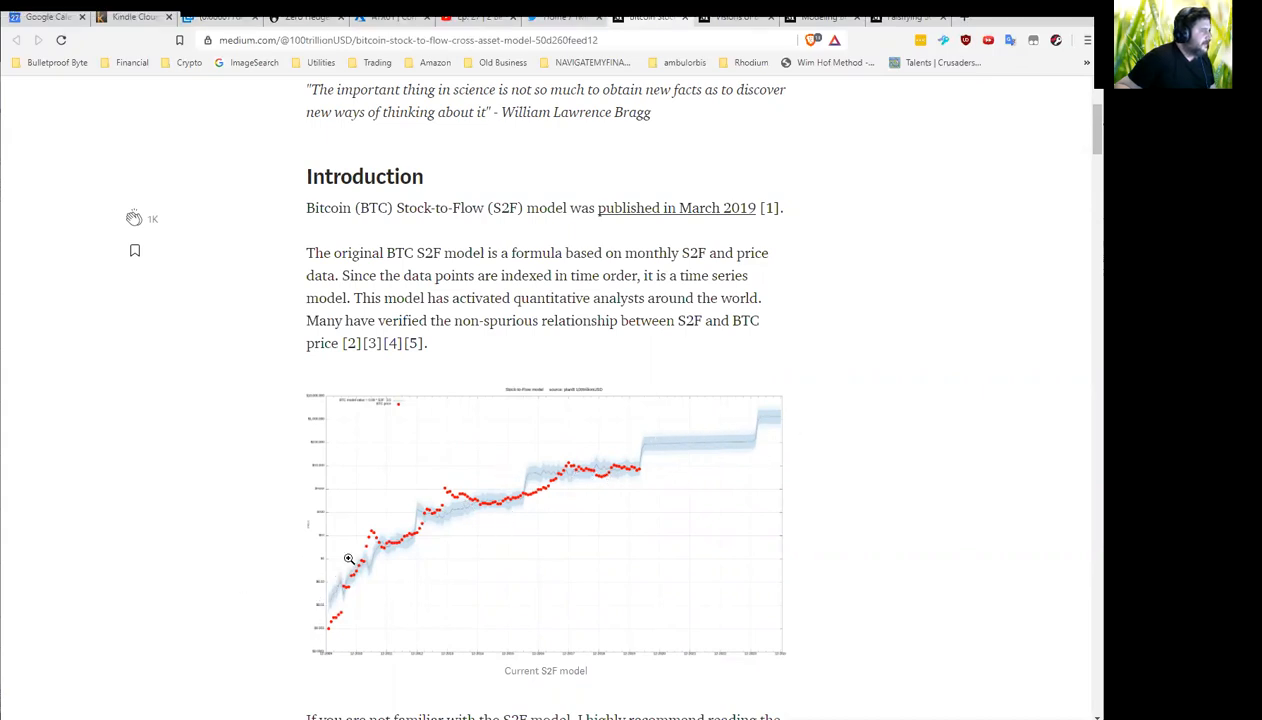
pyautogui.moveTo(456, 488)
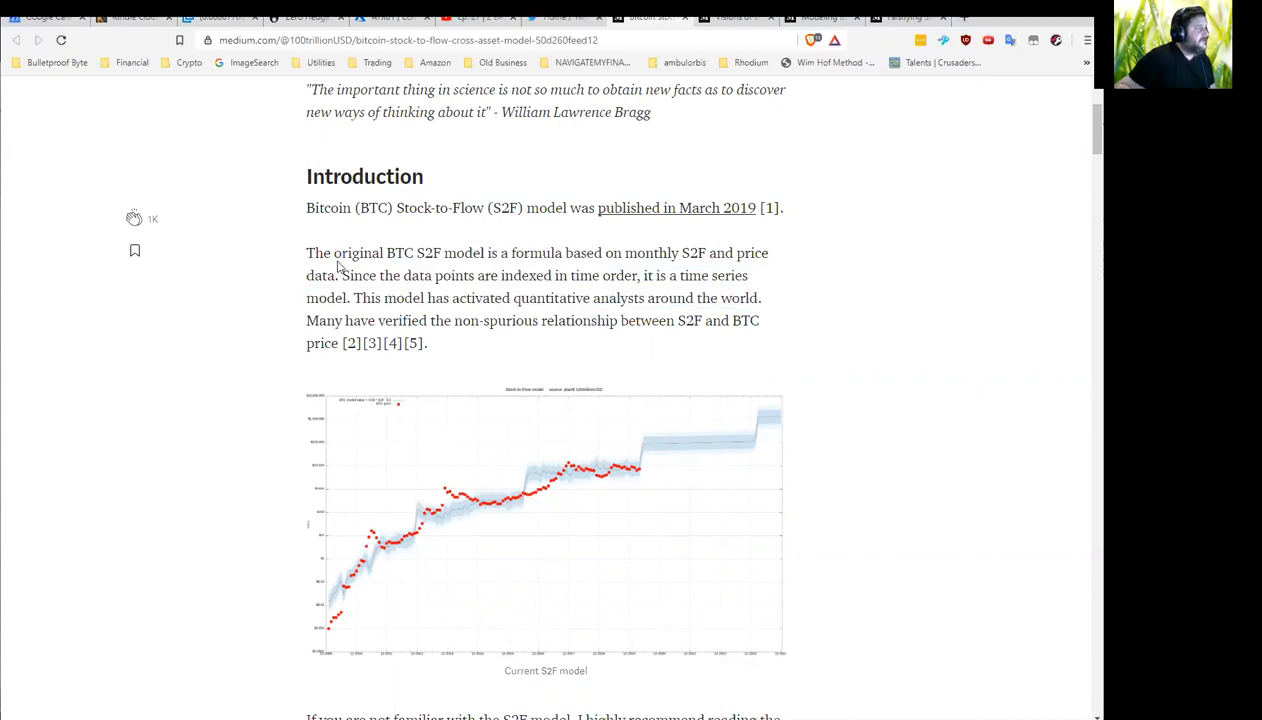
pyautogui.moveTo(466, 312)
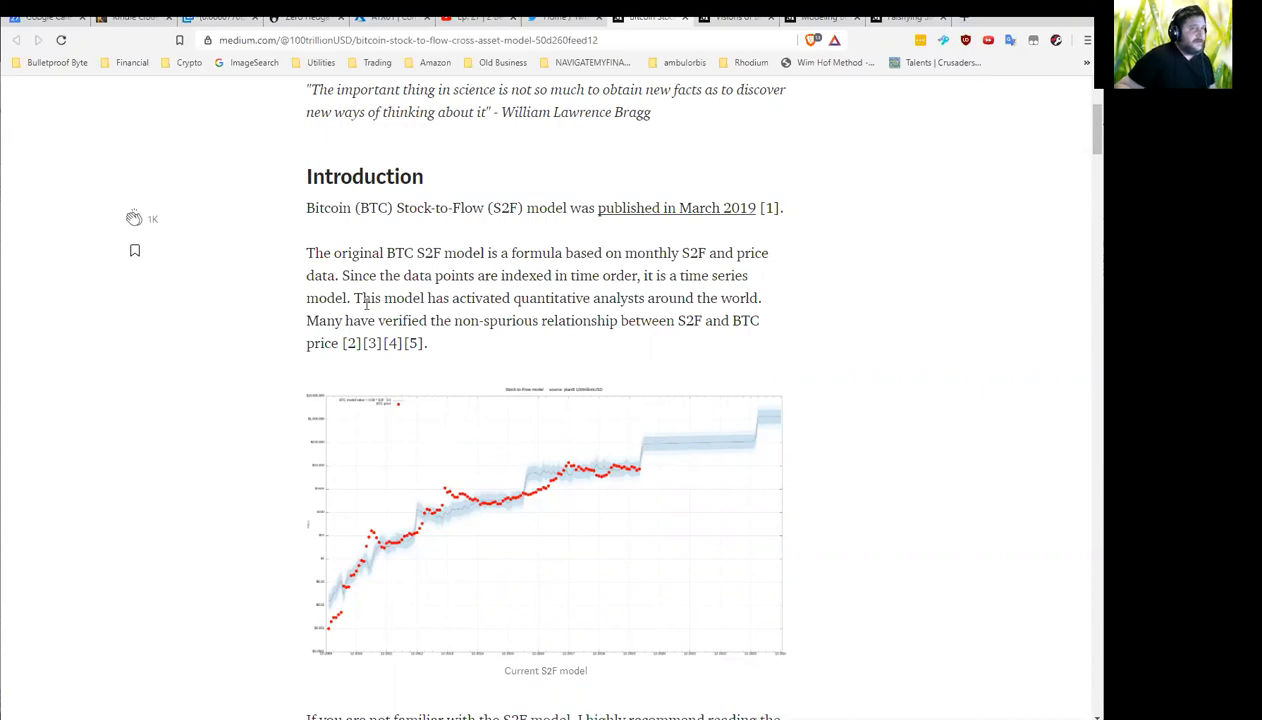
pyautogui.moveTo(376, 312)
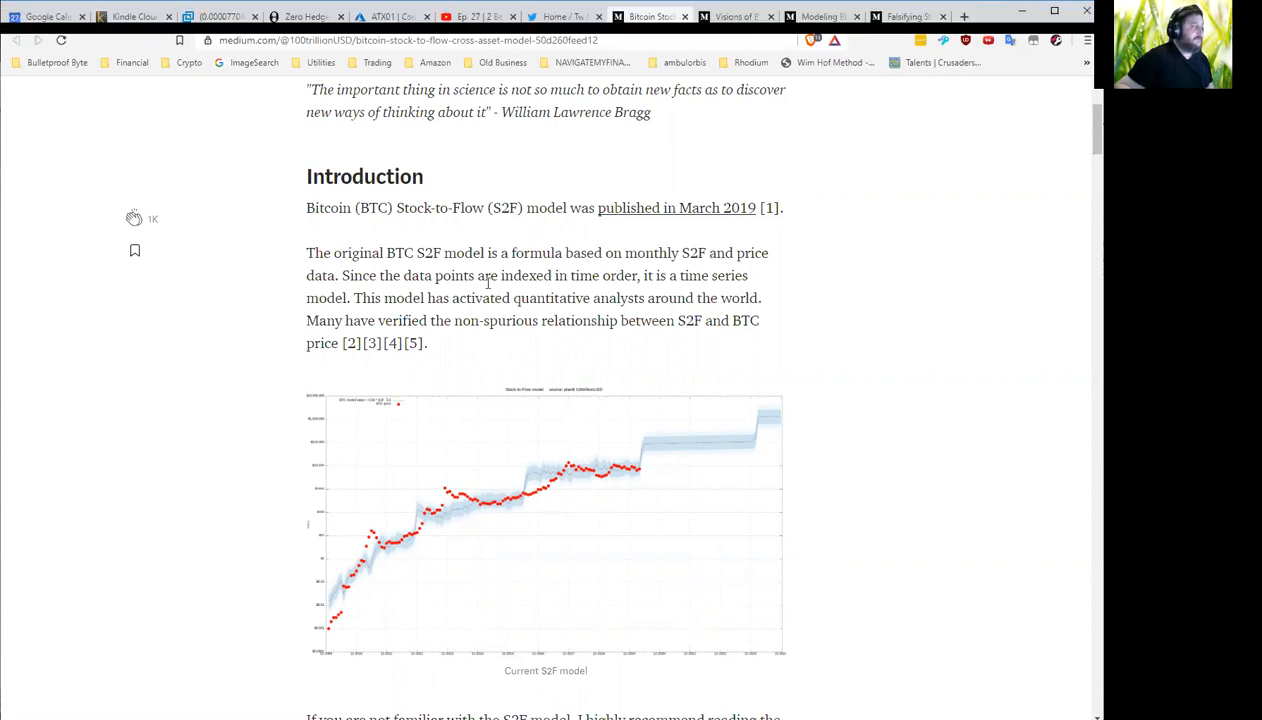
pyautogui.scroll(-3)
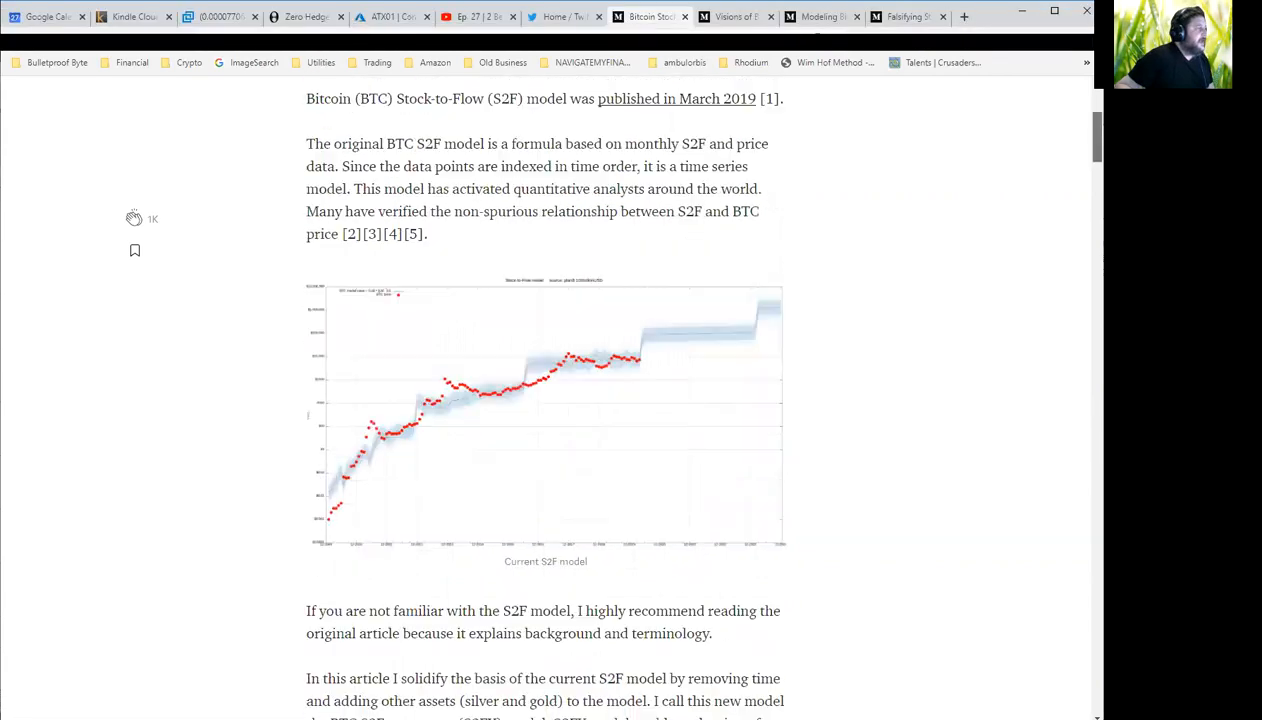
# Scroll down past the Water phase-transition example to the US Dollar and start of BTC sections
pyautogui.scroll(-3)
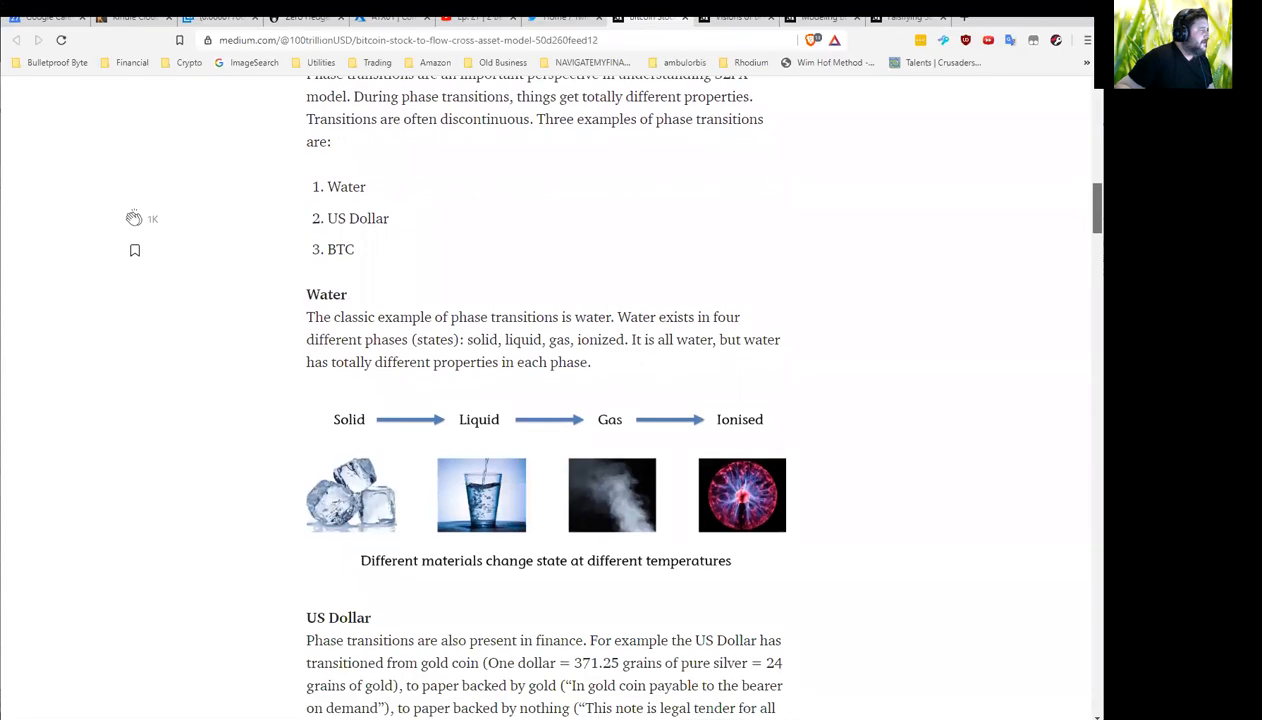
pyautogui.scroll(-3)
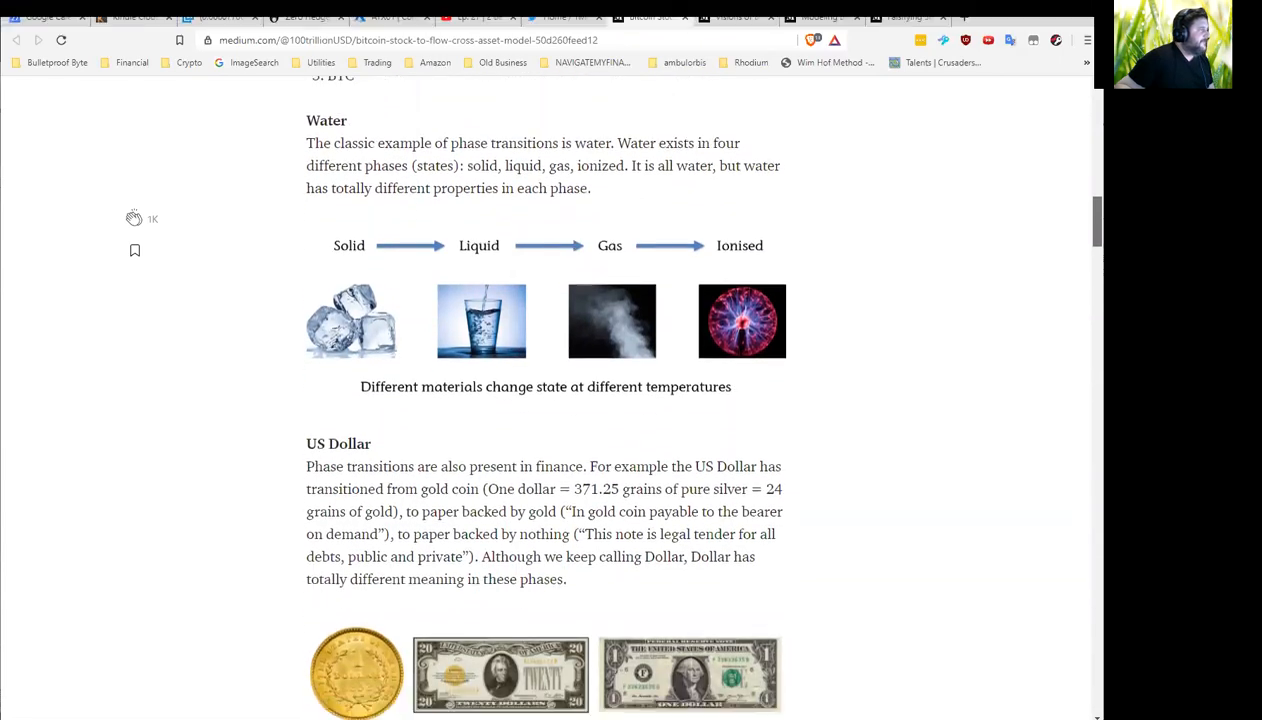
pyautogui.scroll(-3)
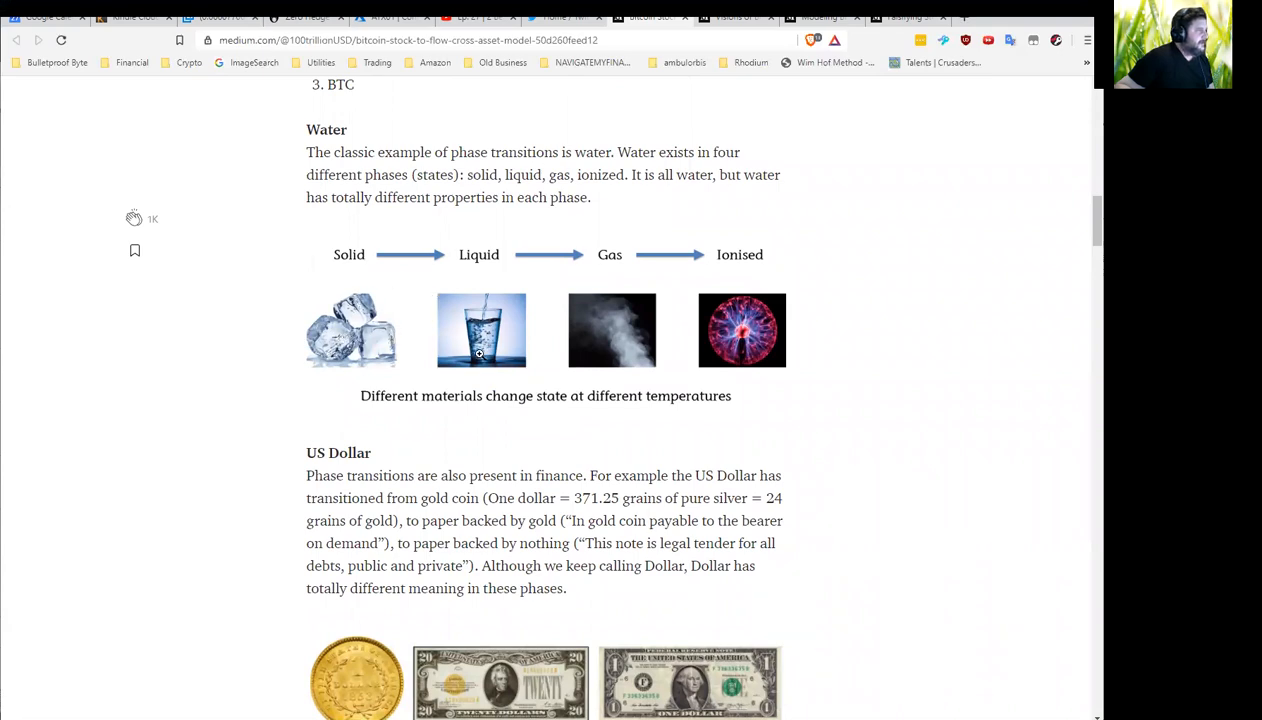
pyautogui.moveTo(796, 290)
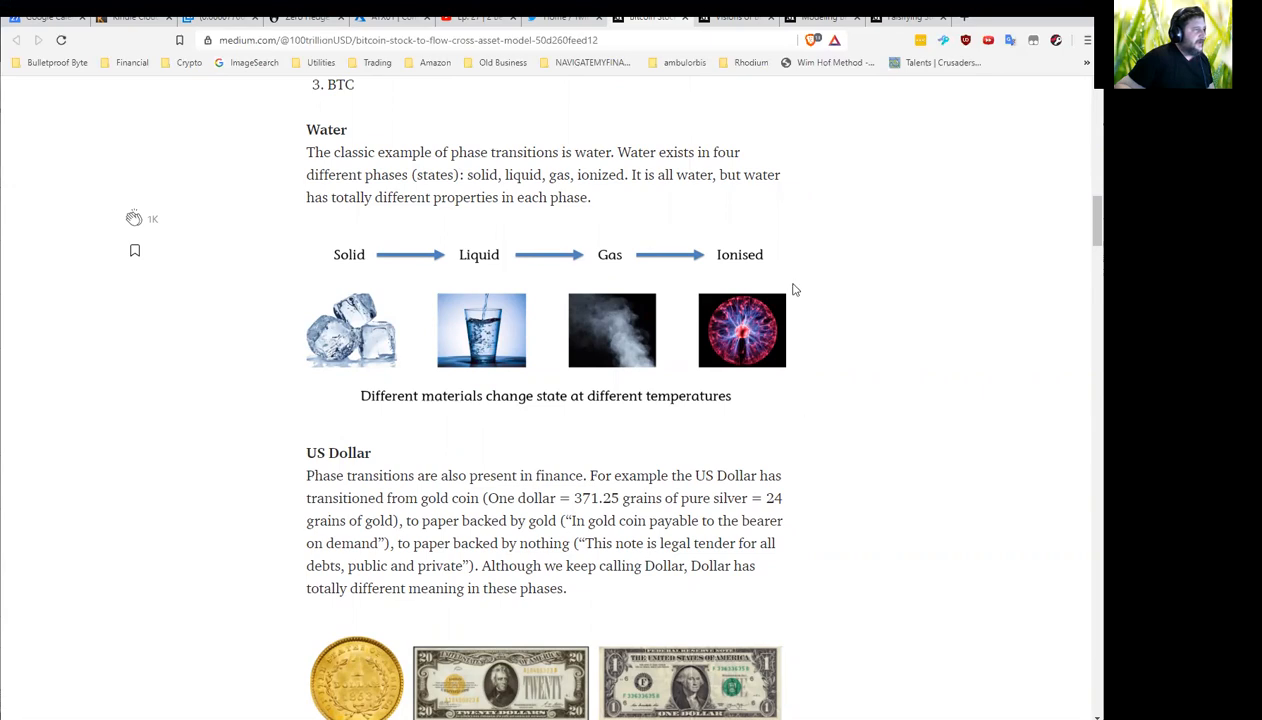
pyautogui.moveTo(778, 402)
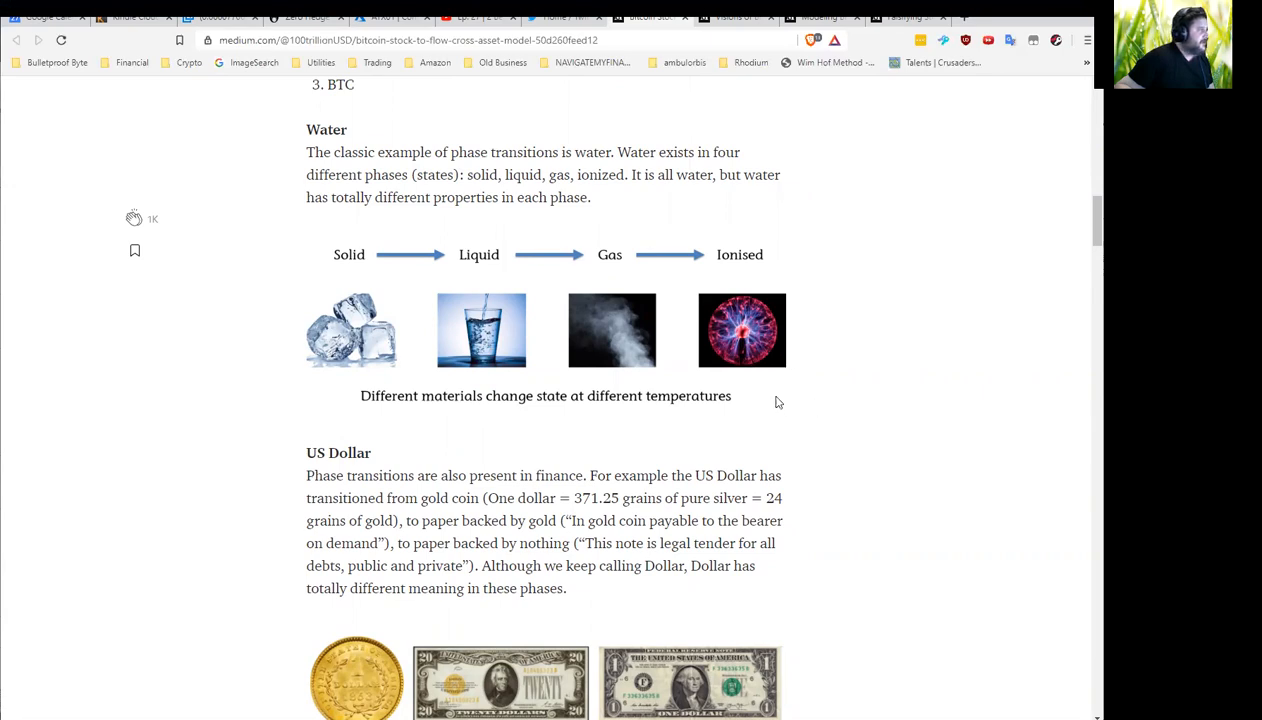
pyautogui.scroll(-3)
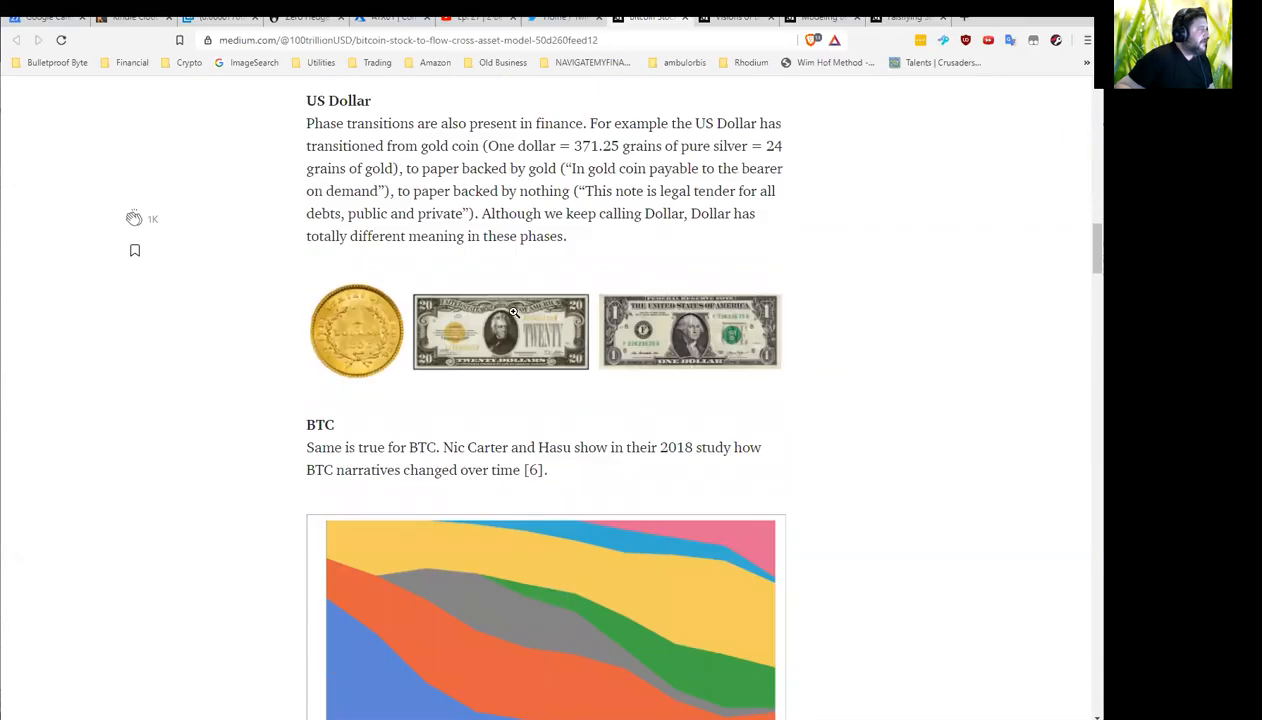
pyautogui.moveTo(392, 318)
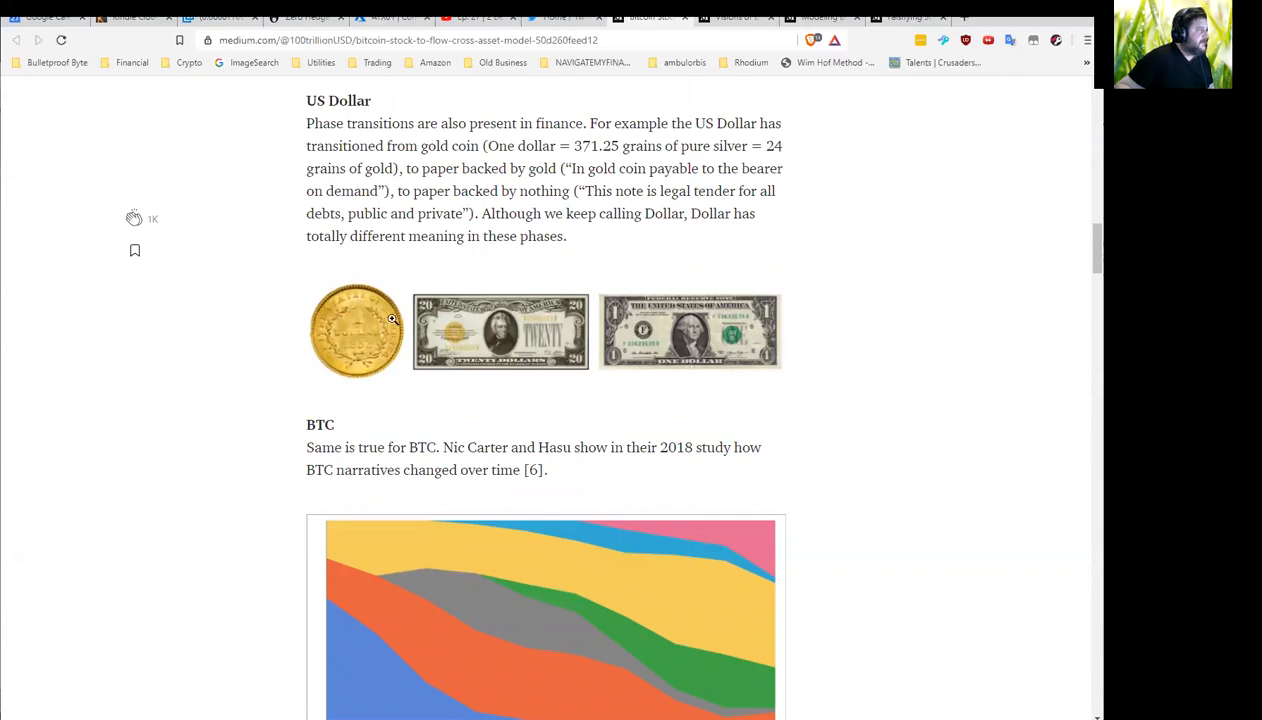
pyautogui.moveTo(364, 334)
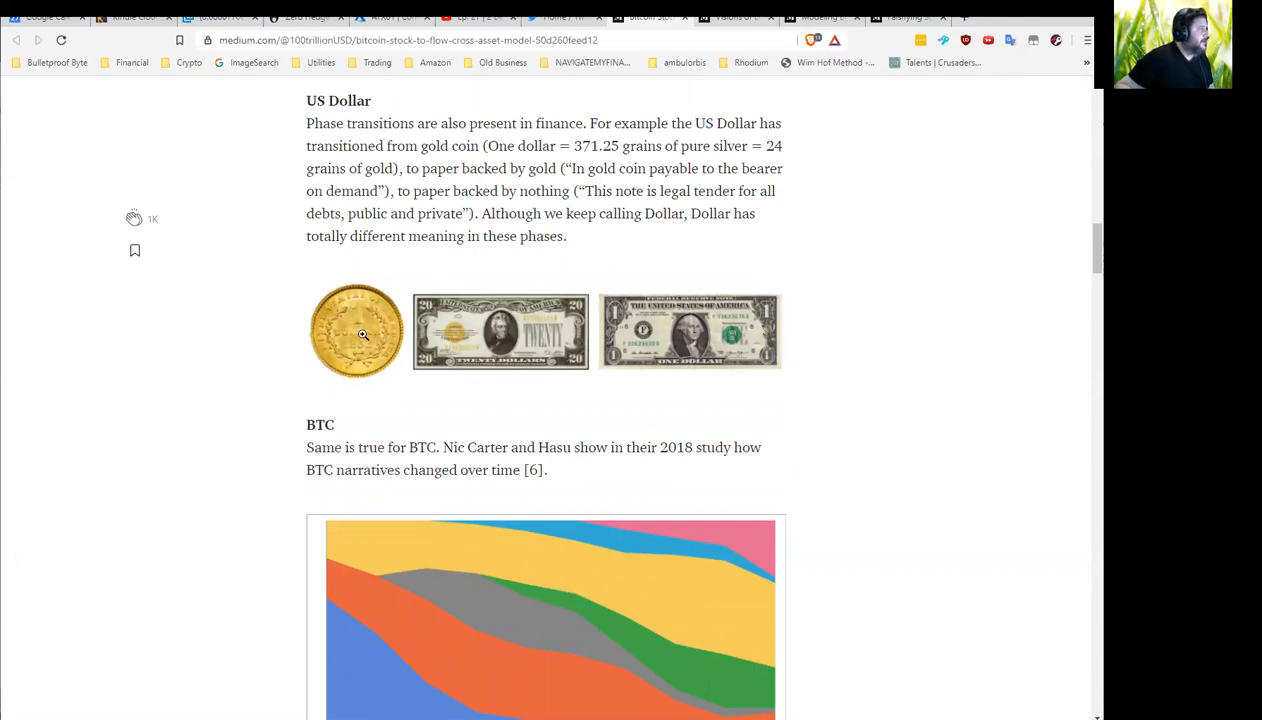
pyautogui.moveTo(492, 364)
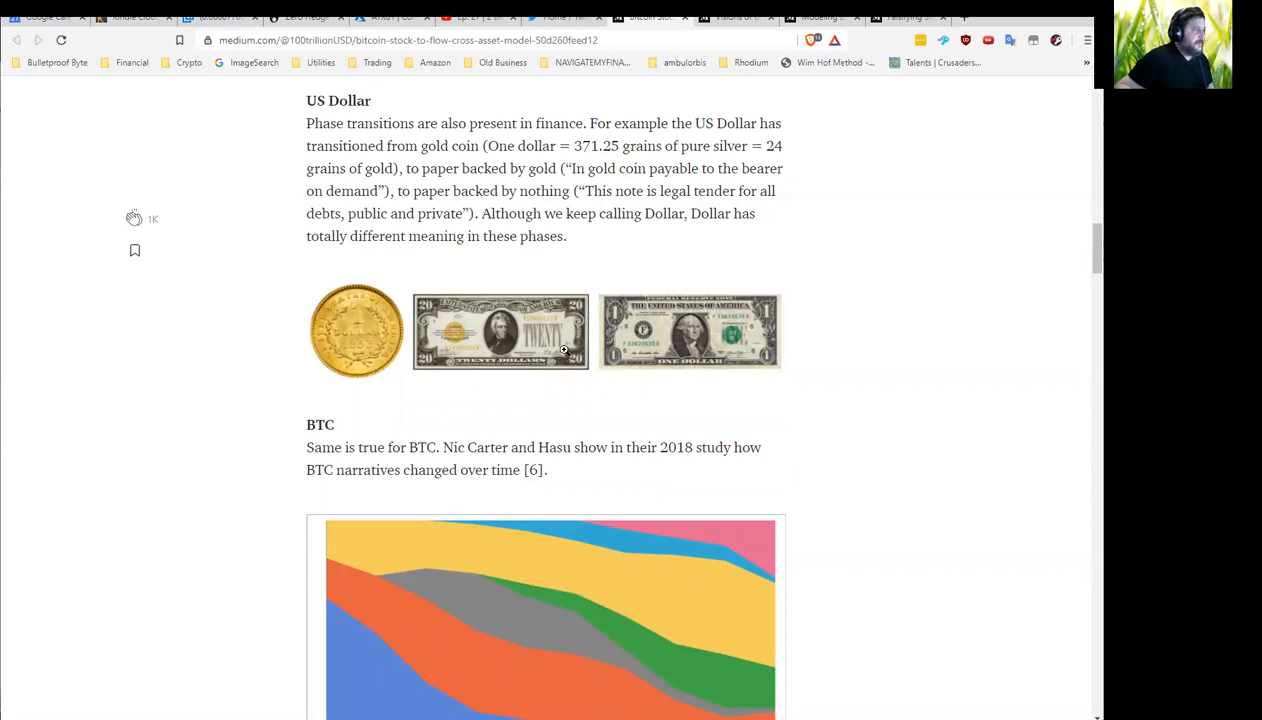
# Scroll down past the BTC narratives chart and phase list to the BTC S2FX Model heading
pyautogui.scroll(-3)
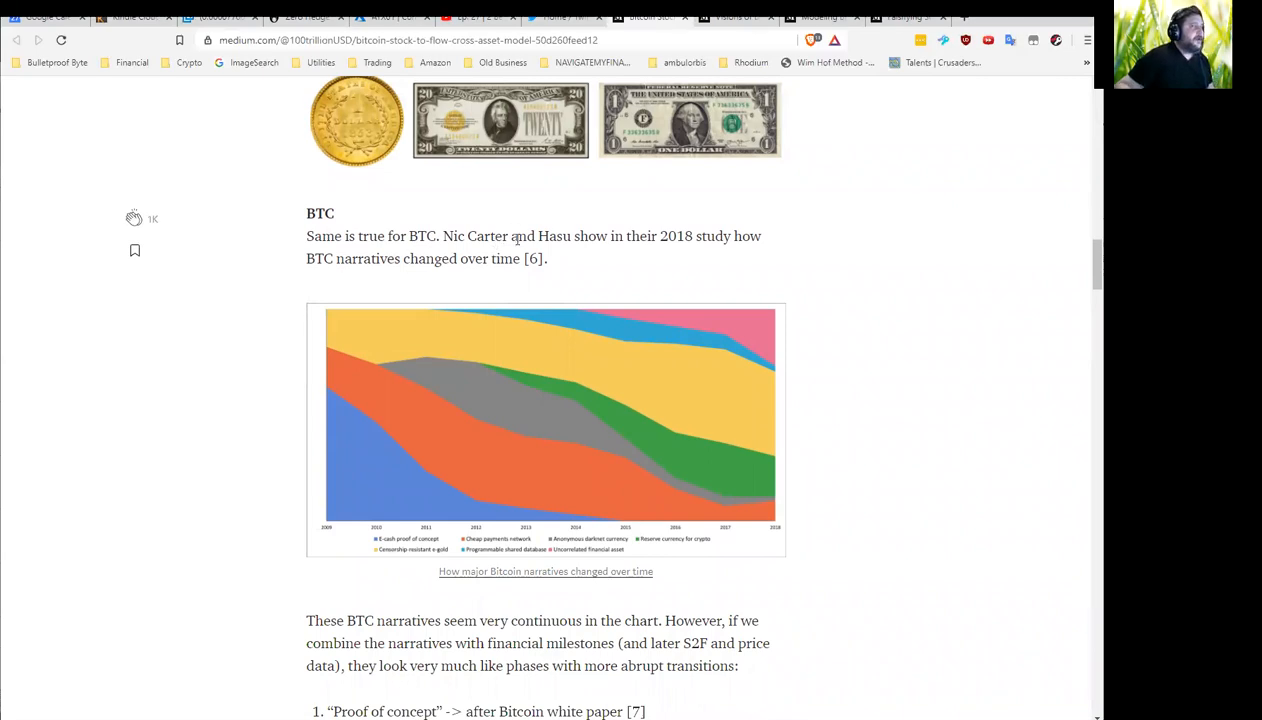
pyautogui.moveTo(500, 304)
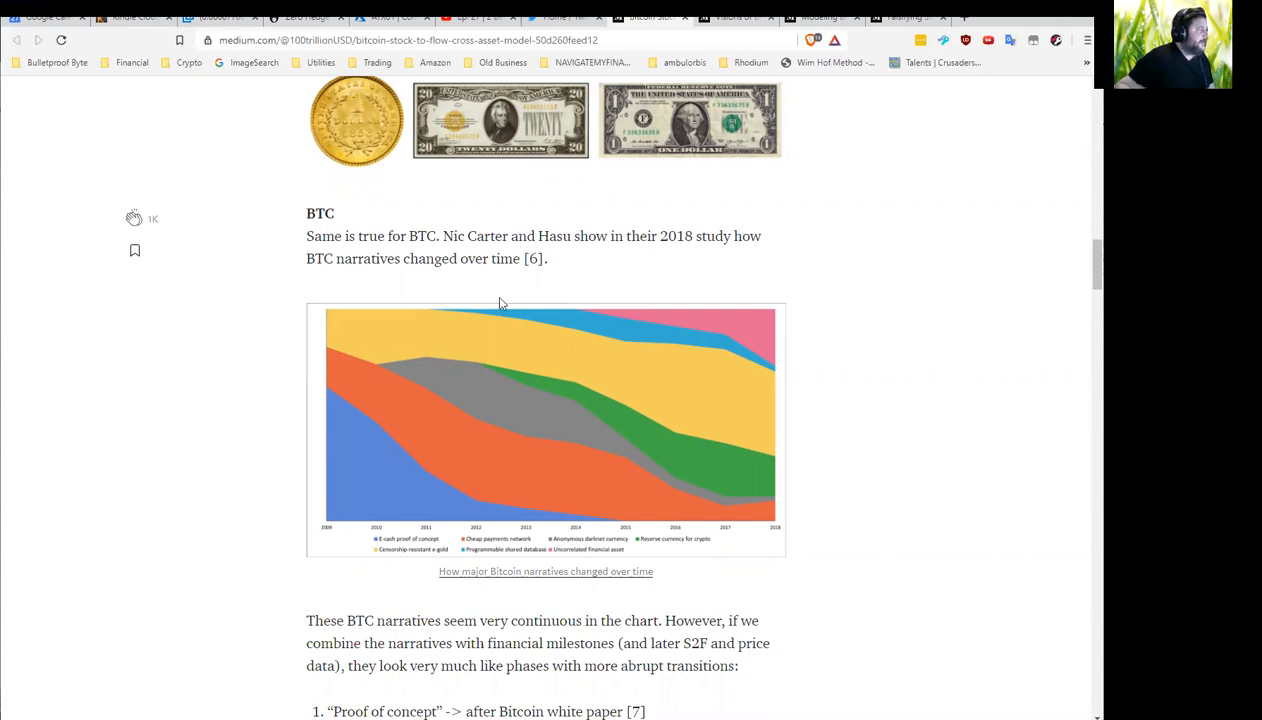
pyautogui.moveTo(420, 570)
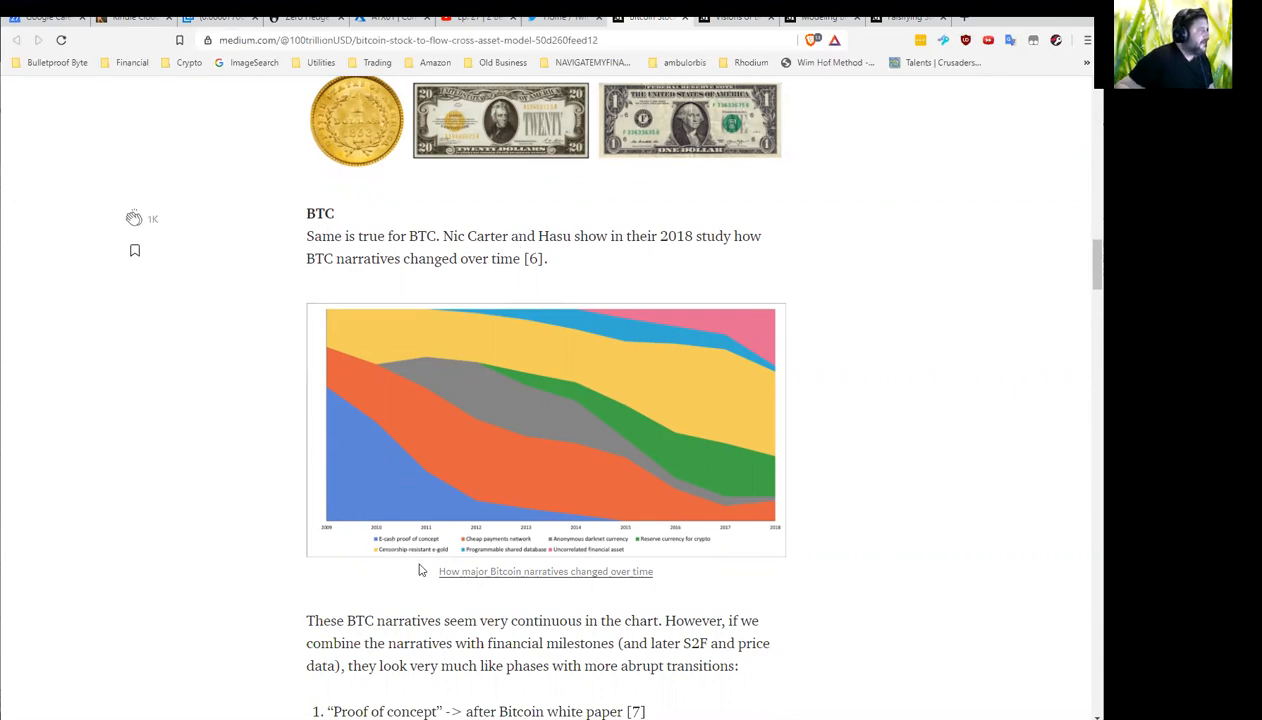
pyautogui.moveTo(388, 536)
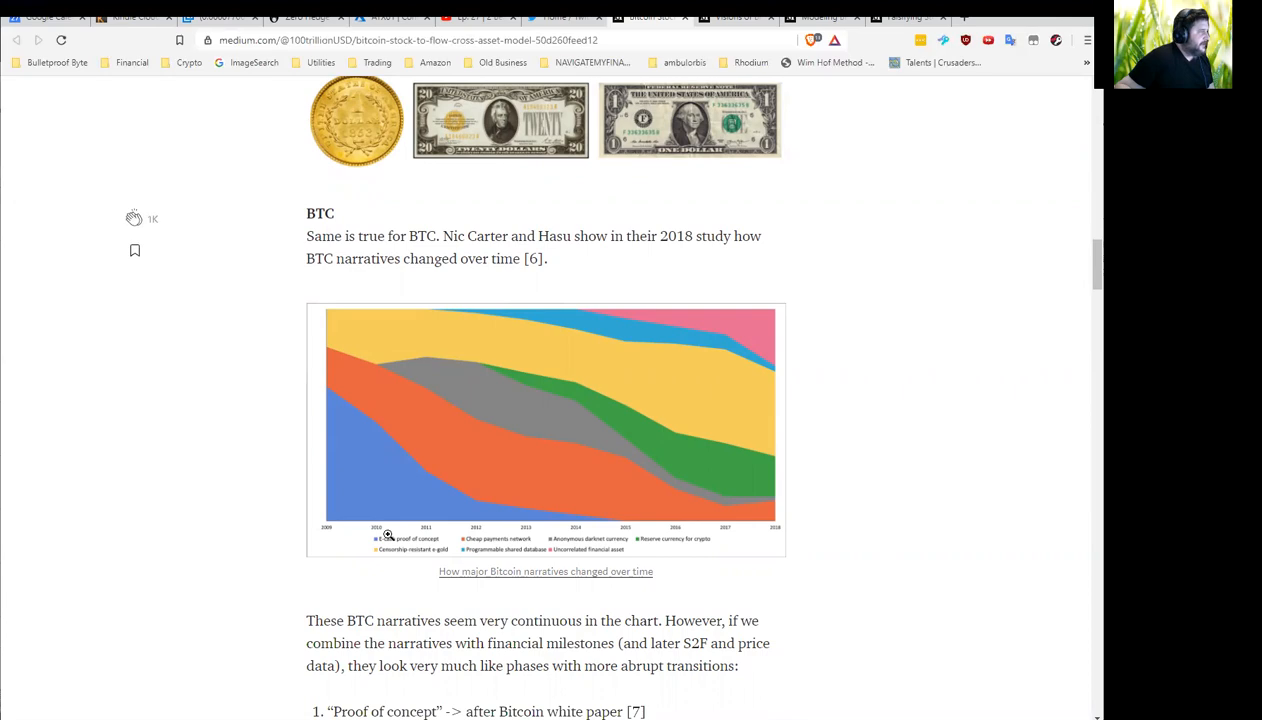
pyautogui.moveTo(446, 524)
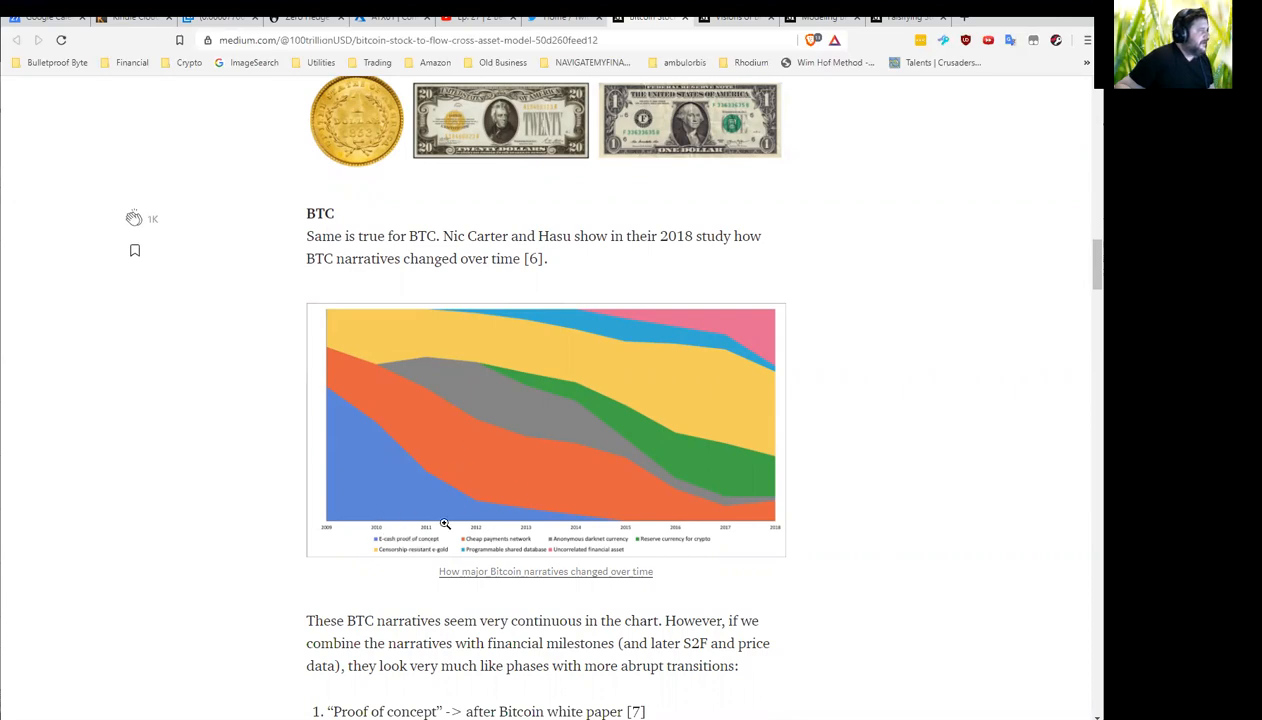
pyautogui.moveTo(456, 388)
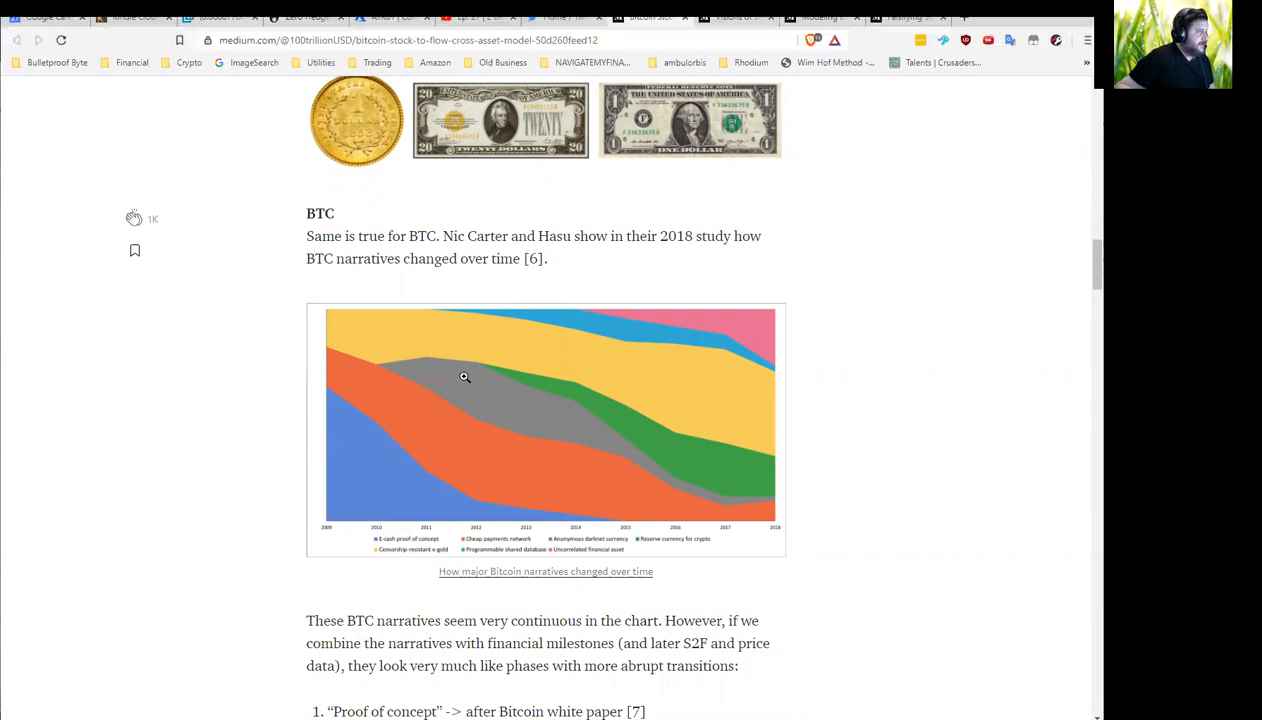
pyautogui.moveTo(540, 392)
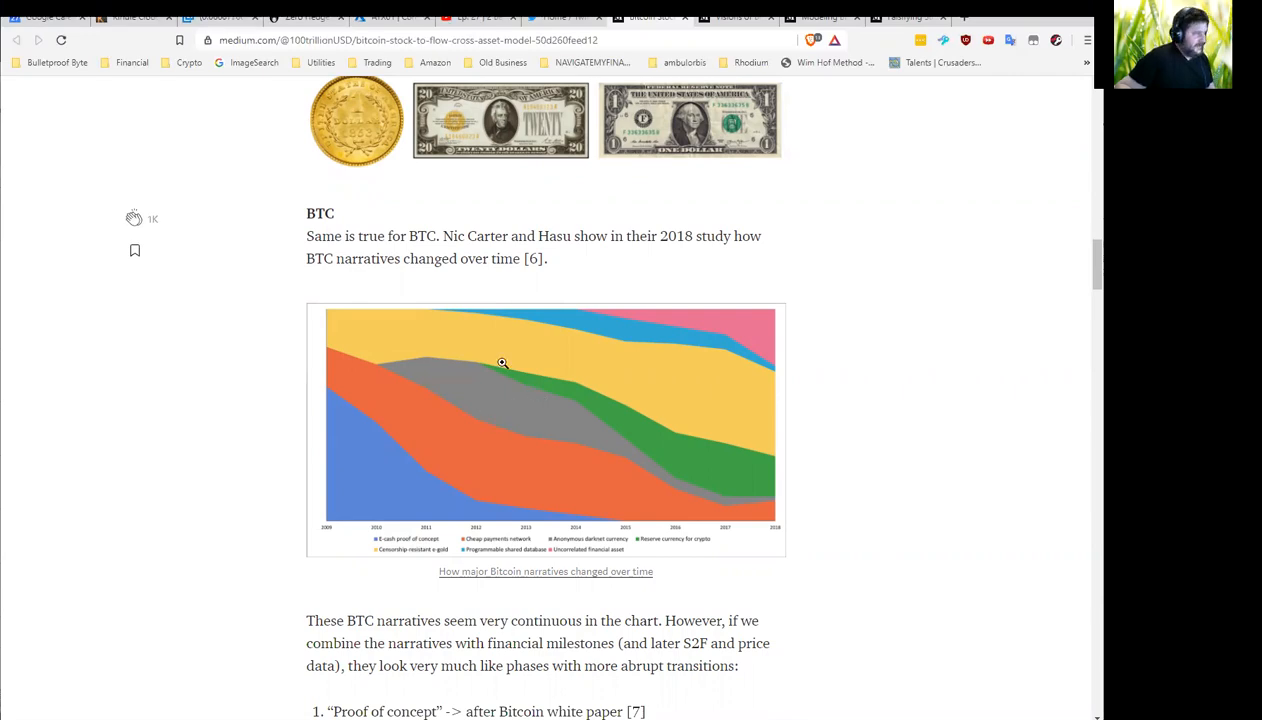
pyautogui.moveTo(772, 386)
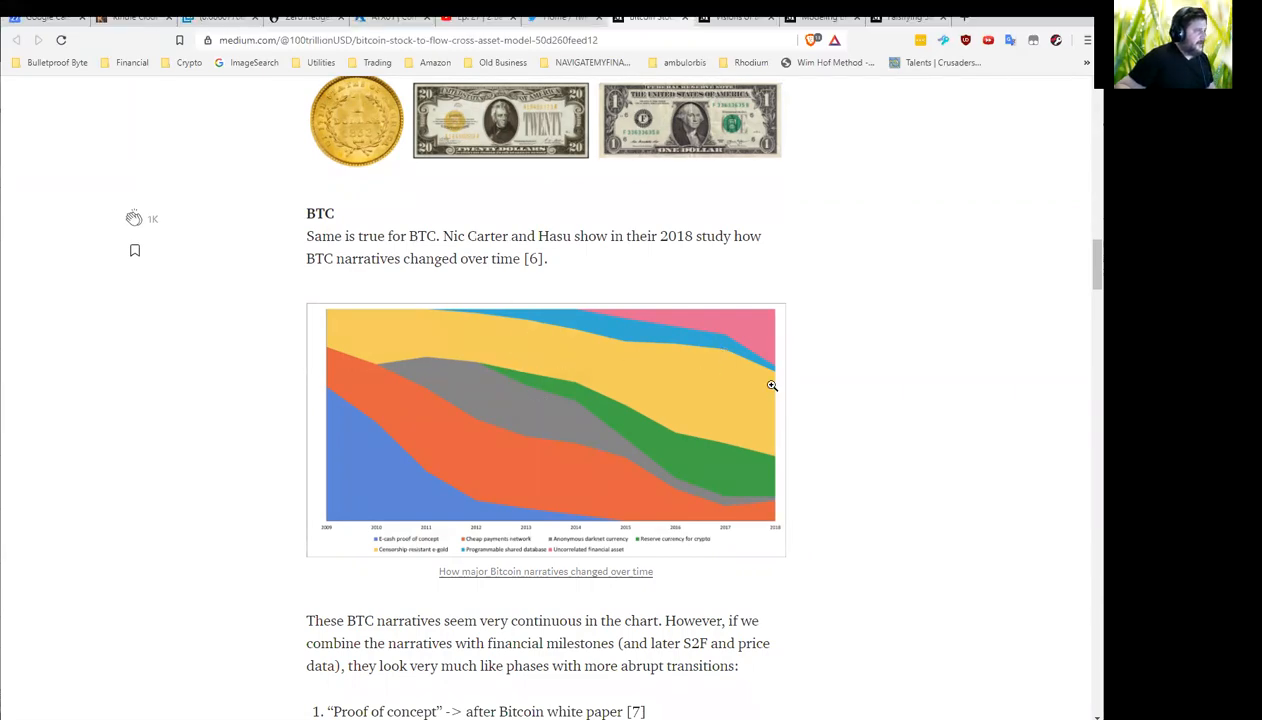
pyautogui.moveTo(484, 568)
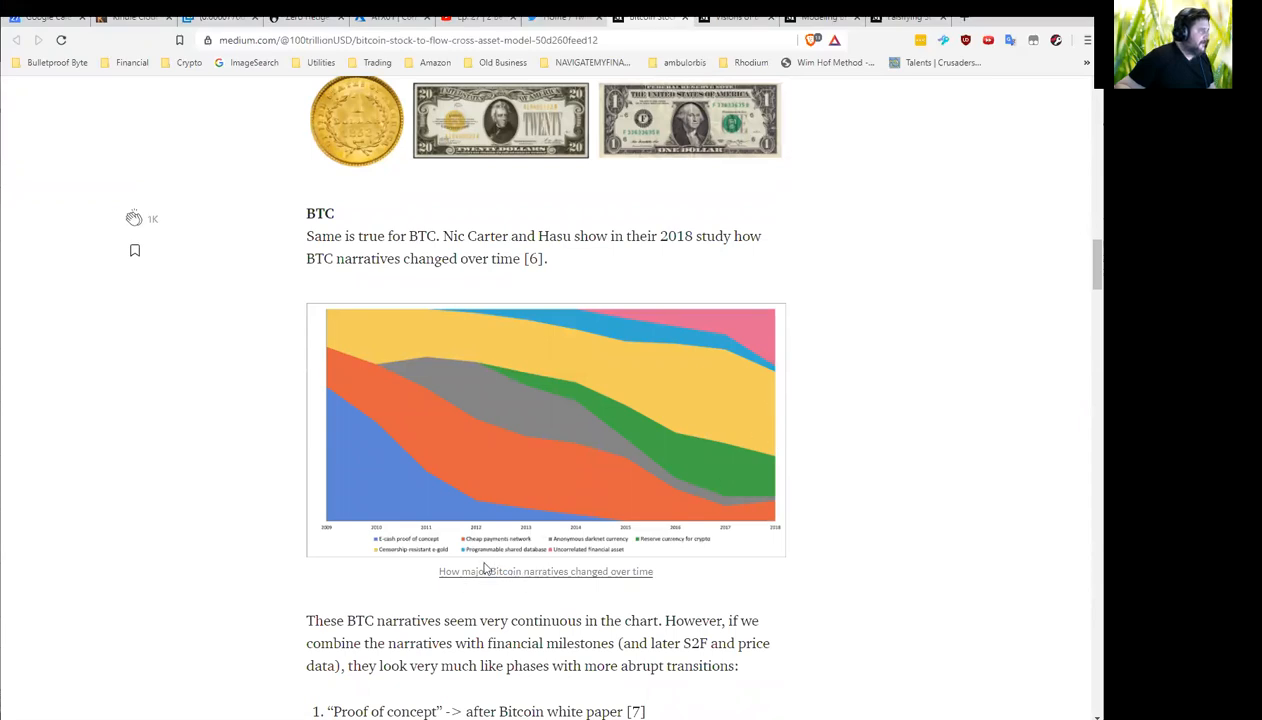
pyautogui.moveTo(472, 564)
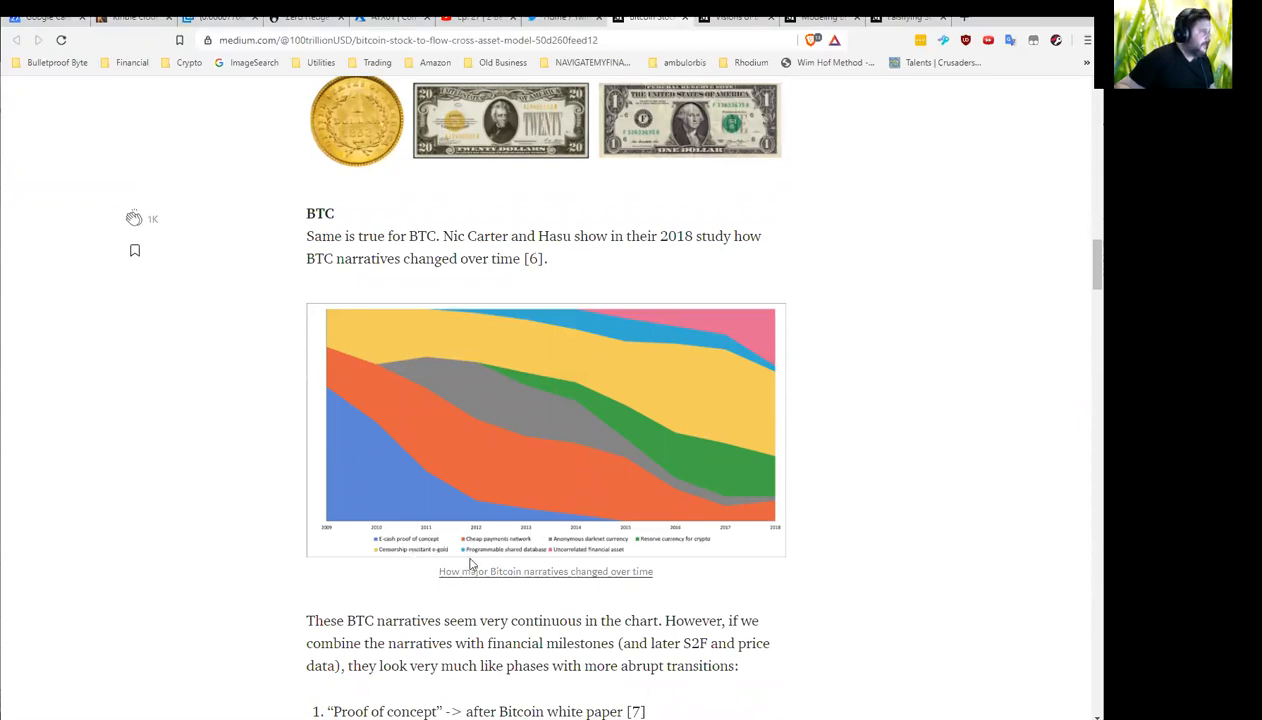
pyautogui.moveTo(658, 344)
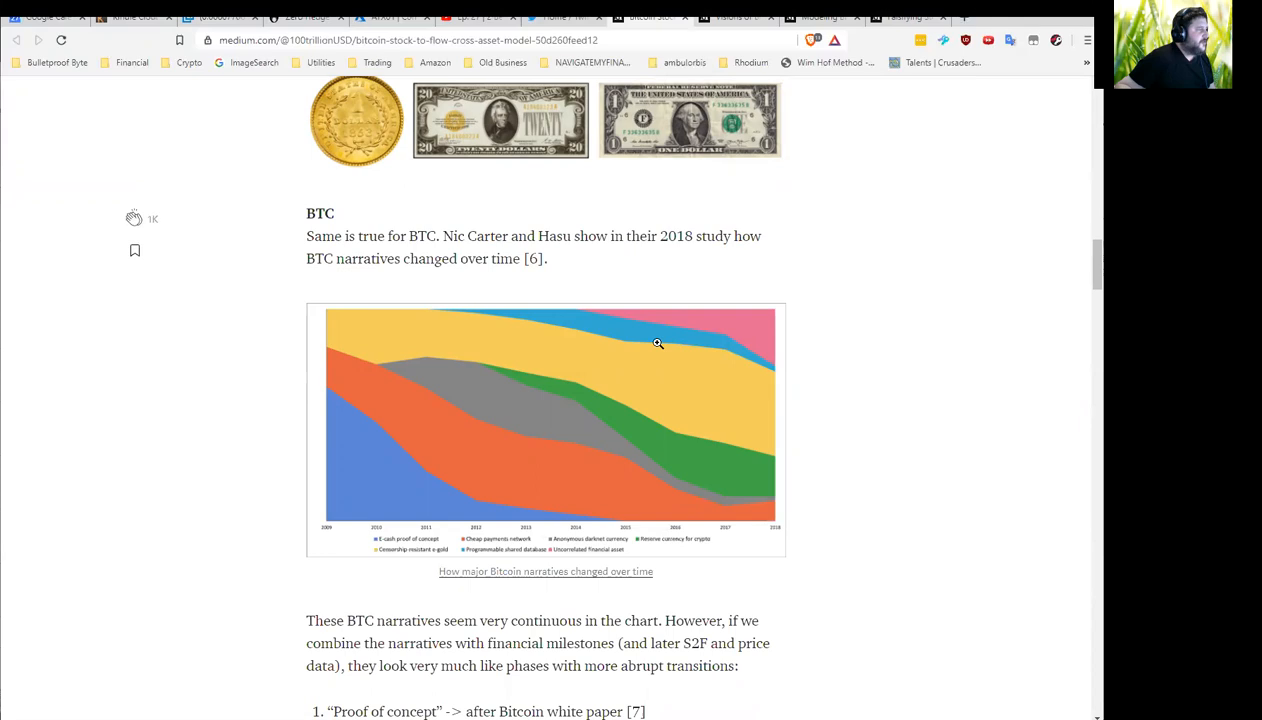
pyautogui.moveTo(704, 332)
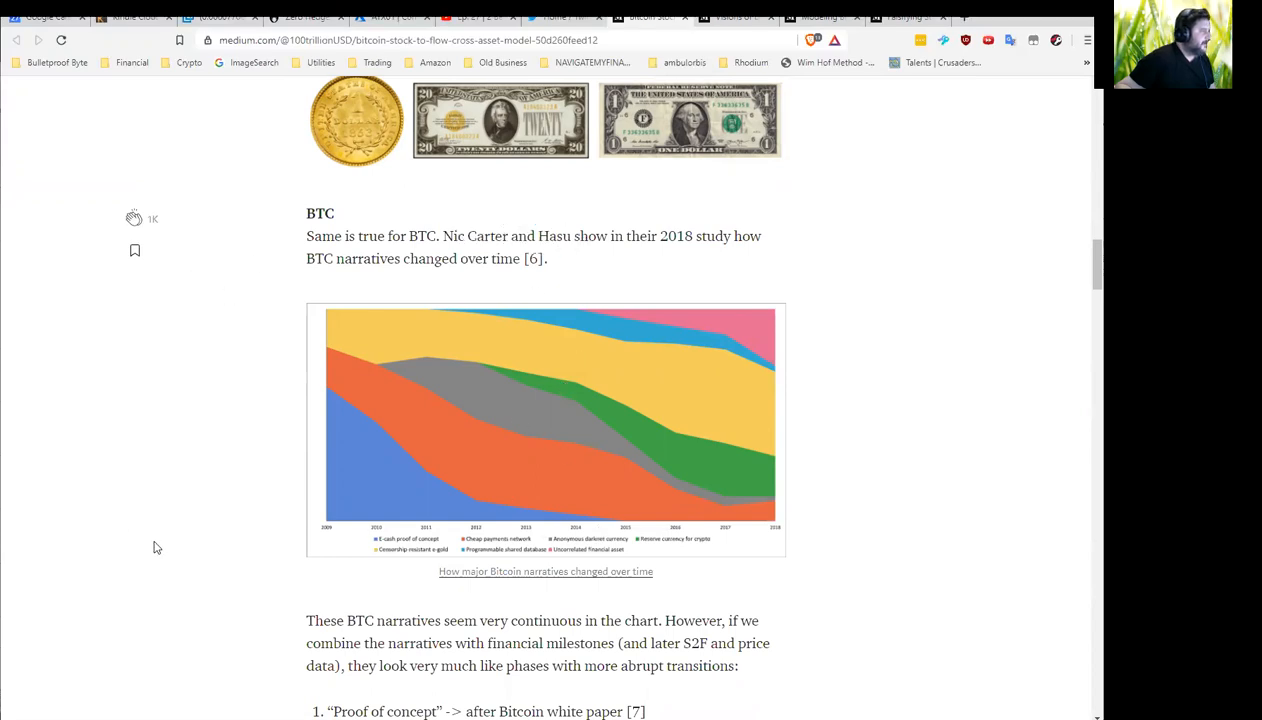
pyautogui.scroll(-3)
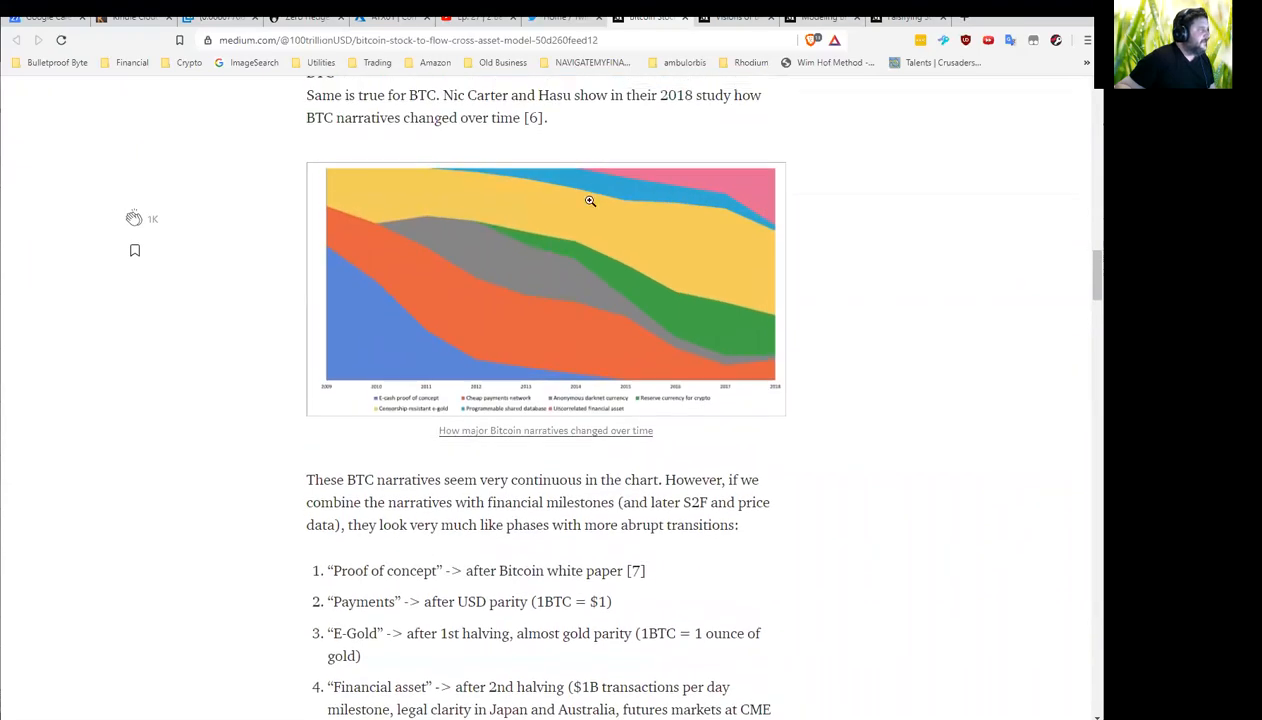
pyautogui.scroll(-3)
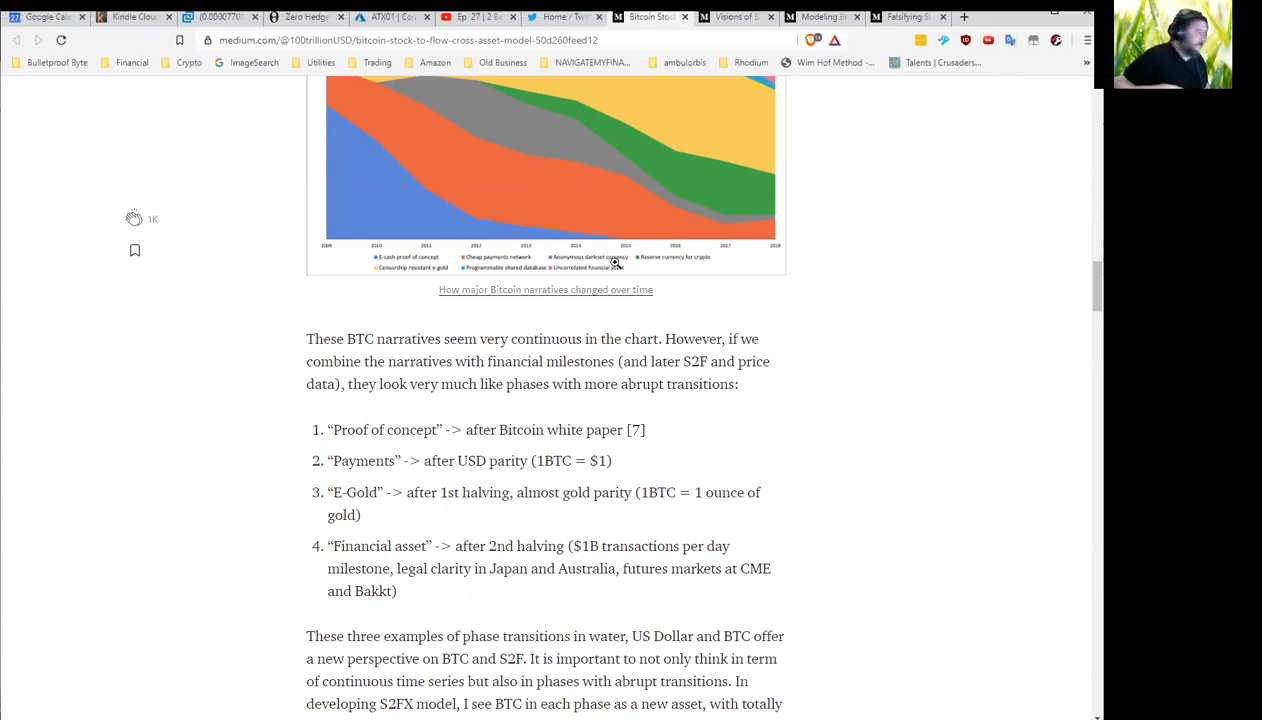
pyautogui.scroll(-3)
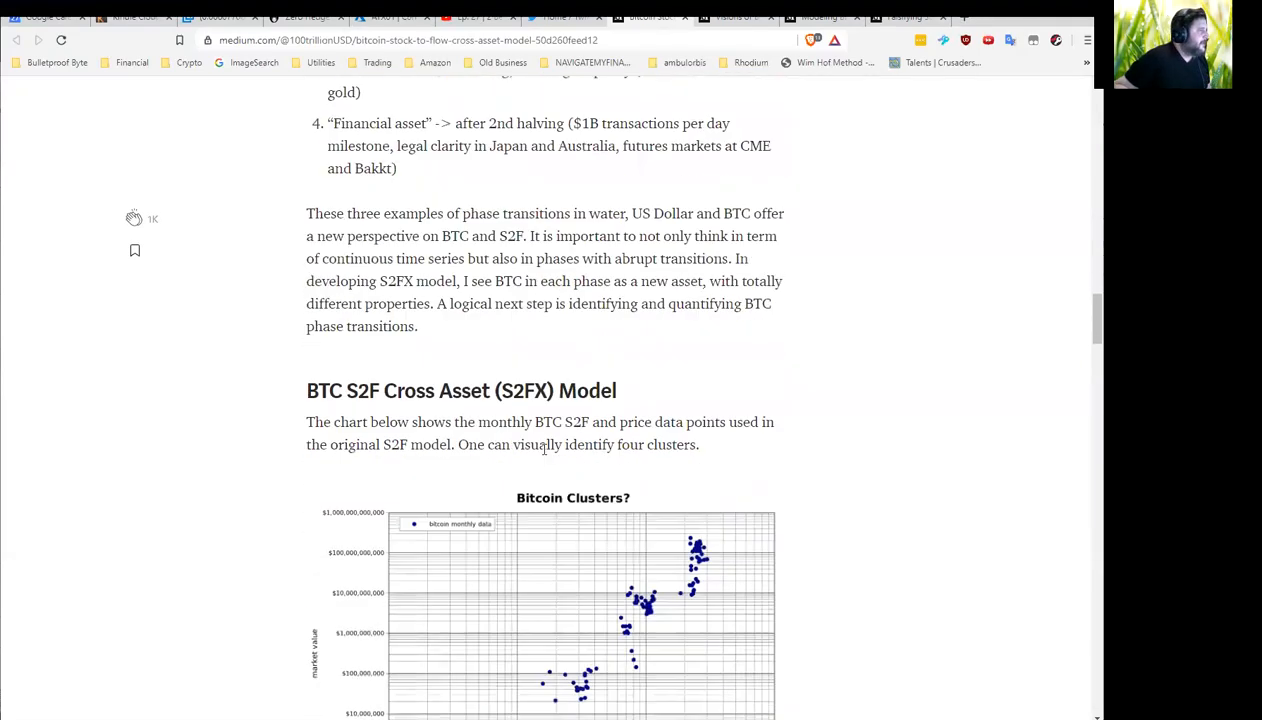
# Scroll through the Bitcoin Clusters charts to the list of four BTC clusters with S2F and market values
pyautogui.scroll(-3)
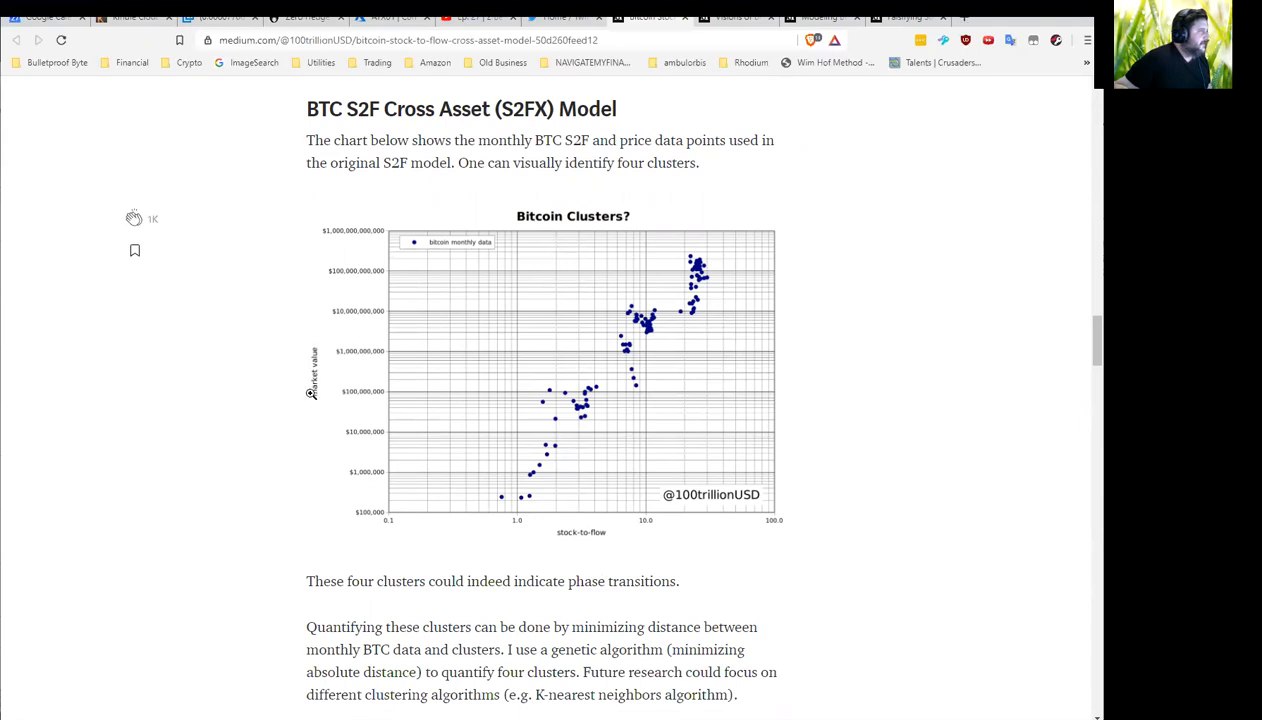
pyautogui.moveTo(520, 568)
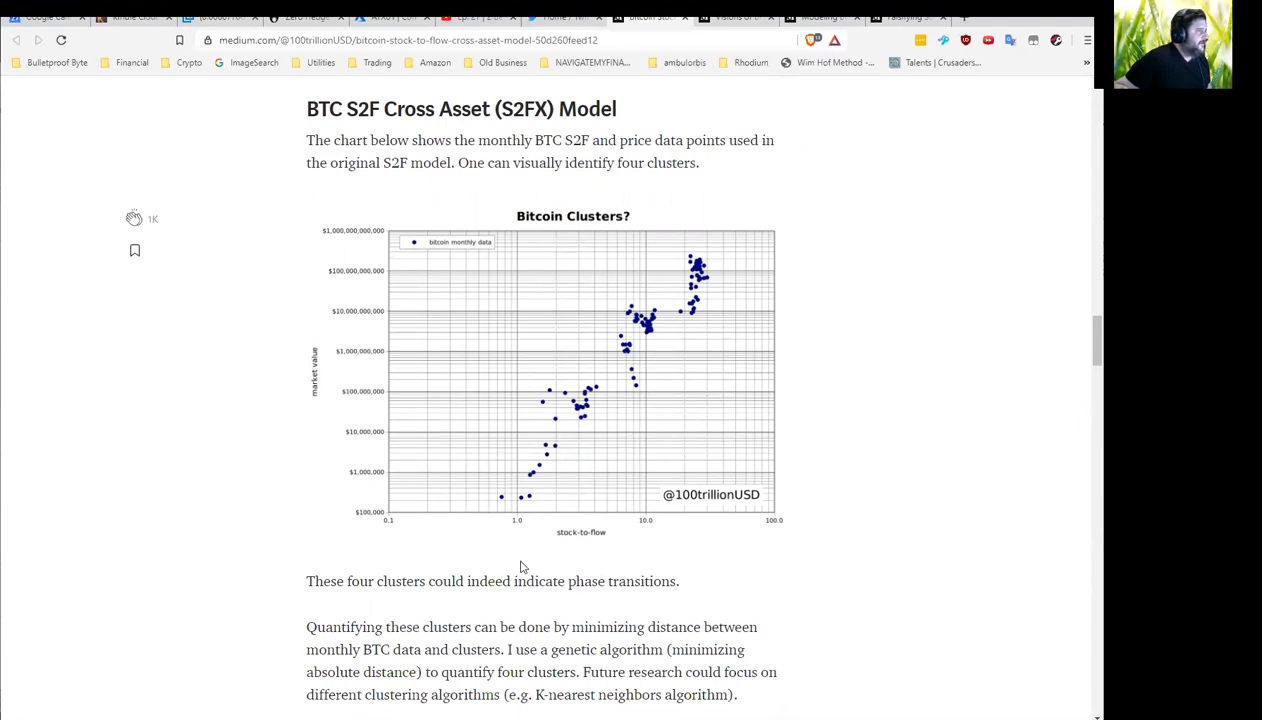
pyautogui.moveTo(604, 400)
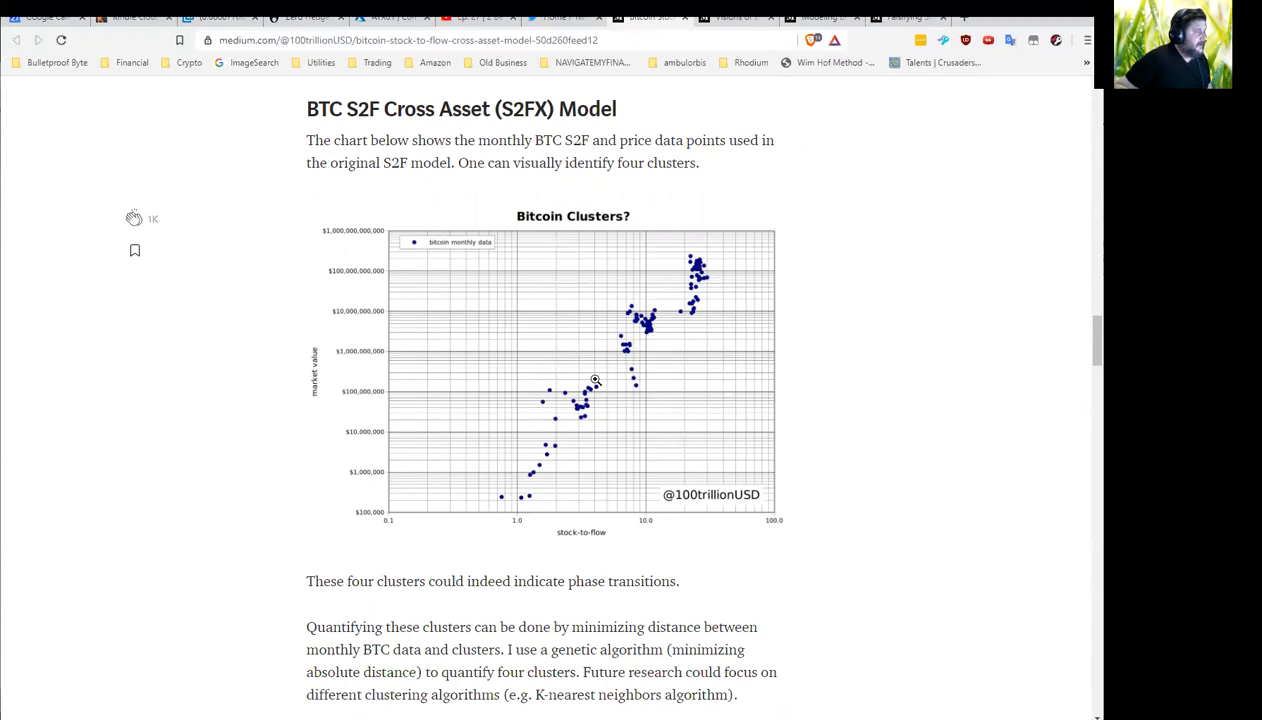
pyautogui.scroll(-3)
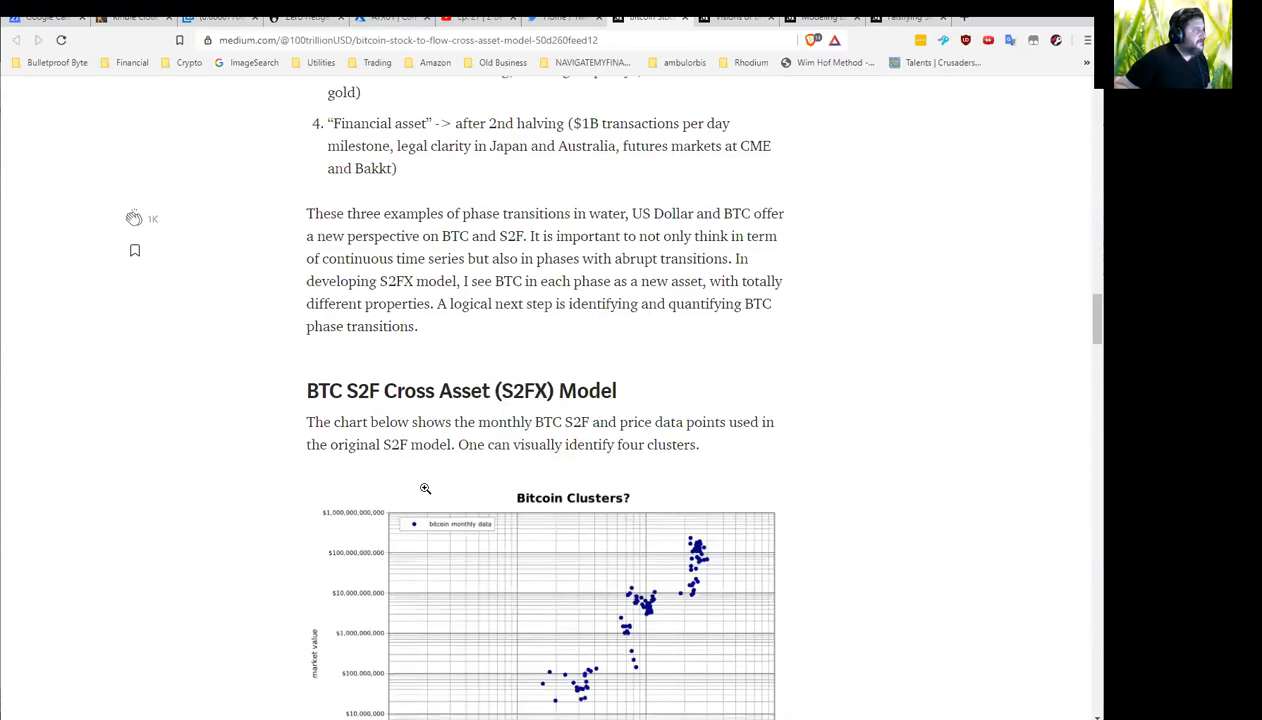
pyautogui.scroll(3)
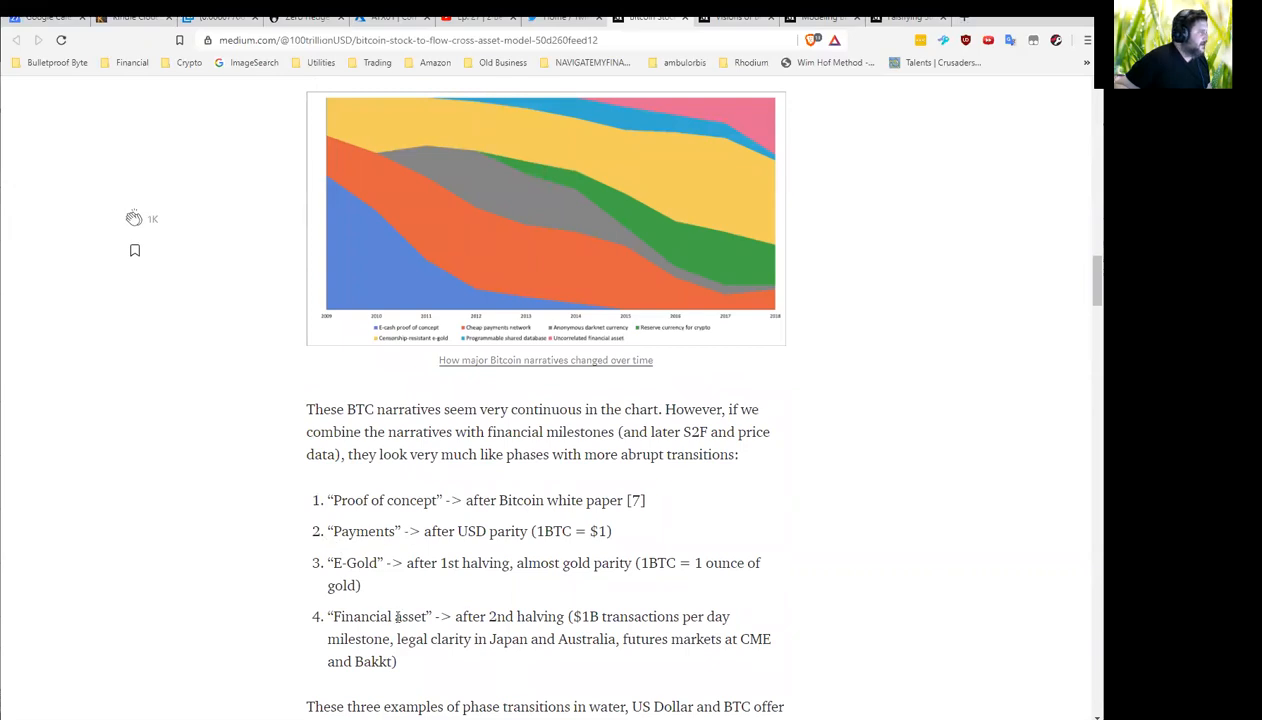
pyautogui.scroll(-3)
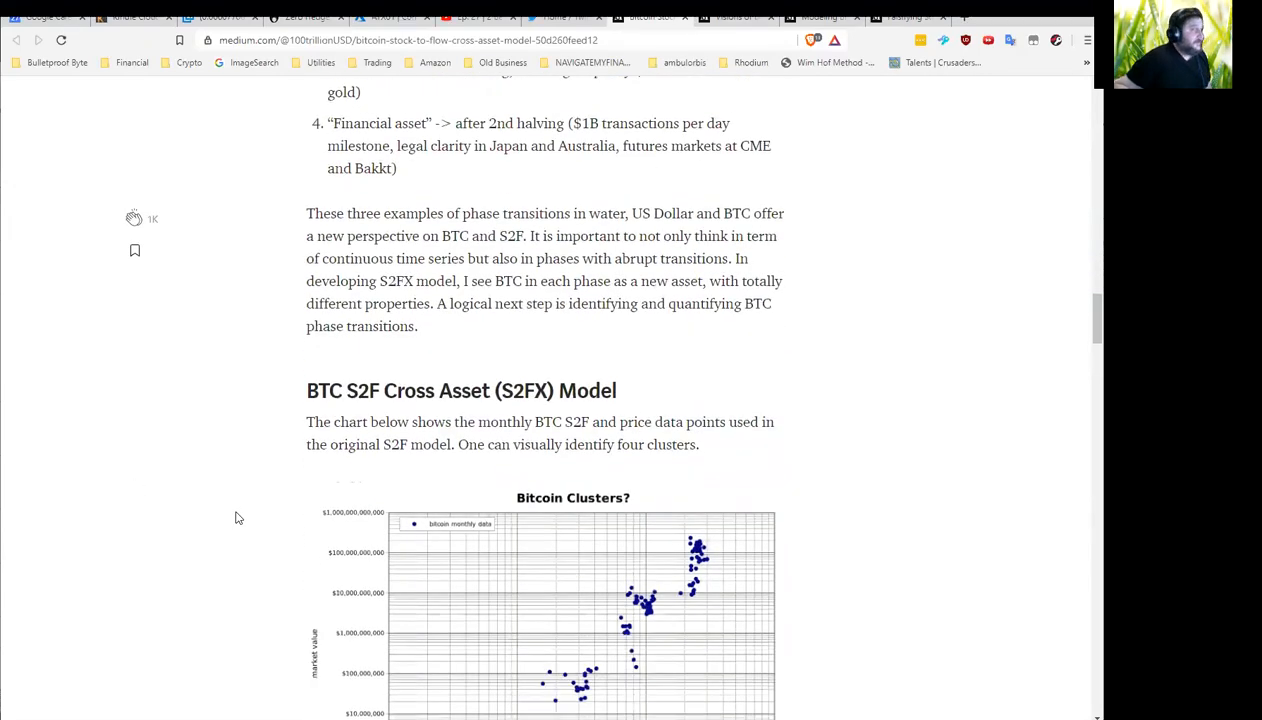
pyautogui.scroll(-3)
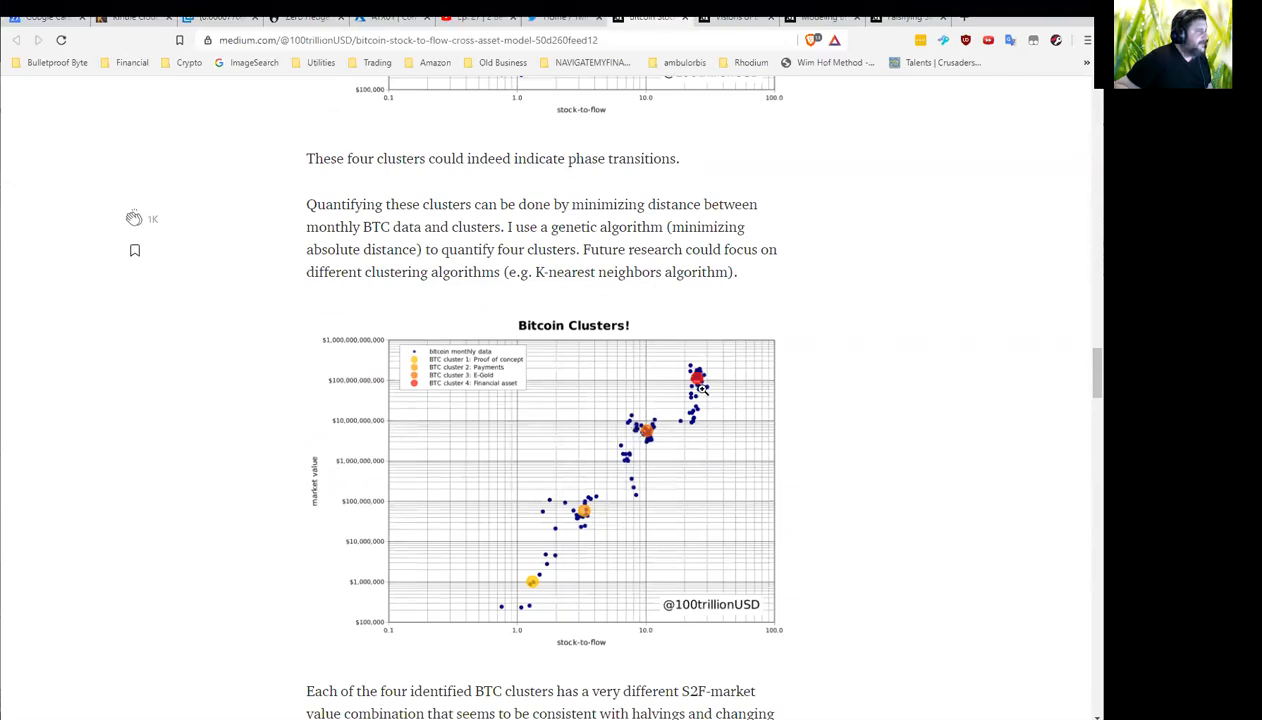
pyautogui.moveTo(710, 382)
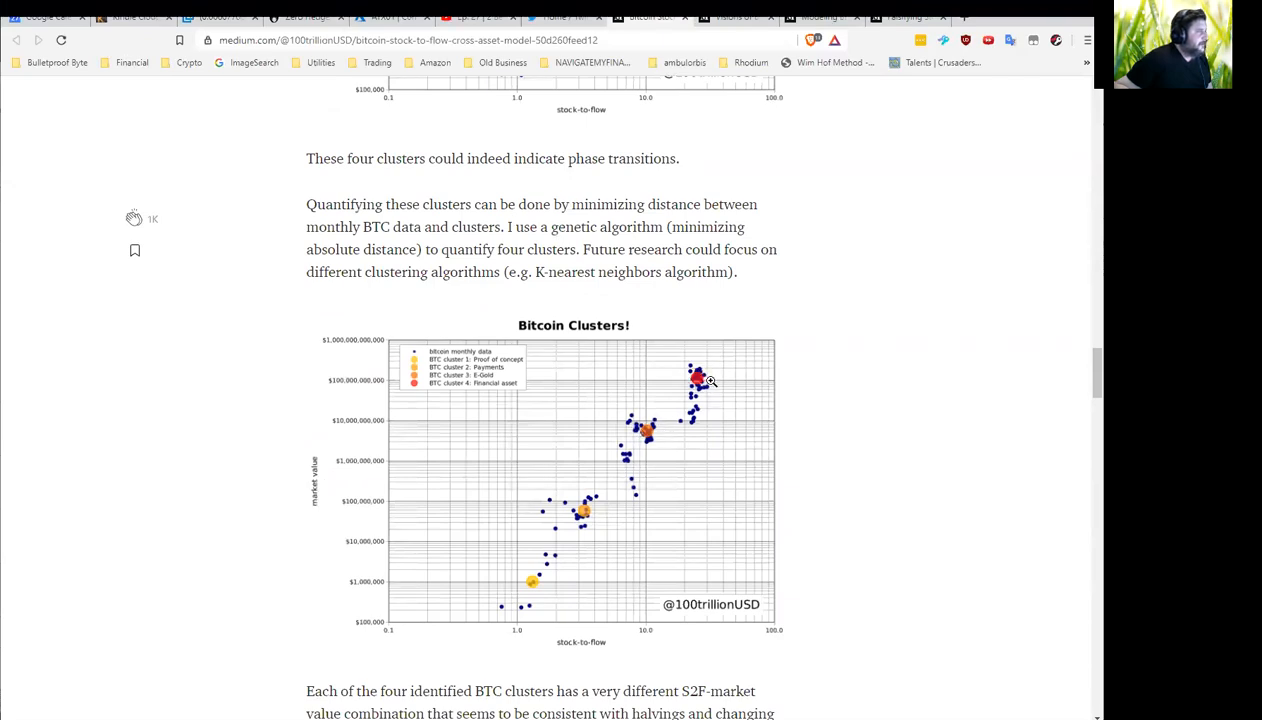
pyautogui.moveTo(536, 596)
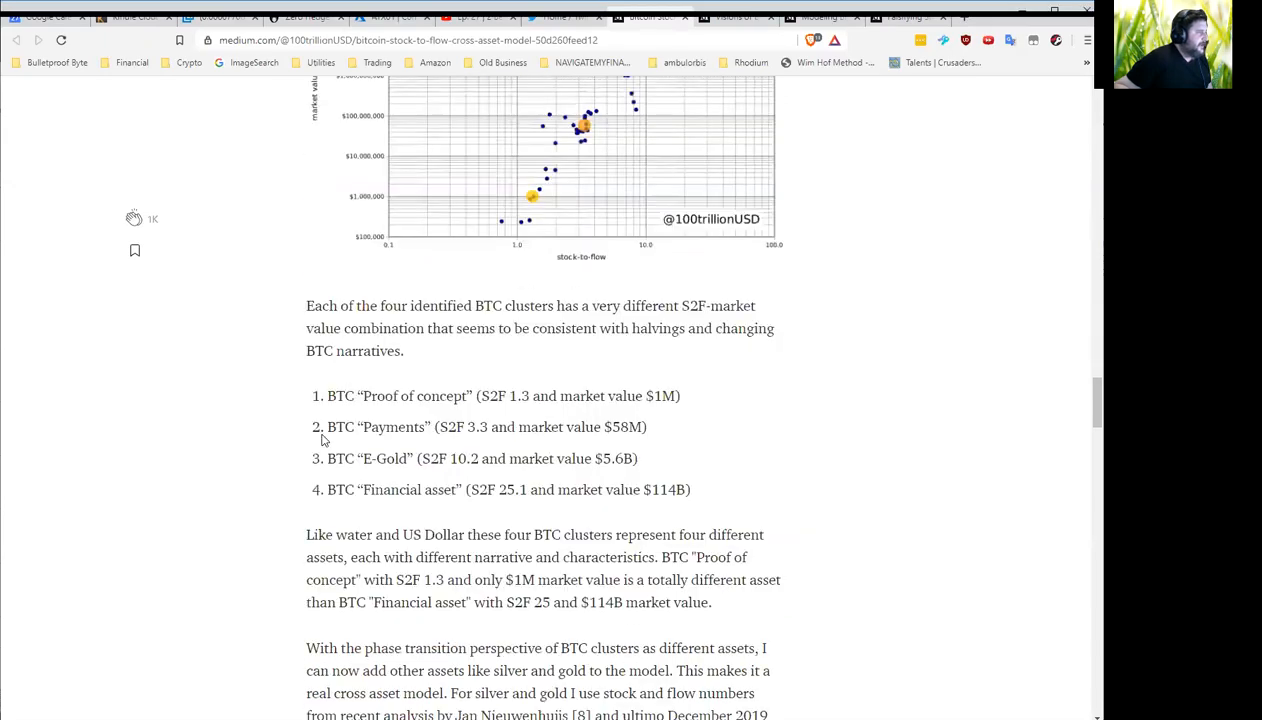
# Scroll past the silver/gold values and cross-asset chart to the regression output, clearing a stray highlight
pyautogui.scroll(-3)
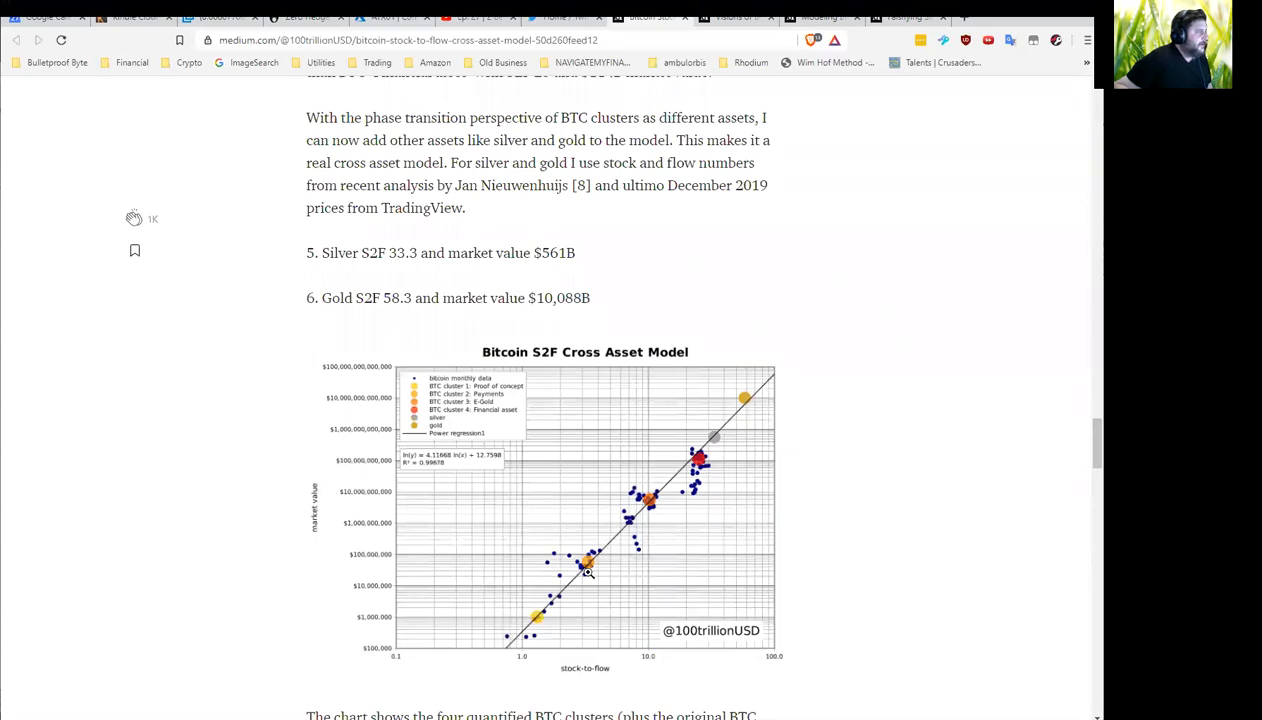
pyautogui.moveTo(352, 278)
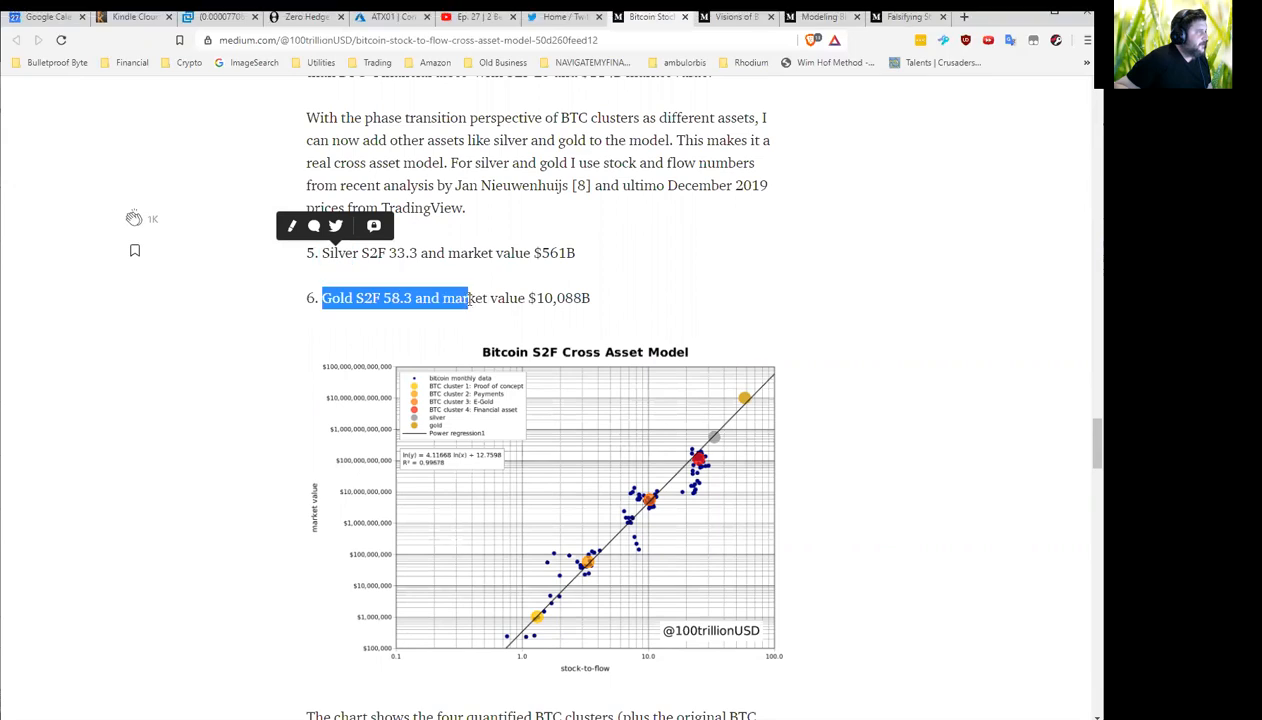
pyautogui.click(832, 404)
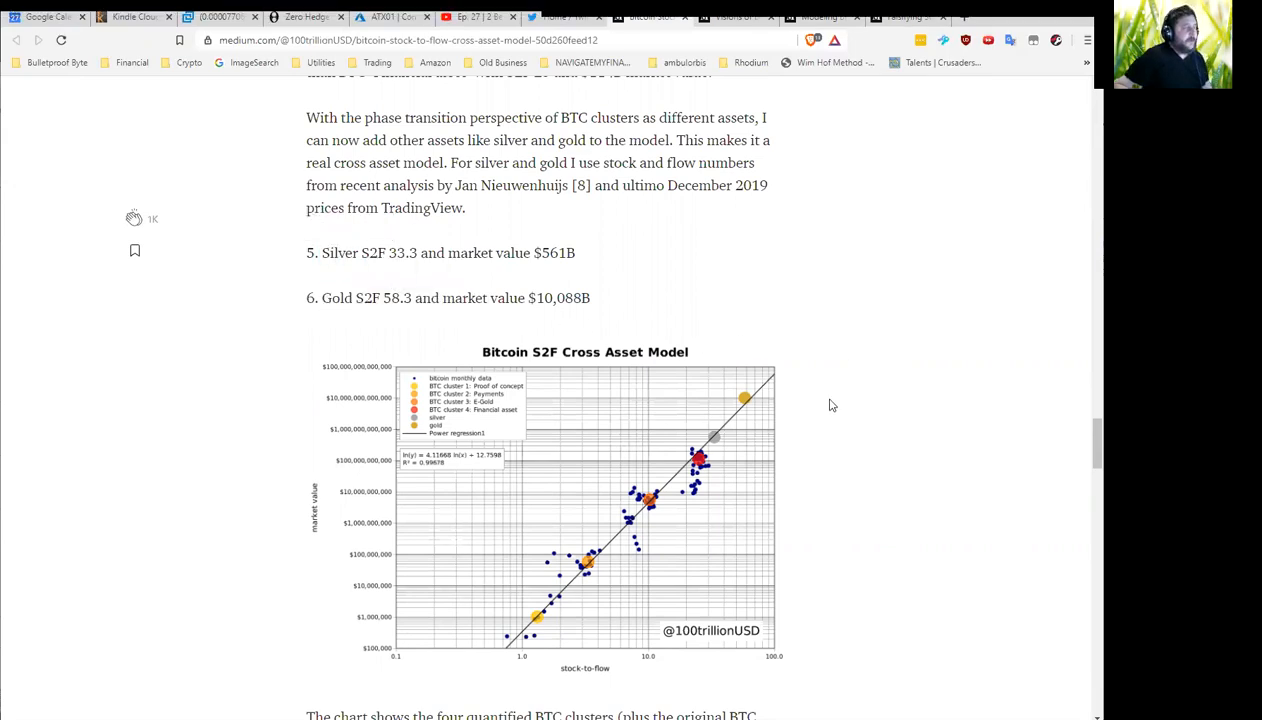
pyautogui.scroll(-3)
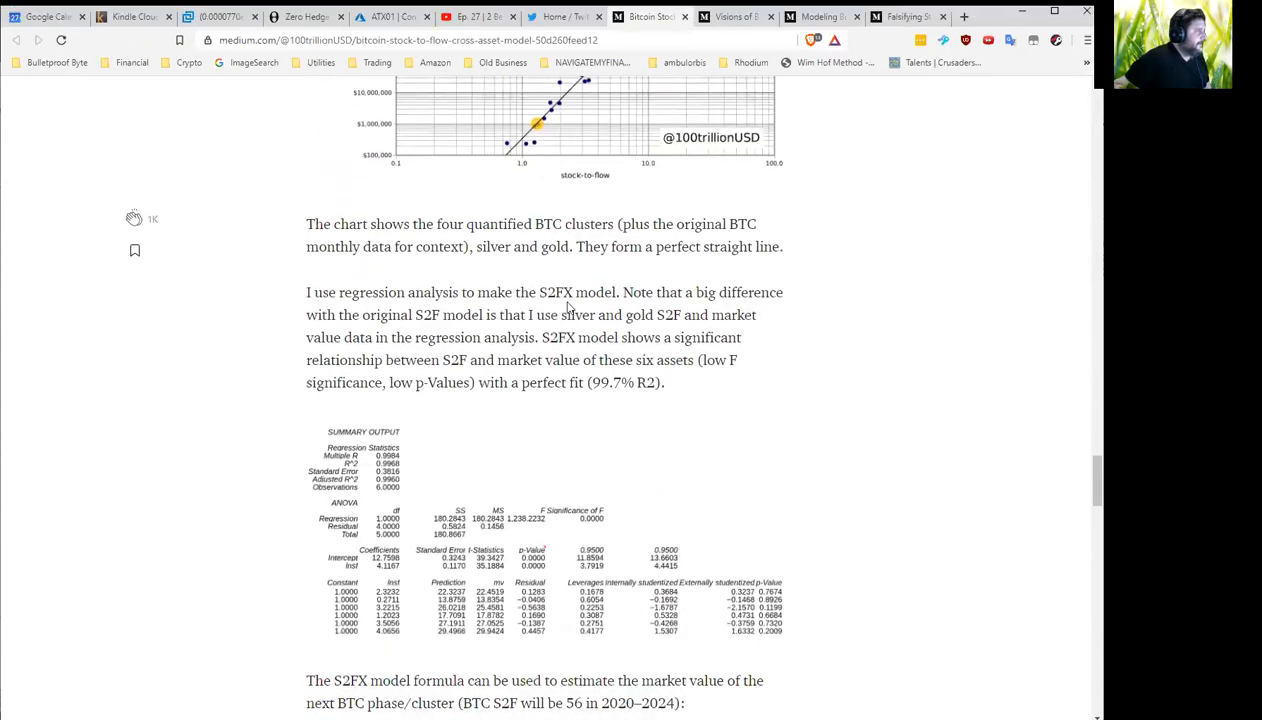
pyautogui.scroll(-3)
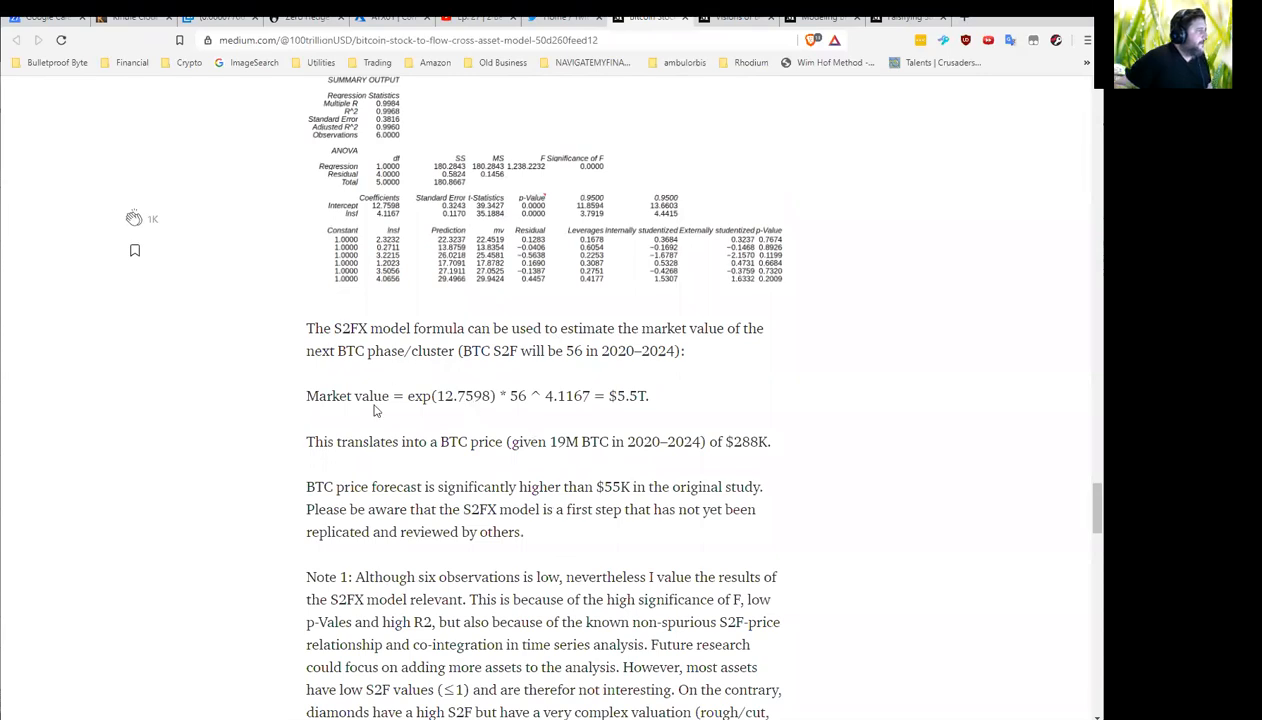
pyautogui.scroll(3)
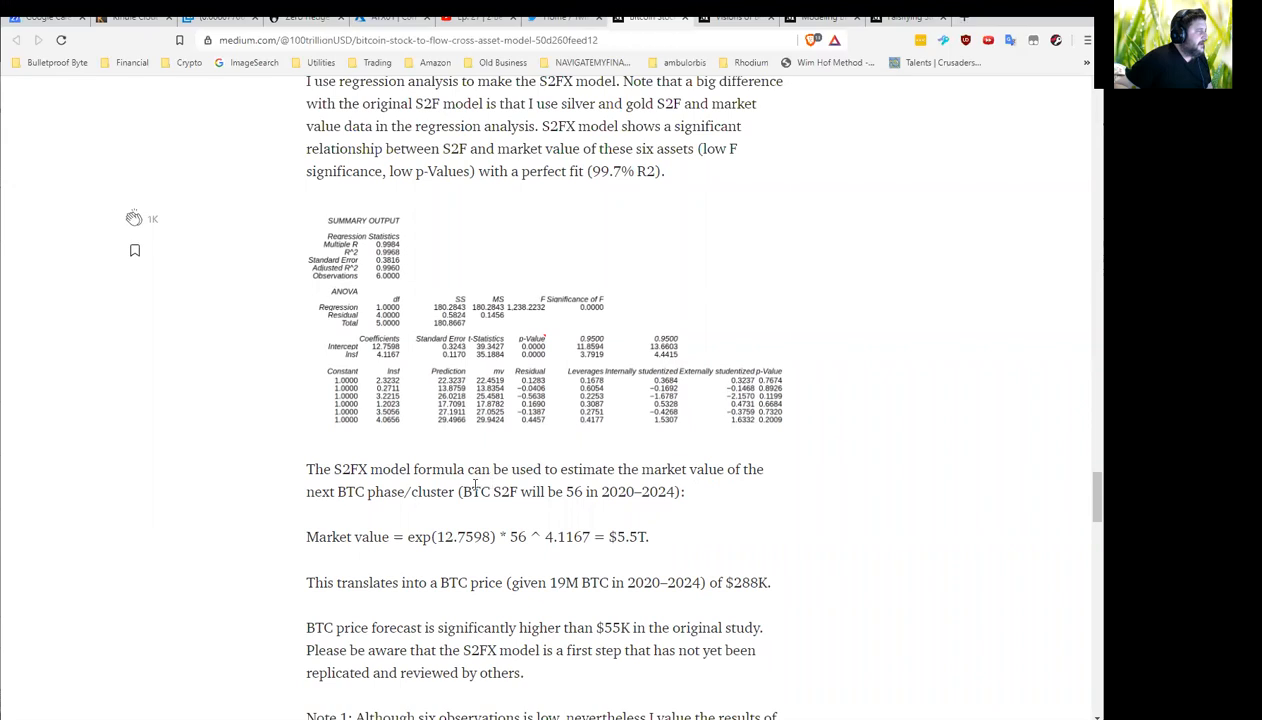
pyautogui.moveTo(624, 500)
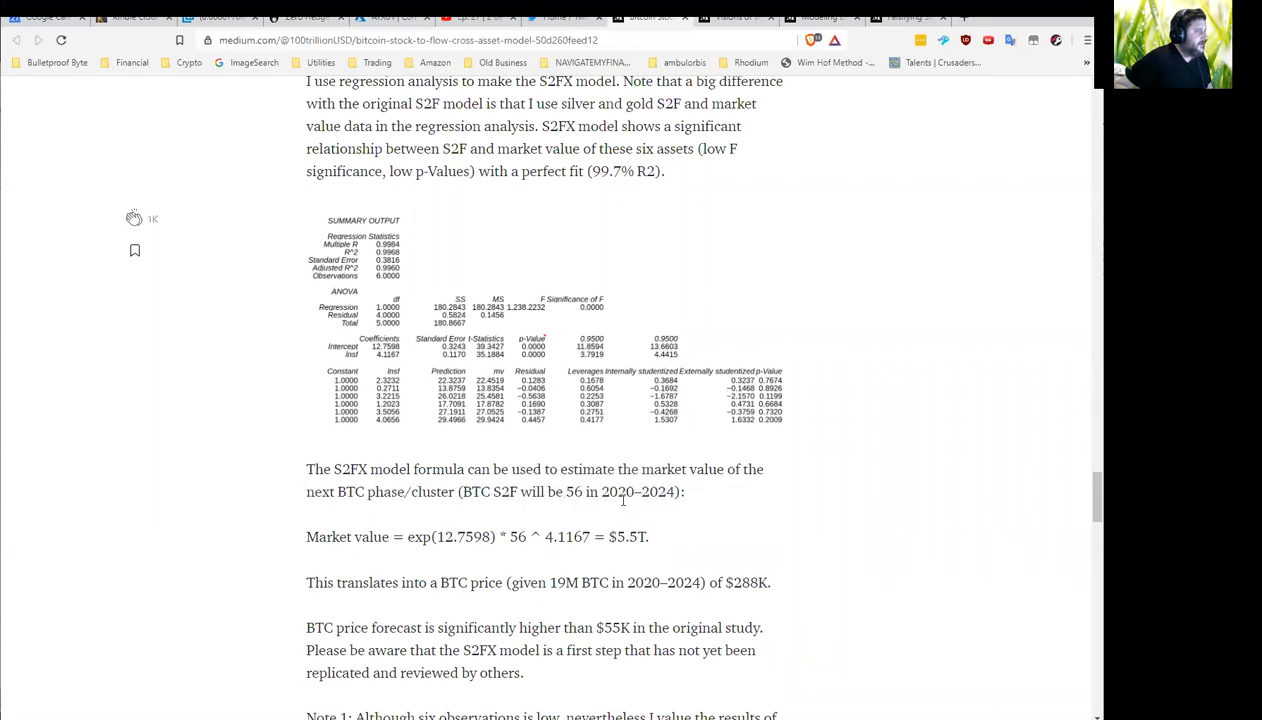
pyautogui.moveTo(668, 488)
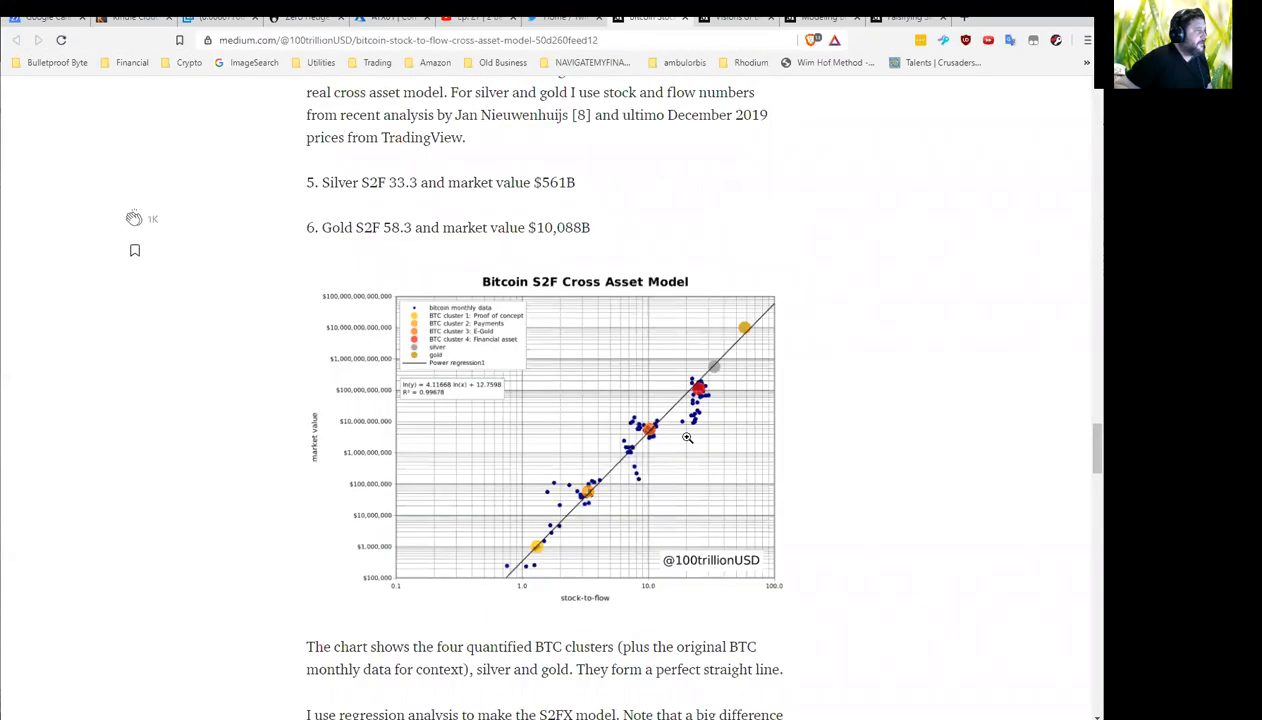
pyautogui.scroll(-3)
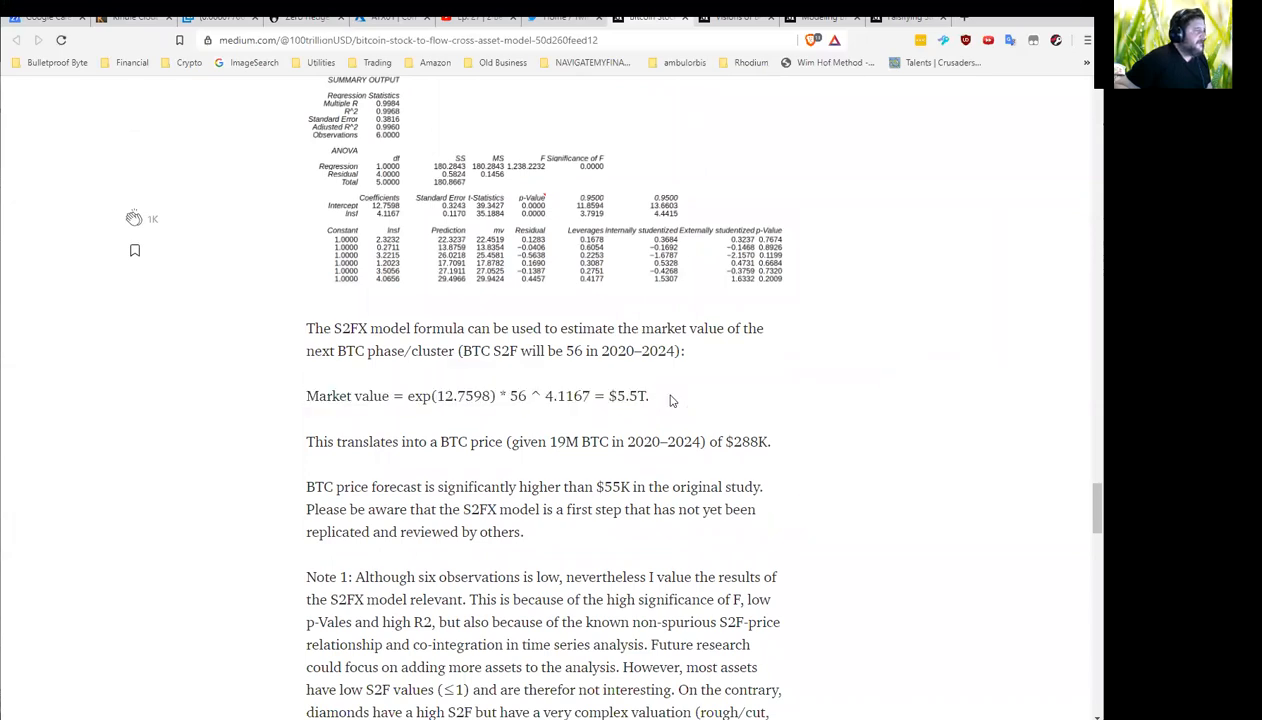
pyautogui.moveTo(616, 420)
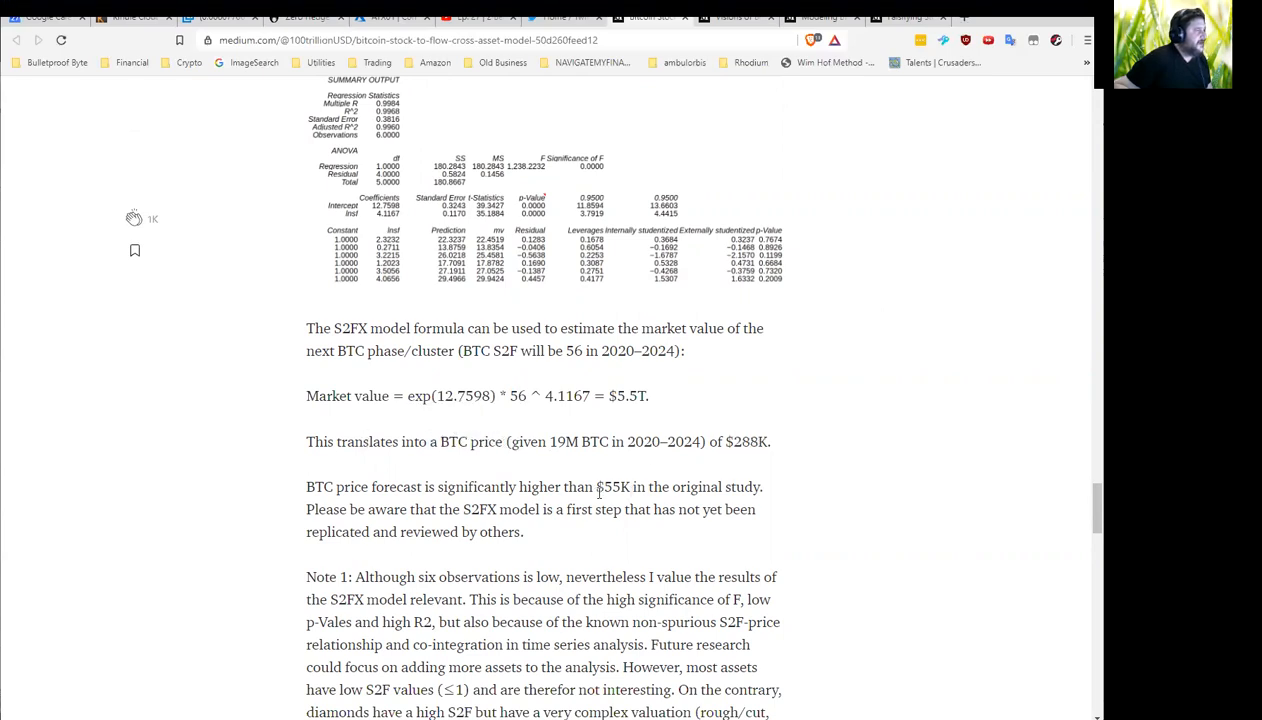
pyautogui.moveTo(640, 518)
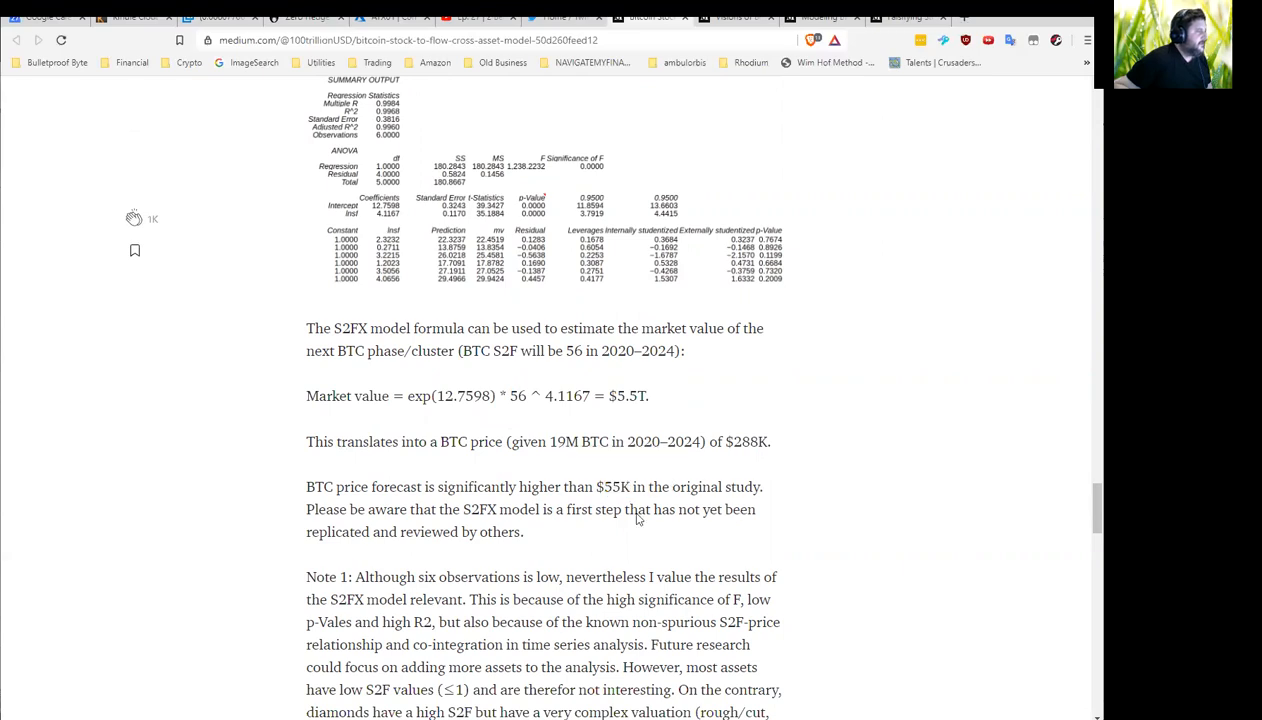
pyautogui.scroll(-3)
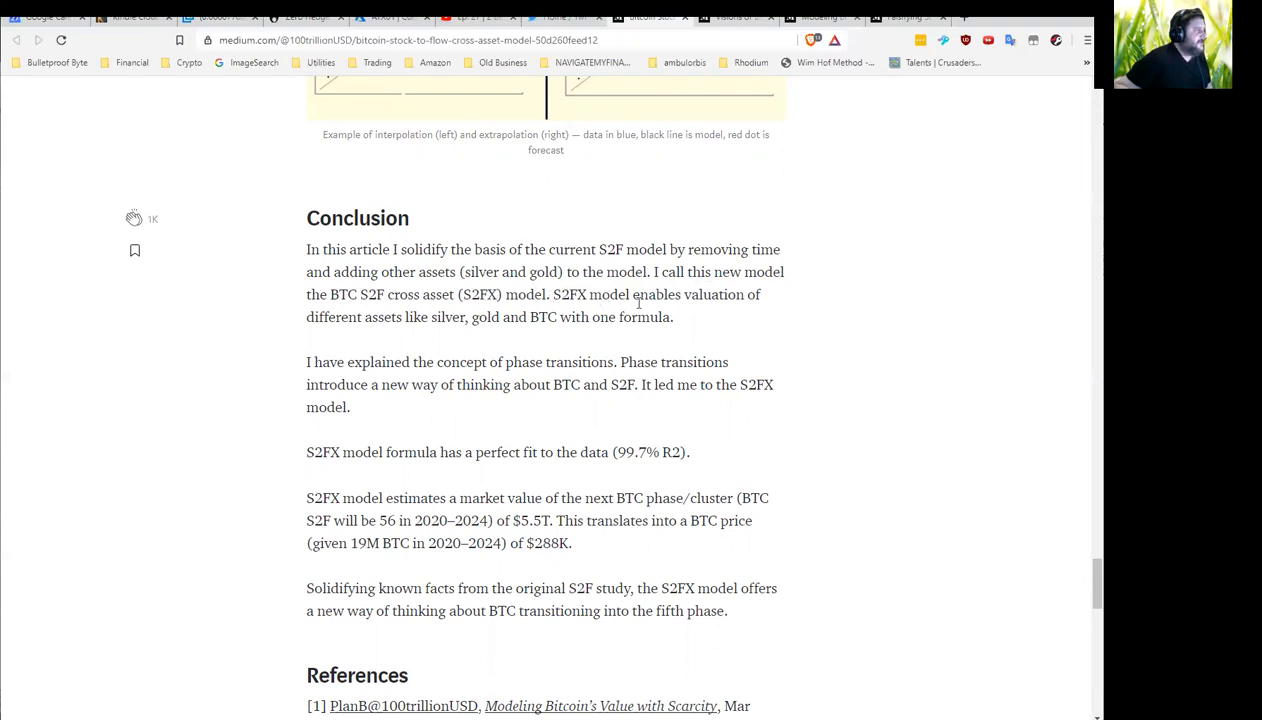
pyautogui.moveTo(438, 336)
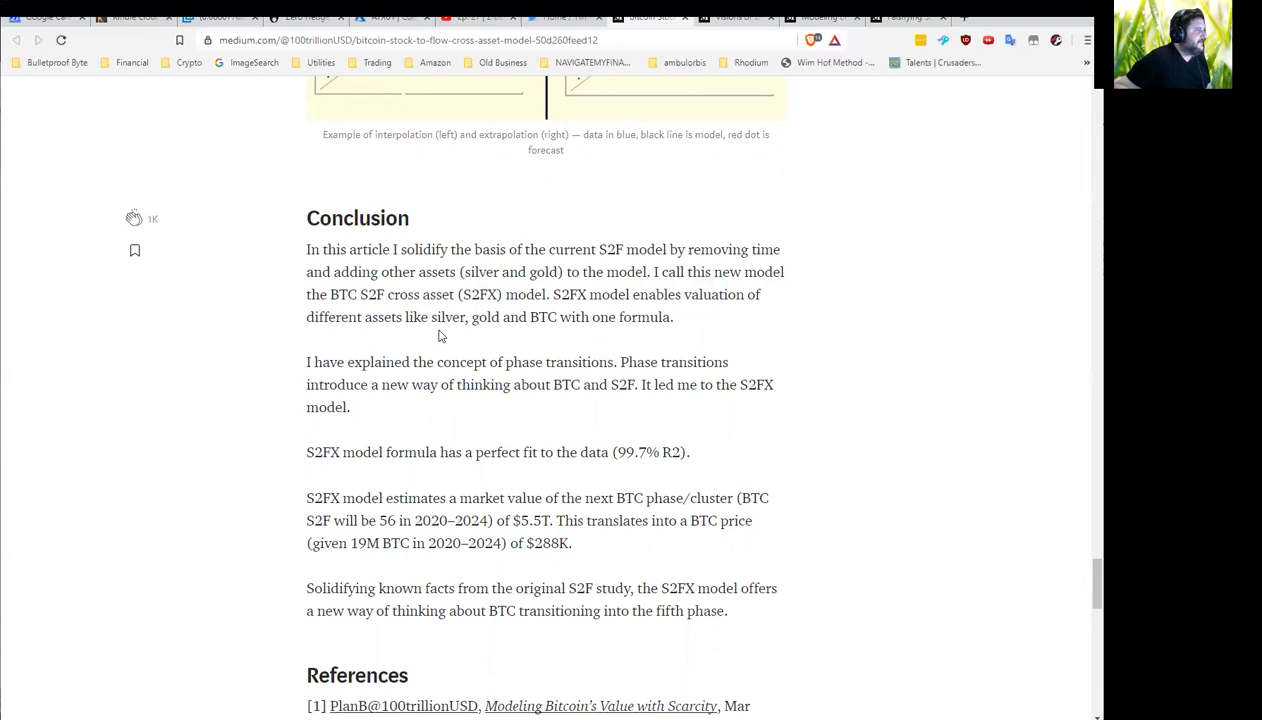
pyautogui.moveTo(540, 334)
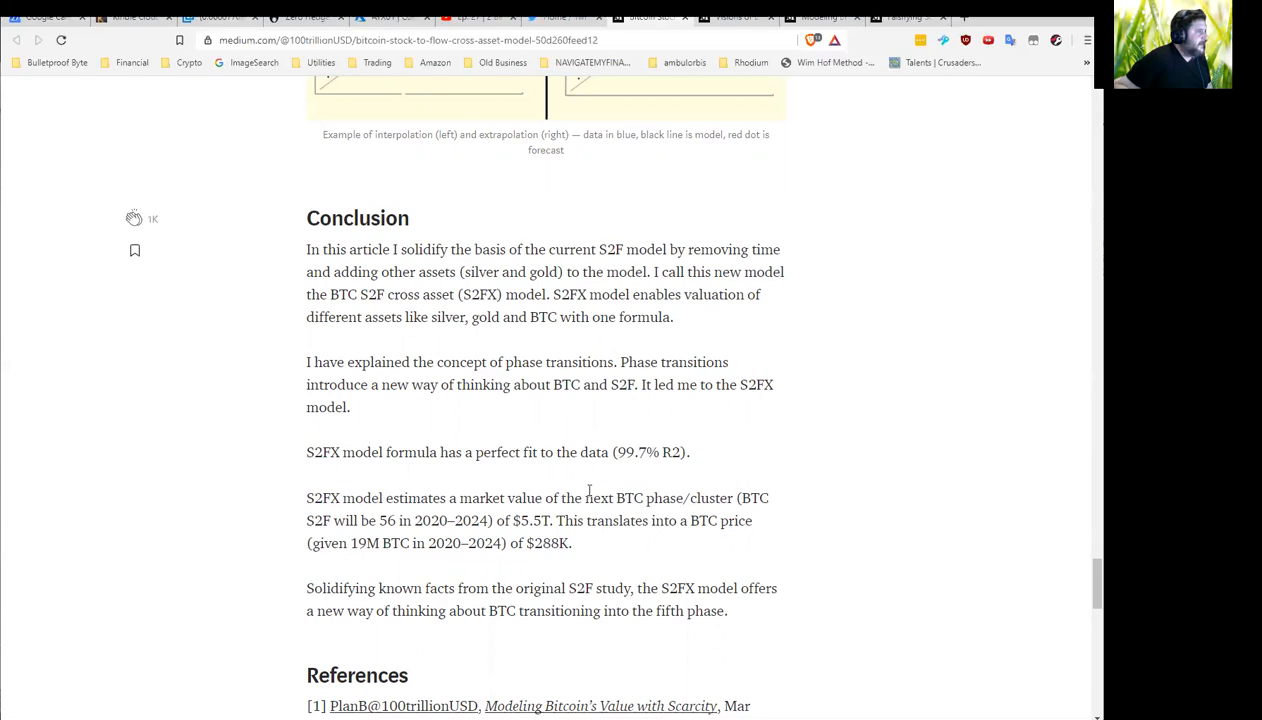
pyautogui.moveTo(704, 496)
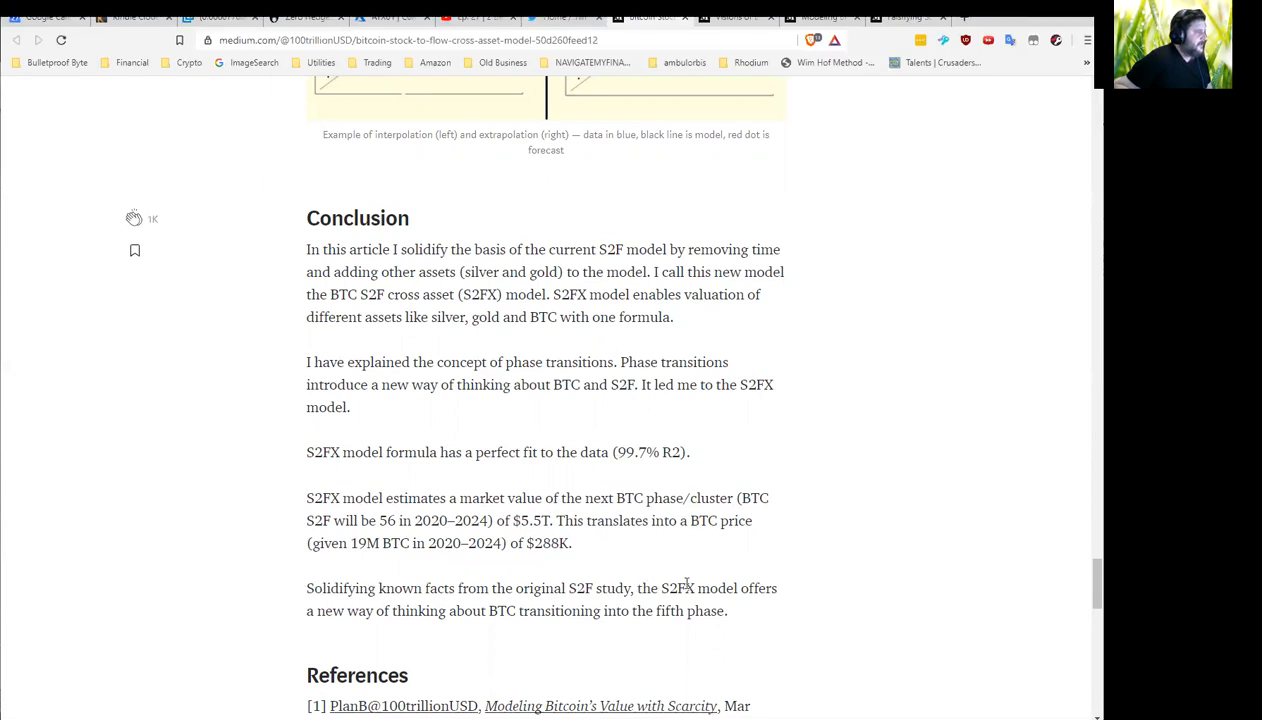
pyautogui.moveTo(516, 628)
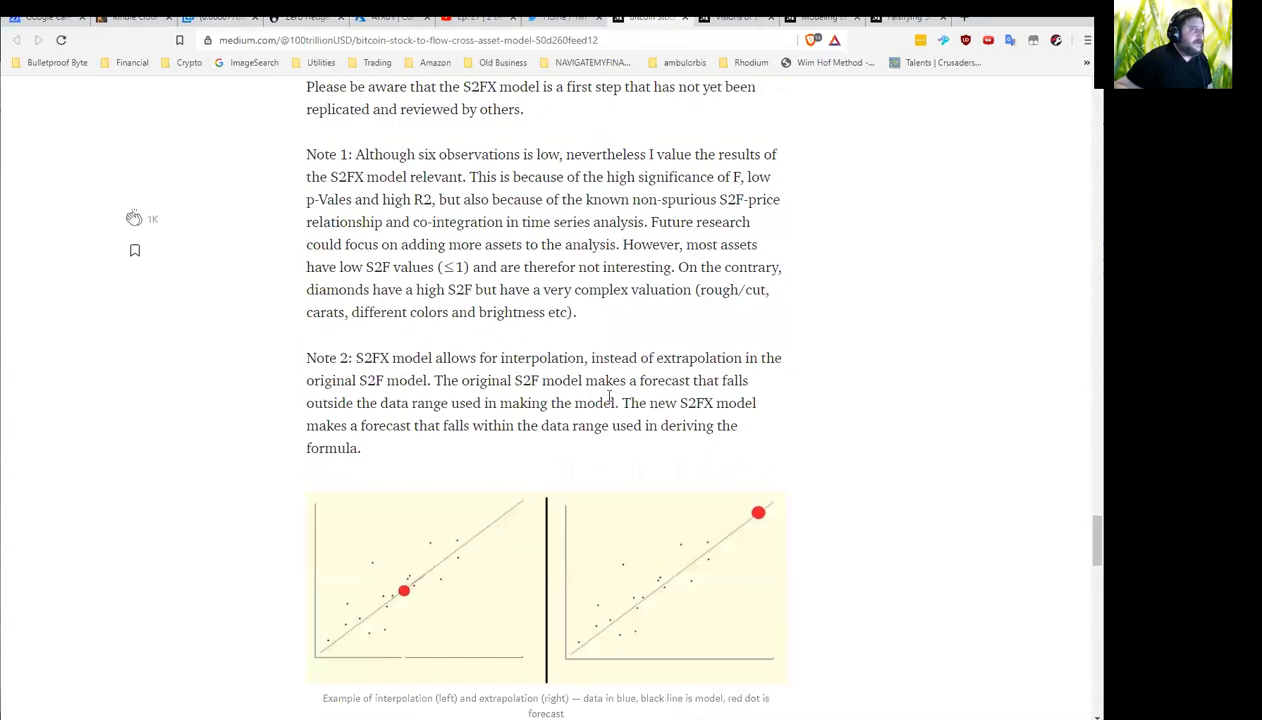
# Scroll to settle on the regression analysis paragraph below the cross-asset chart
pyautogui.scroll(-3)
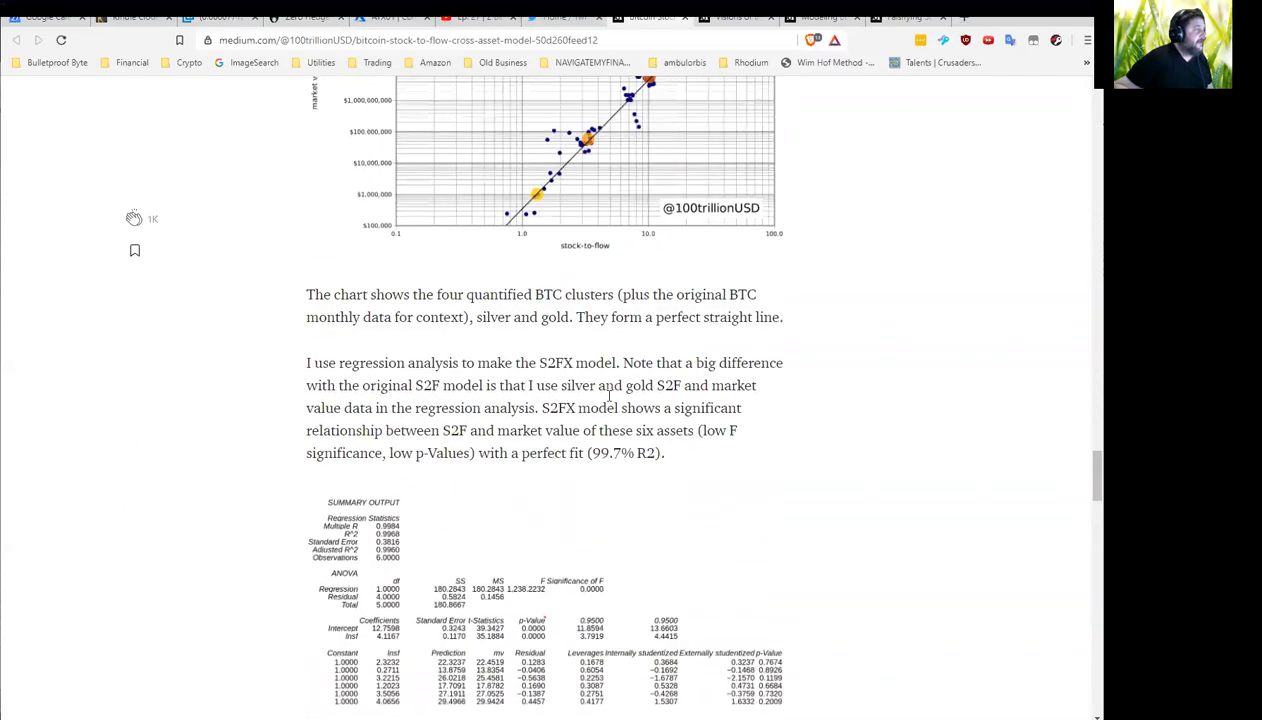
# Scroll back to the Bitcoin Clusters! chart and the start of the four-cluster list
pyautogui.scroll(3)
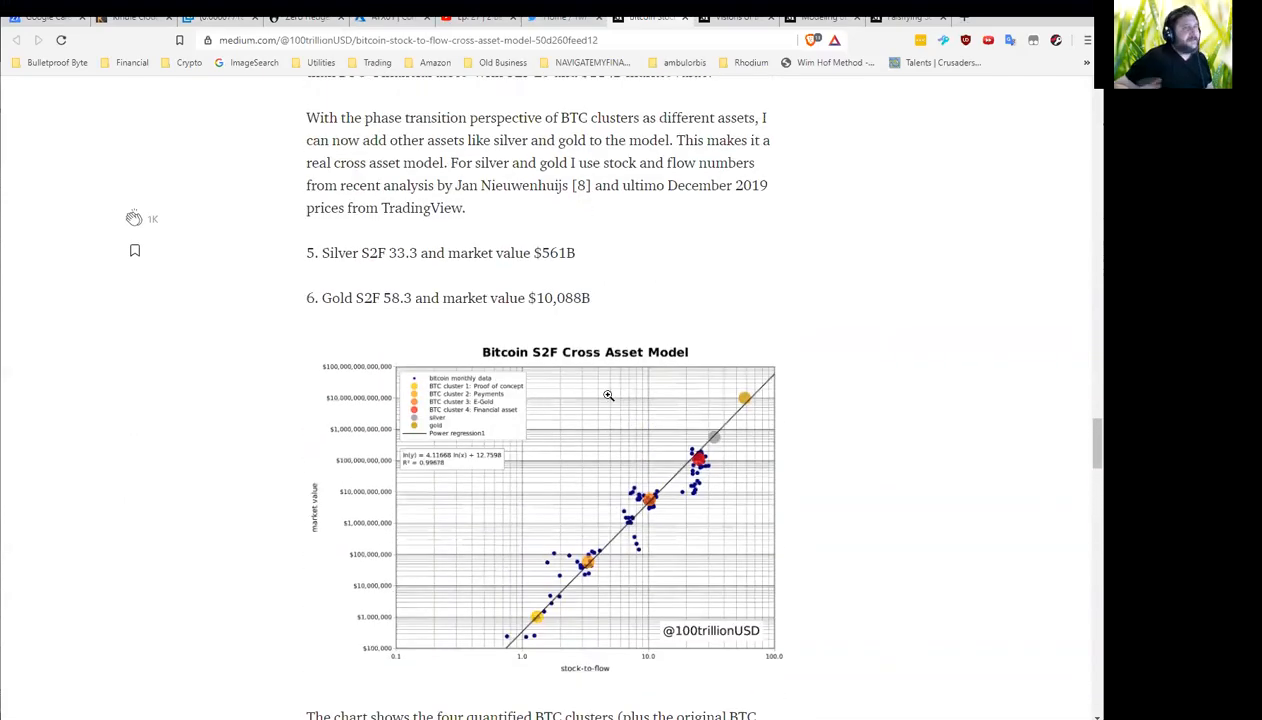
pyautogui.scroll(-3)
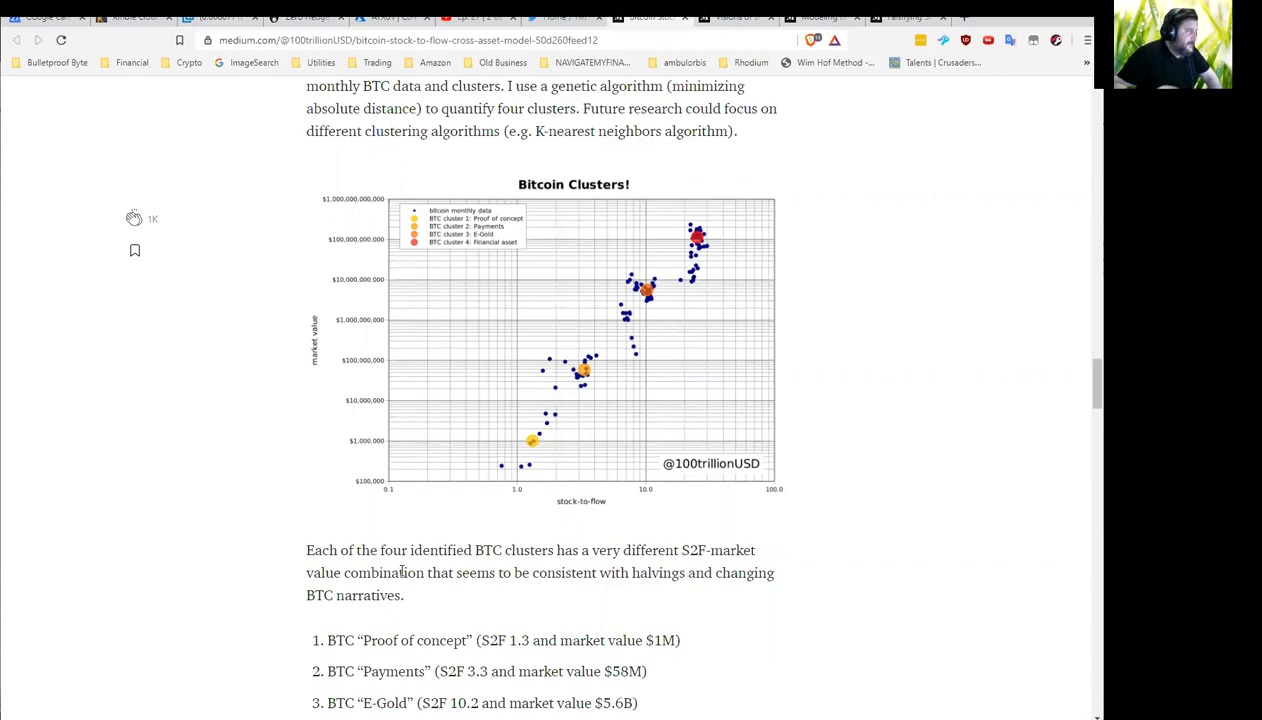
pyautogui.moveTo(630, 600)
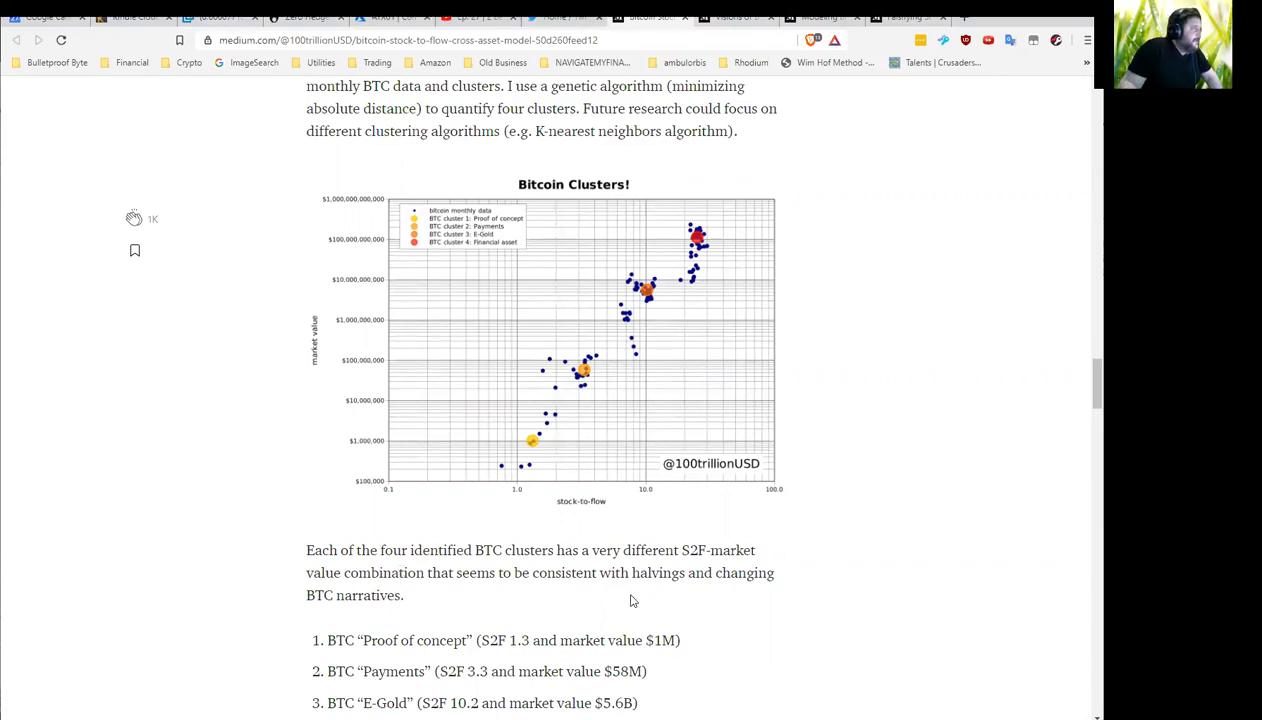
pyautogui.scroll(-3)
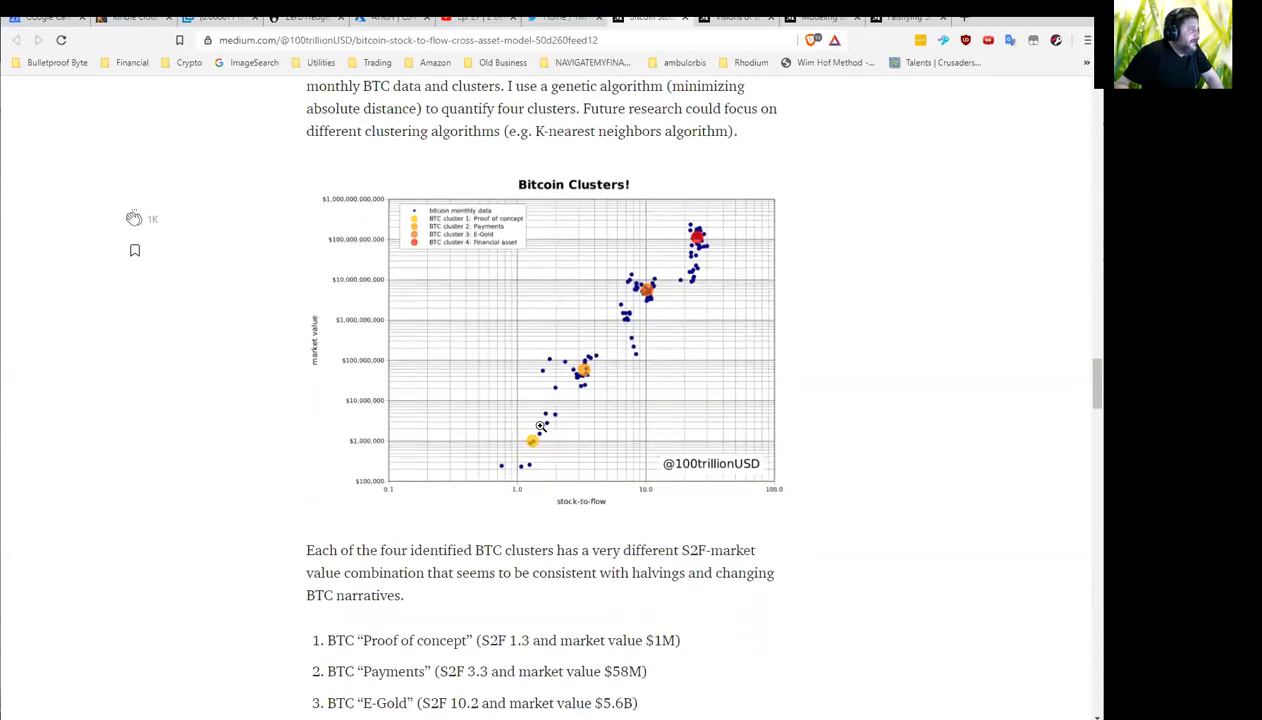
pyautogui.moveTo(508, 476)
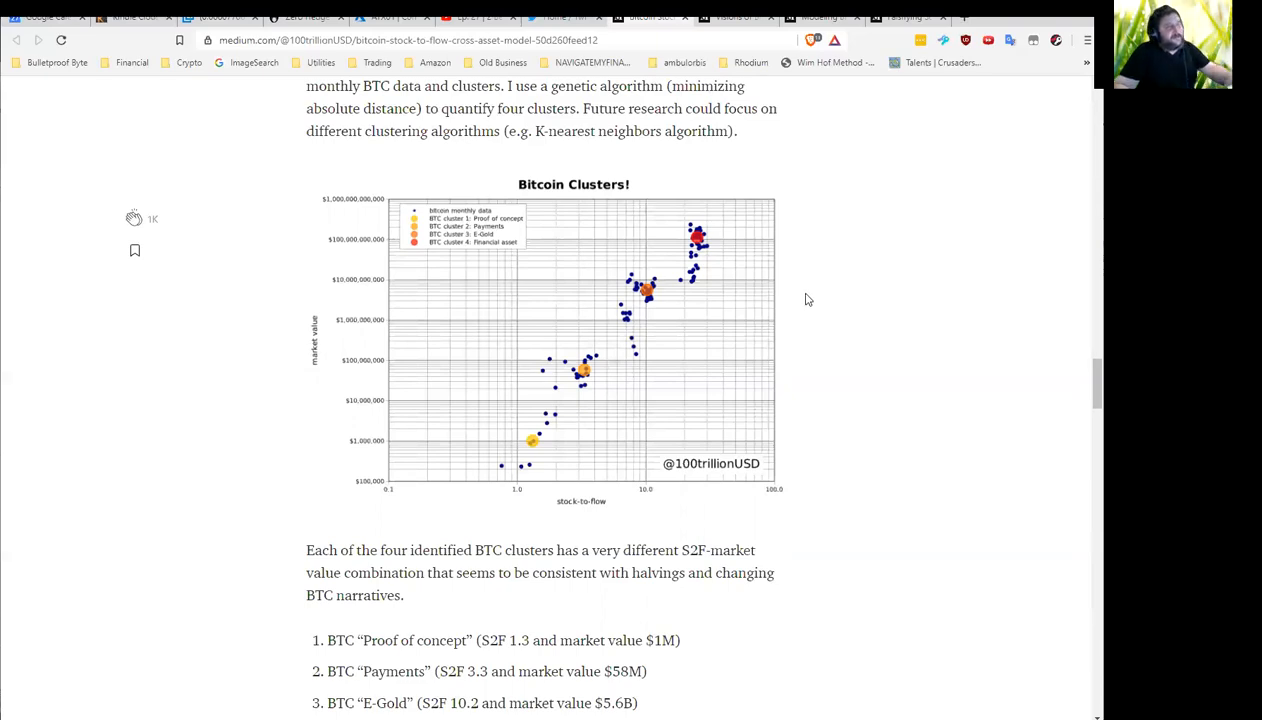
pyautogui.moveTo(568, 396)
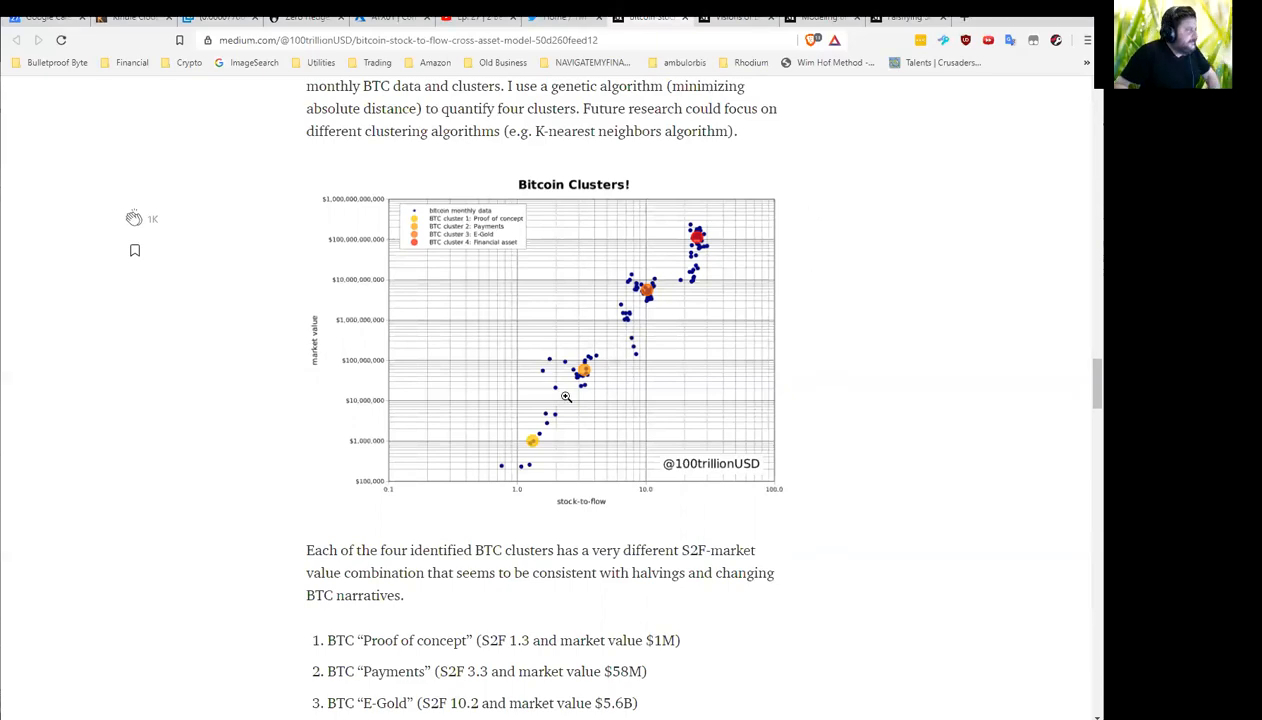
pyautogui.moveTo(410, 572)
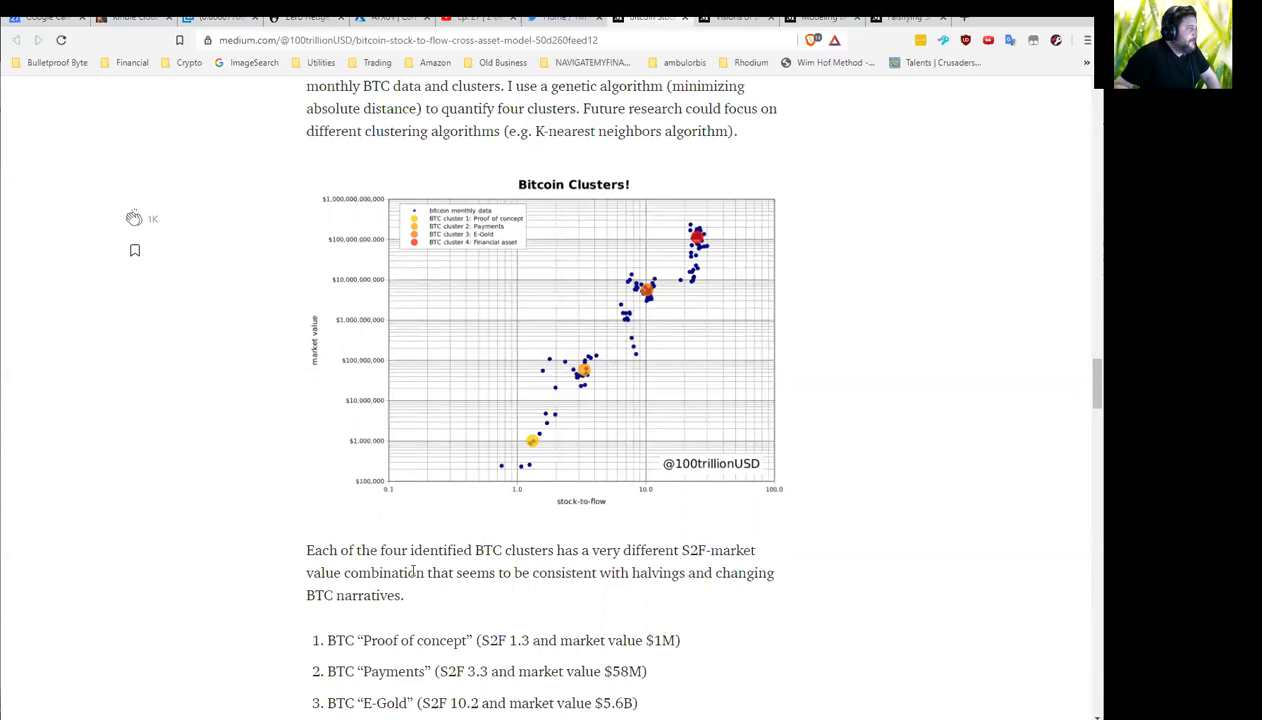
pyautogui.moveTo(414, 550)
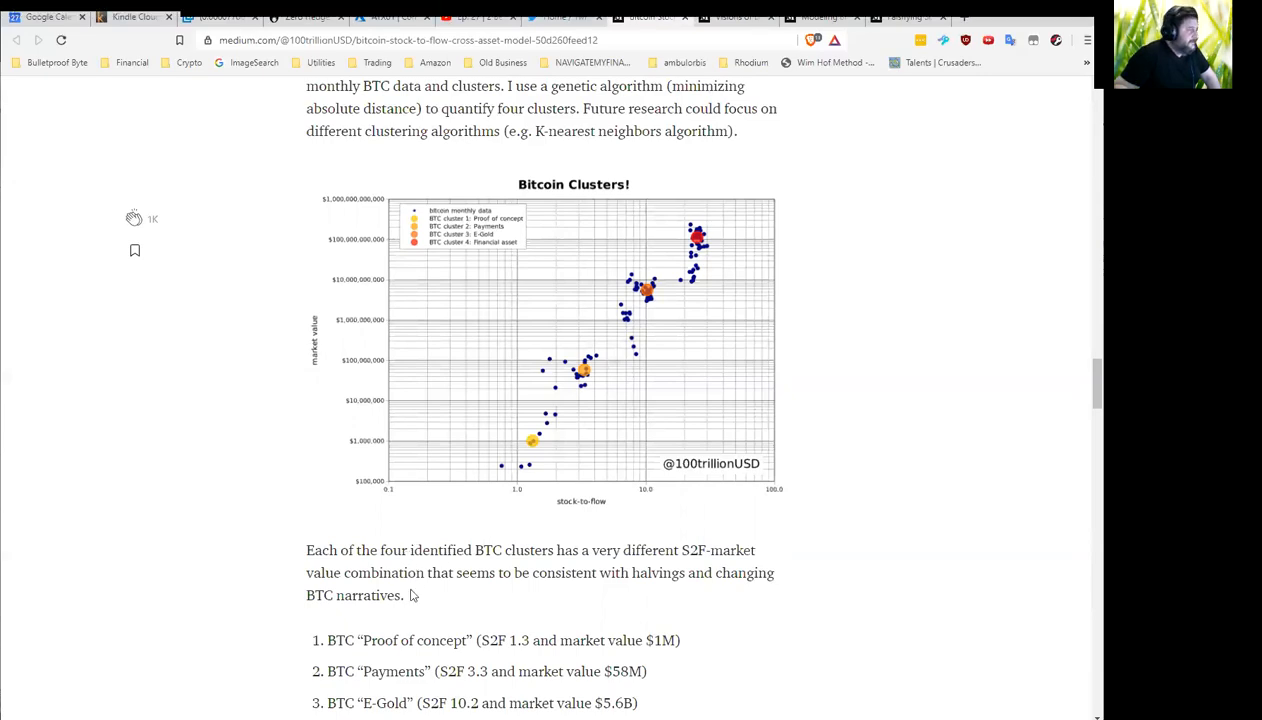
pyautogui.moveTo(456, 536)
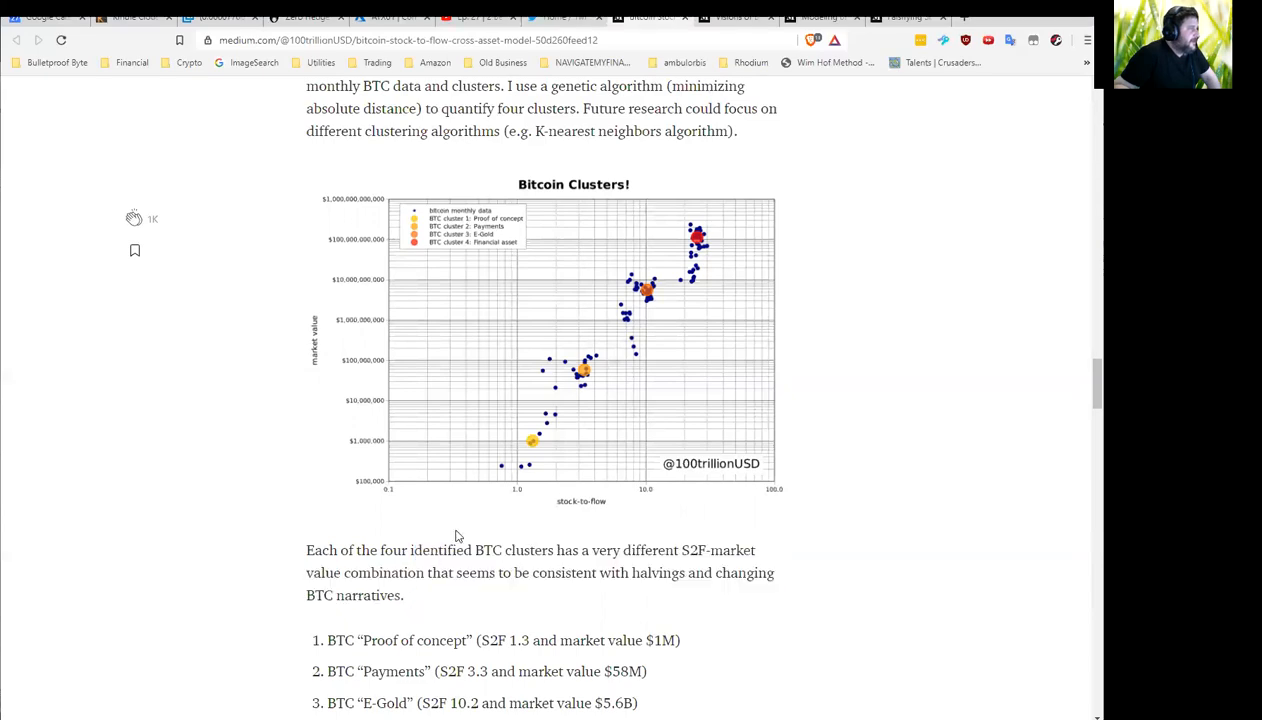
pyautogui.moveTo(352, 628)
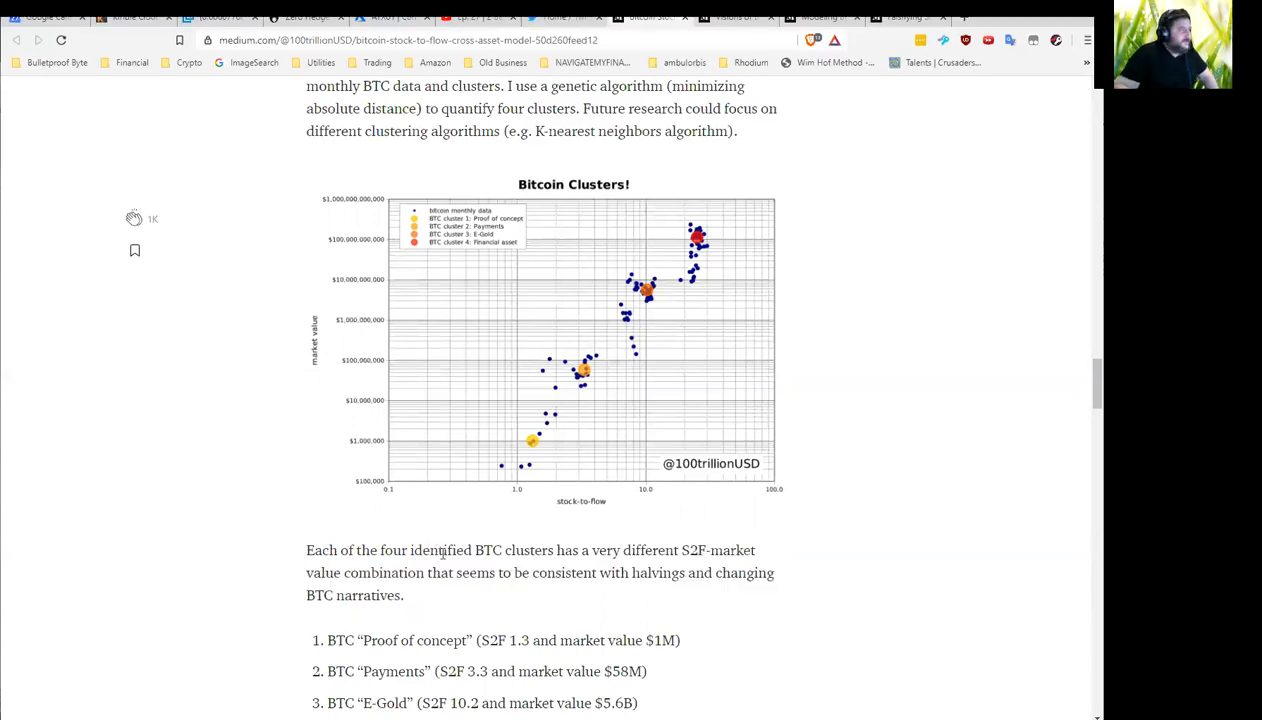
pyautogui.moveTo(428, 564)
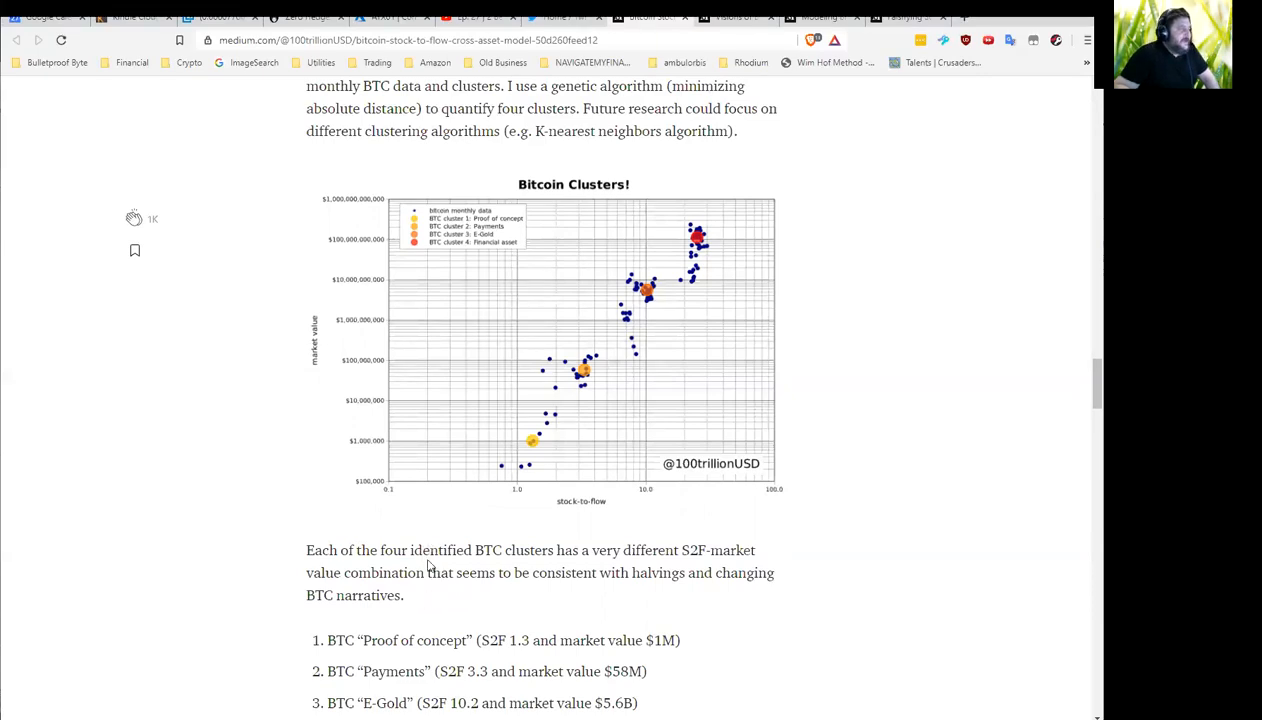
# Scroll down past the regression output to the S2FX market value formula, price estimate and Note 1
pyautogui.scroll(-3)
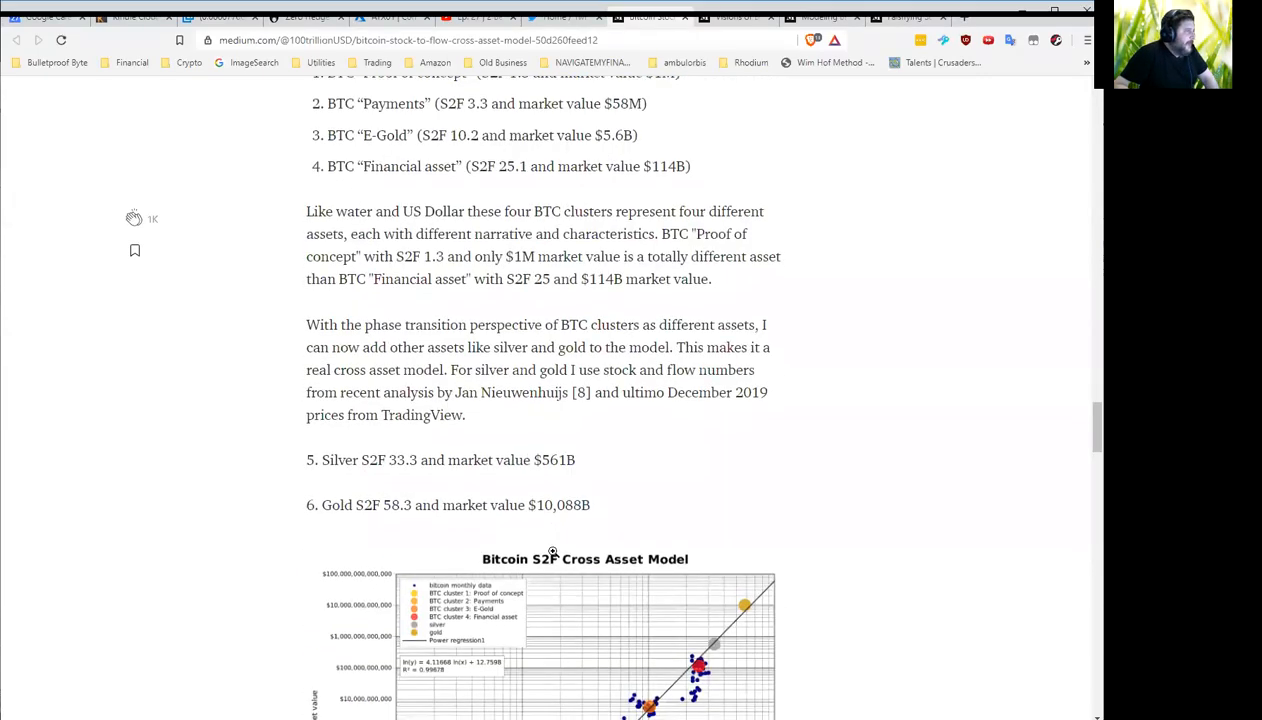
pyautogui.scroll(-3)
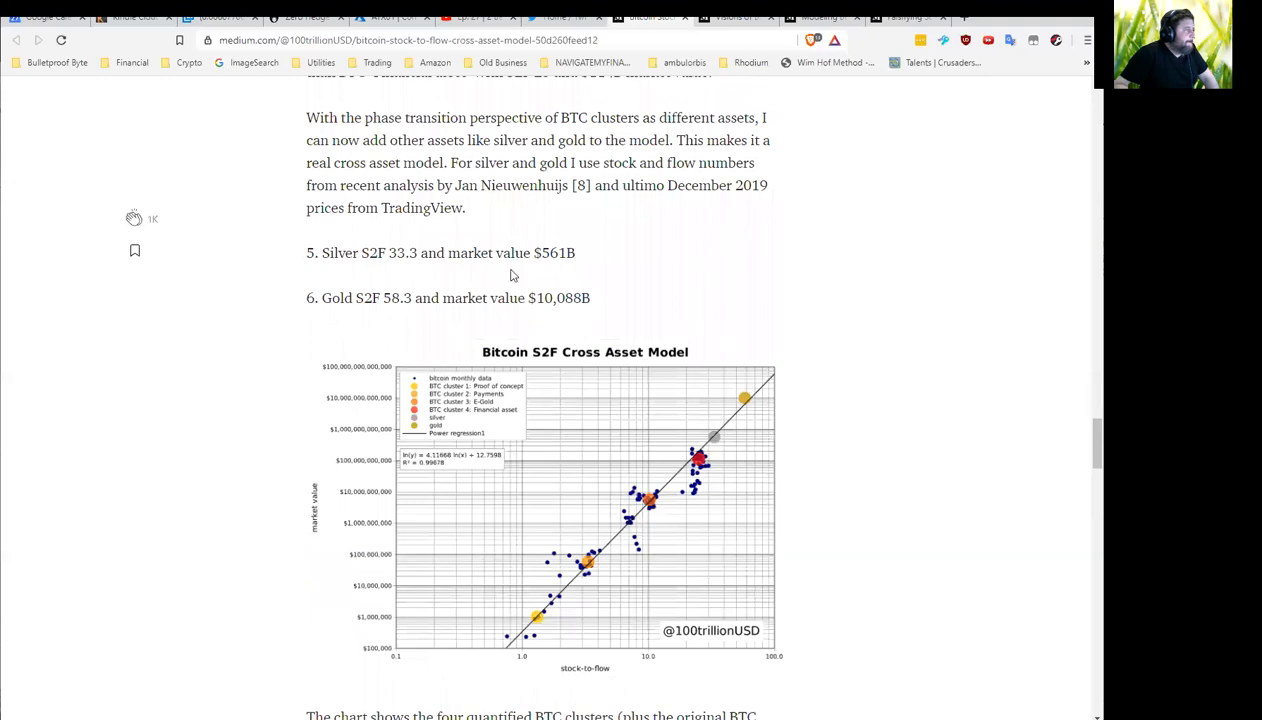
pyautogui.moveTo(328, 248)
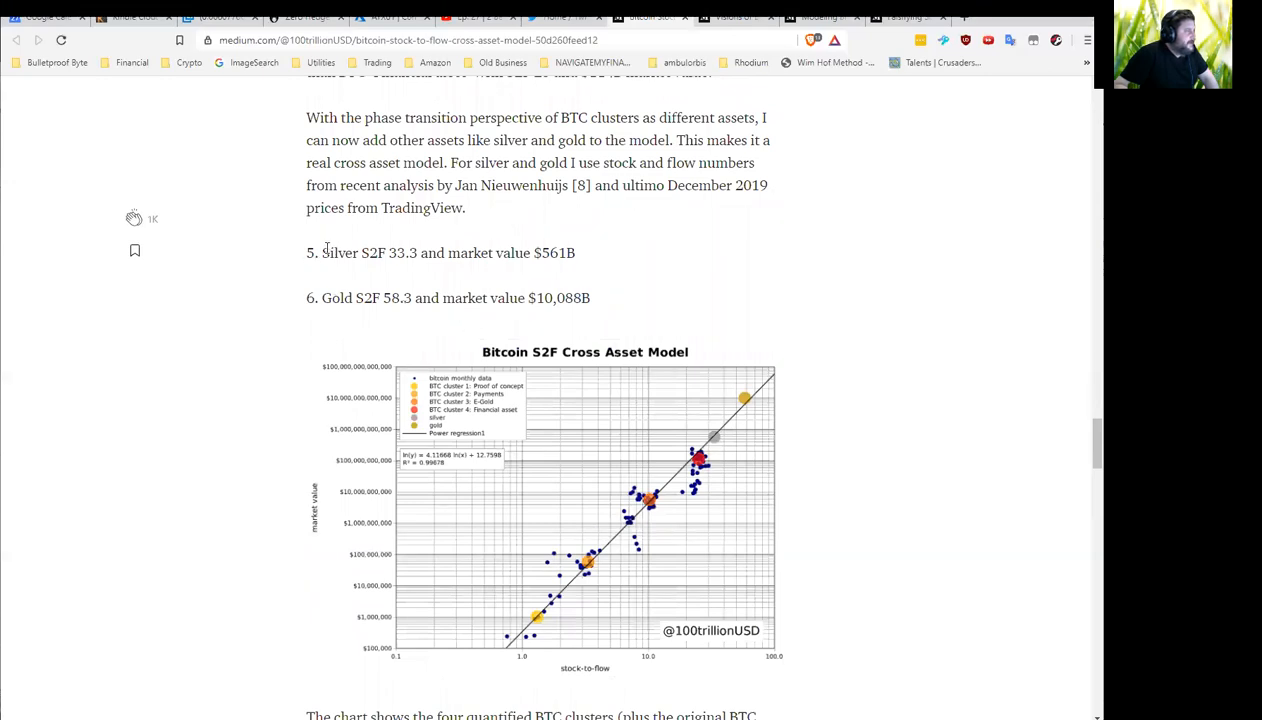
pyautogui.moveTo(744, 272)
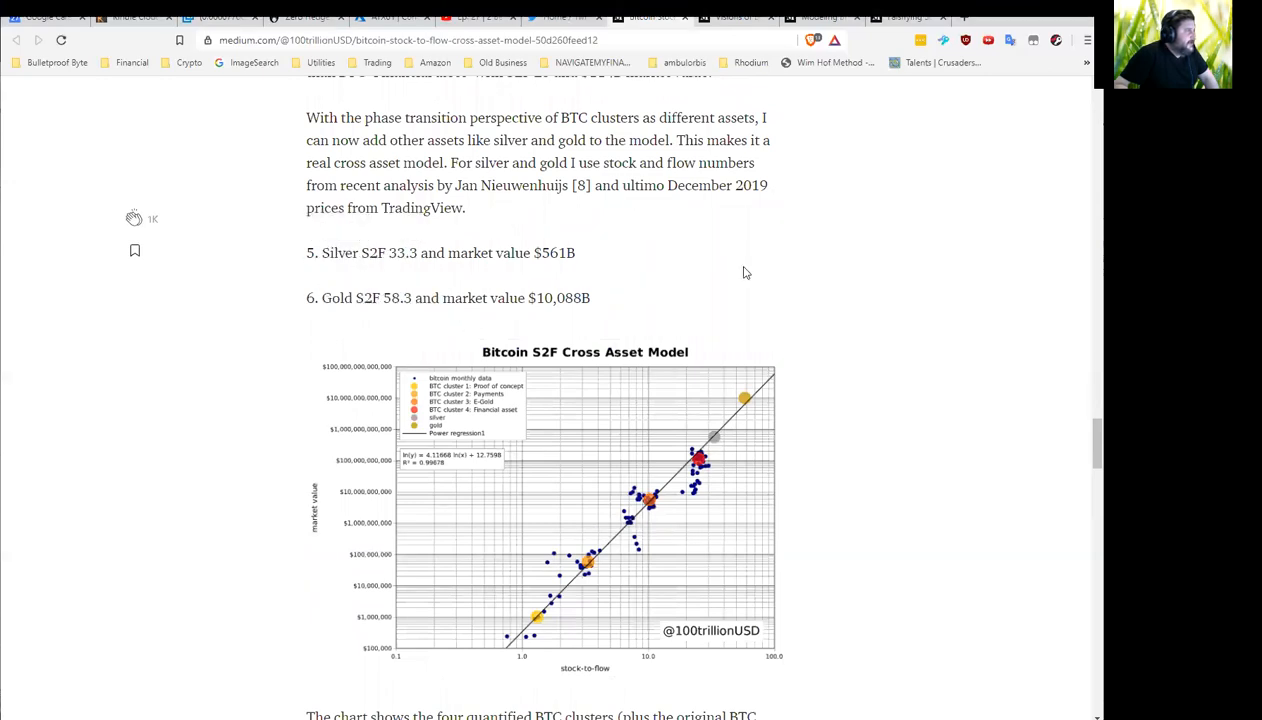
pyautogui.scroll(-3)
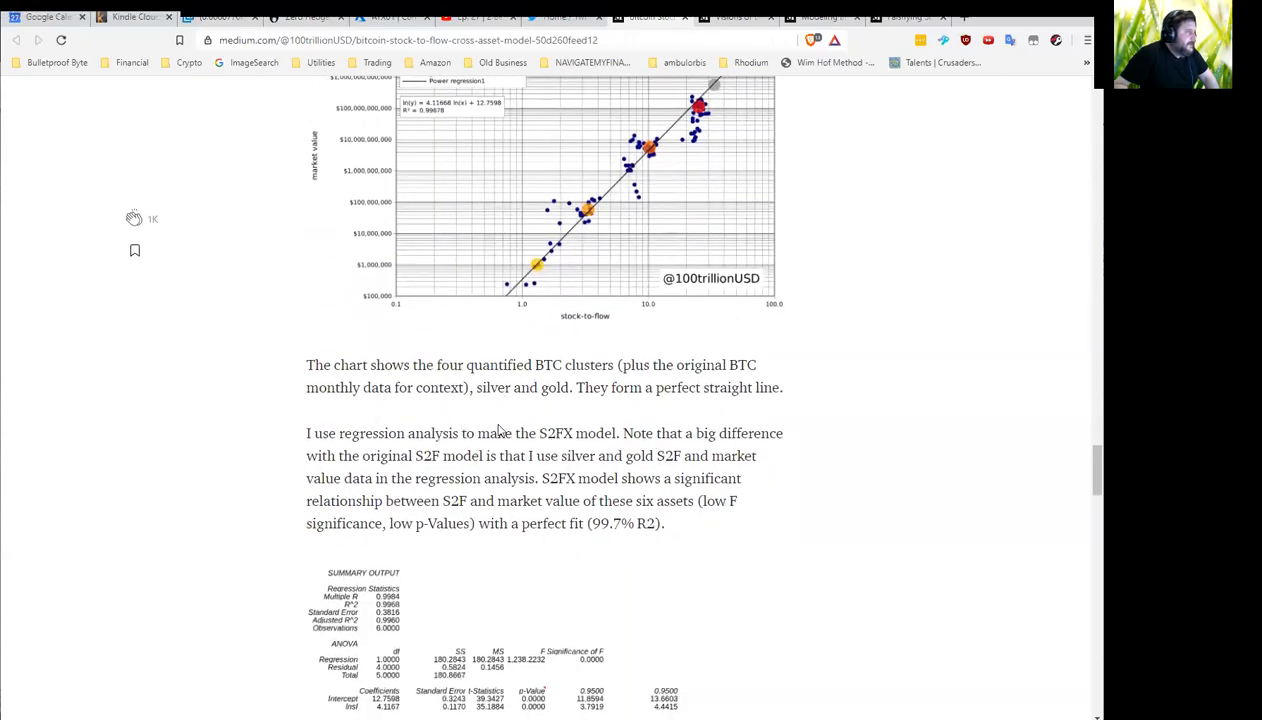
pyautogui.scroll(-3)
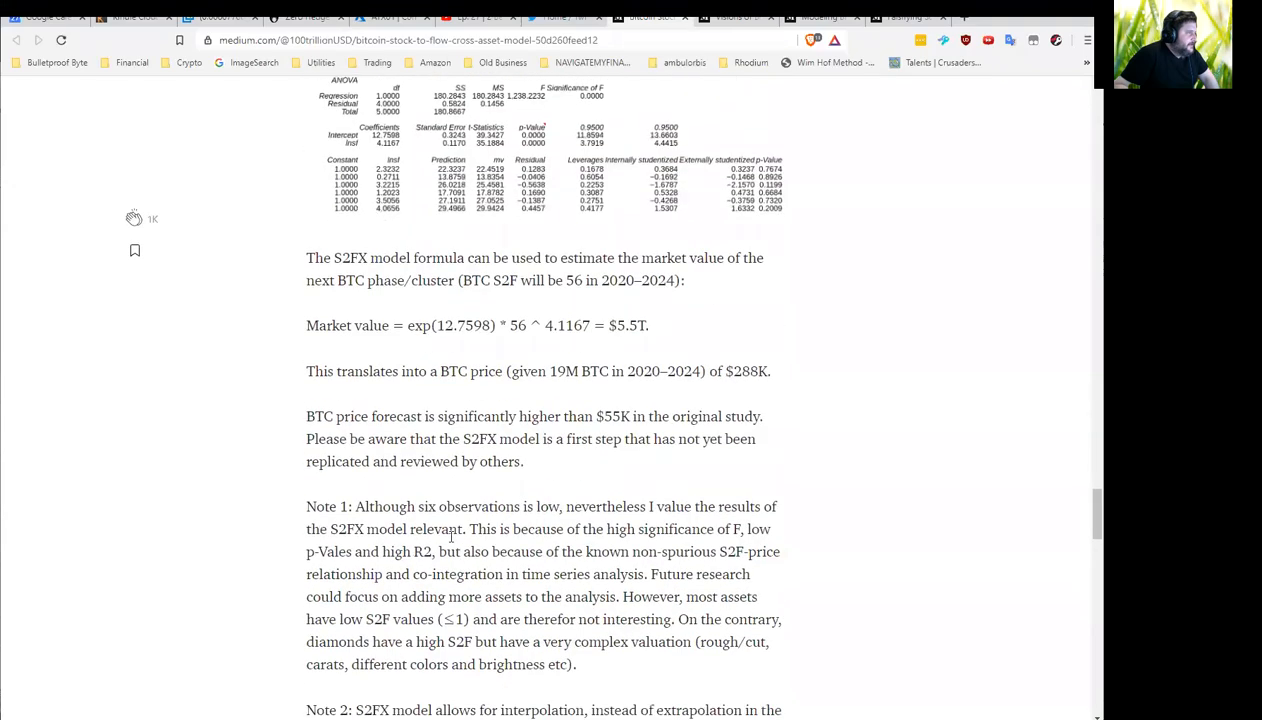
# Scroll slightly so Note 1 and Note 2 on interpolation are fully visible
pyautogui.scroll(-3)
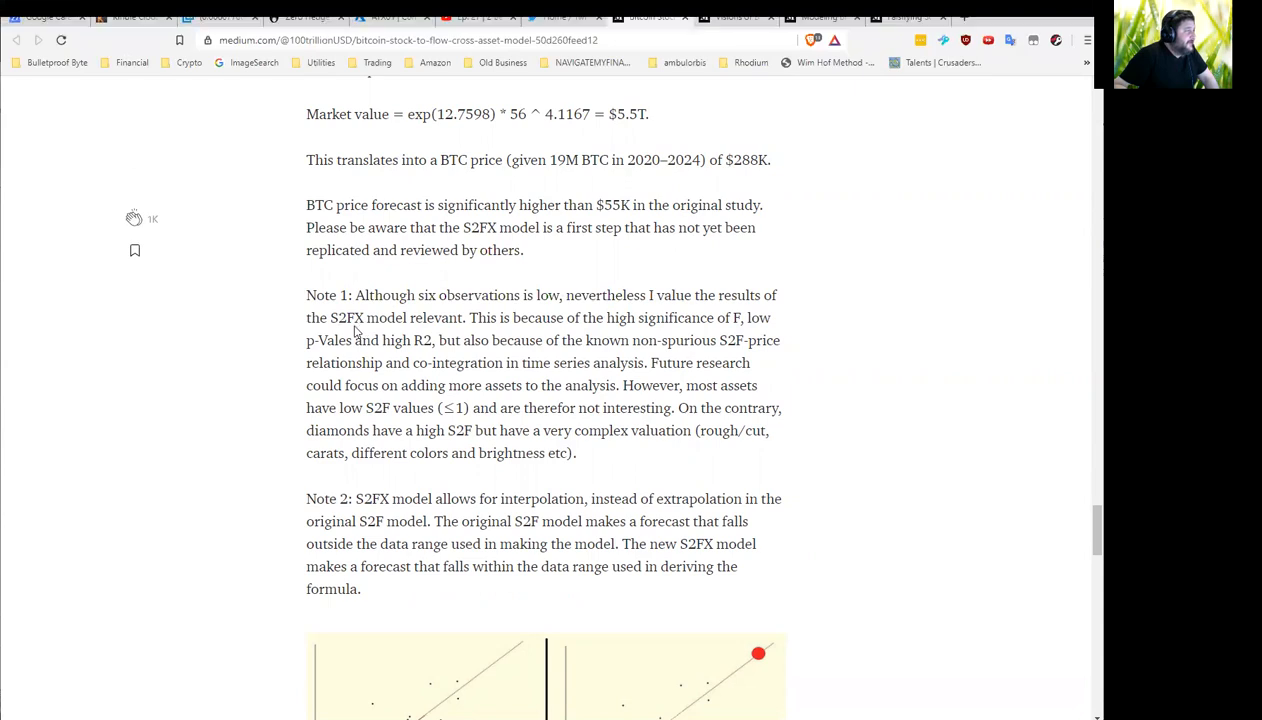
pyautogui.moveTo(516, 310)
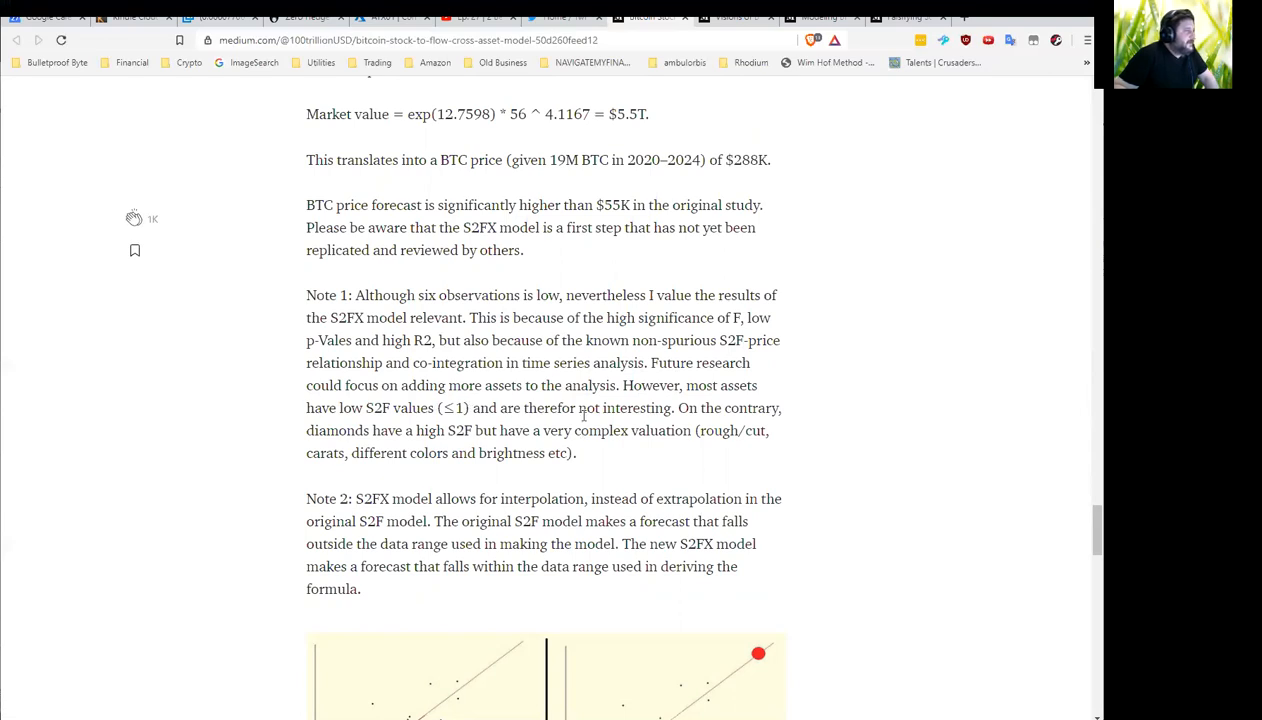
pyautogui.moveTo(438, 430)
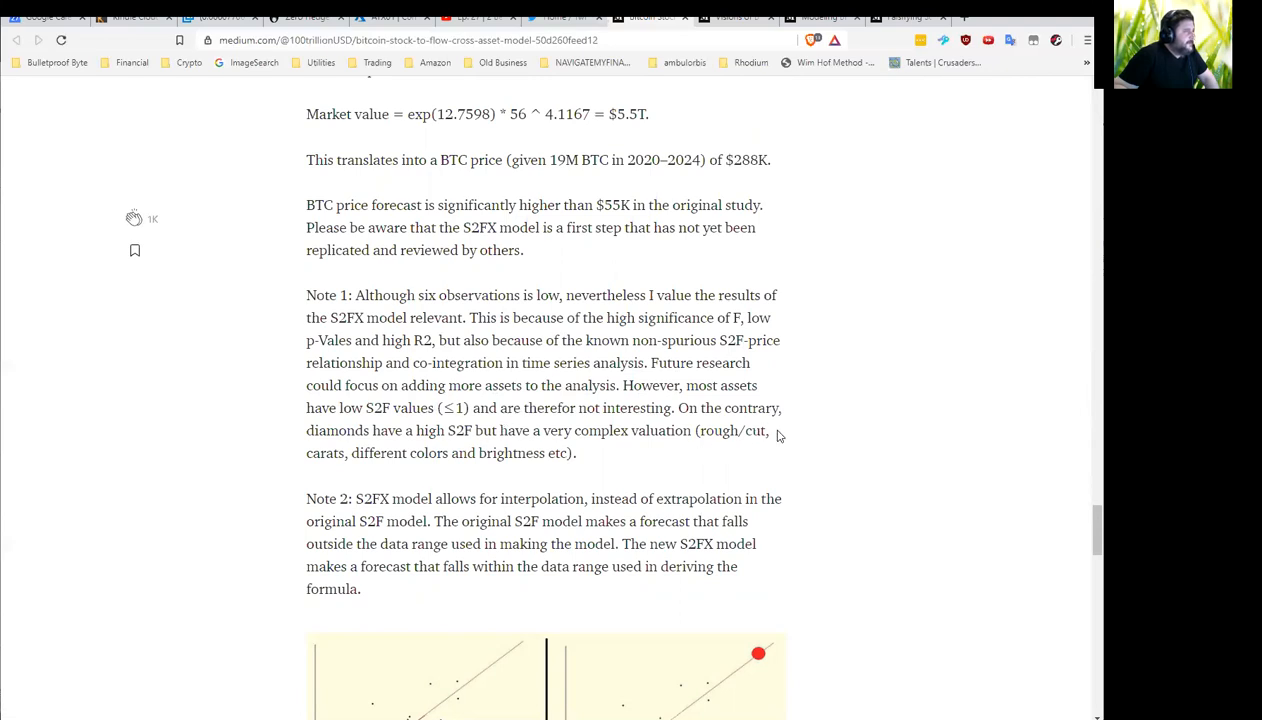
pyautogui.moveTo(516, 474)
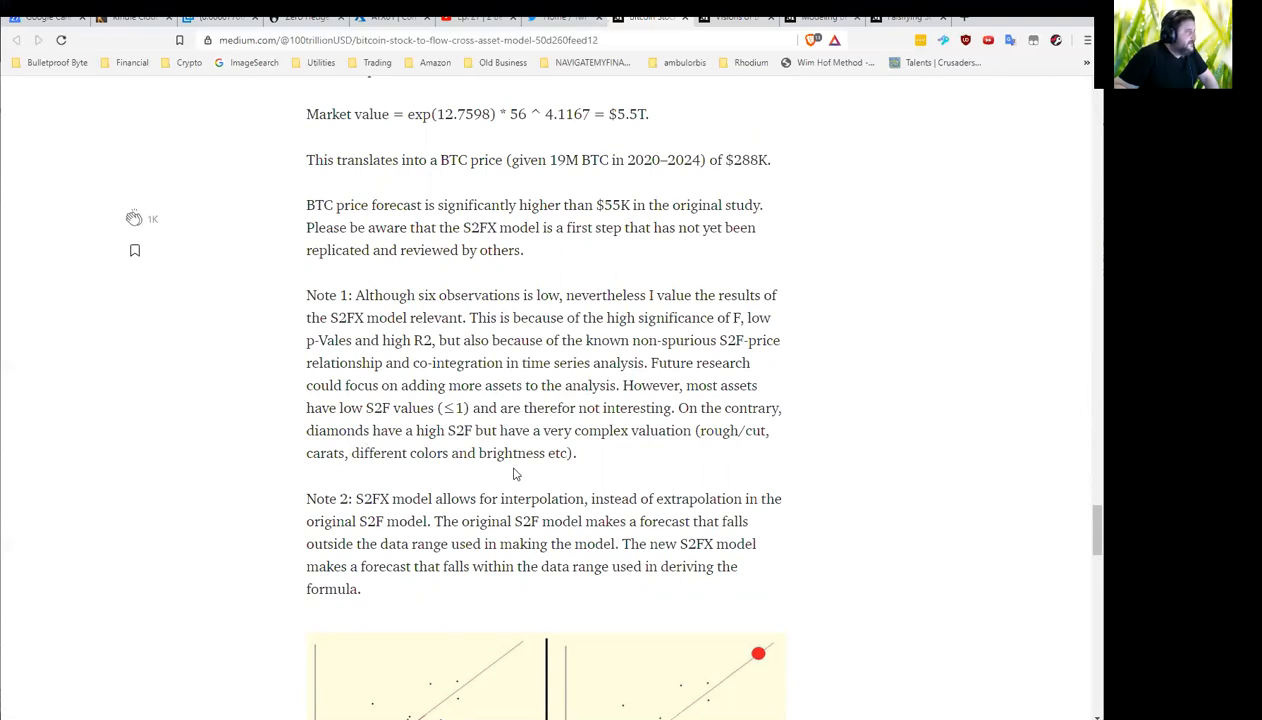
pyautogui.moveTo(548, 422)
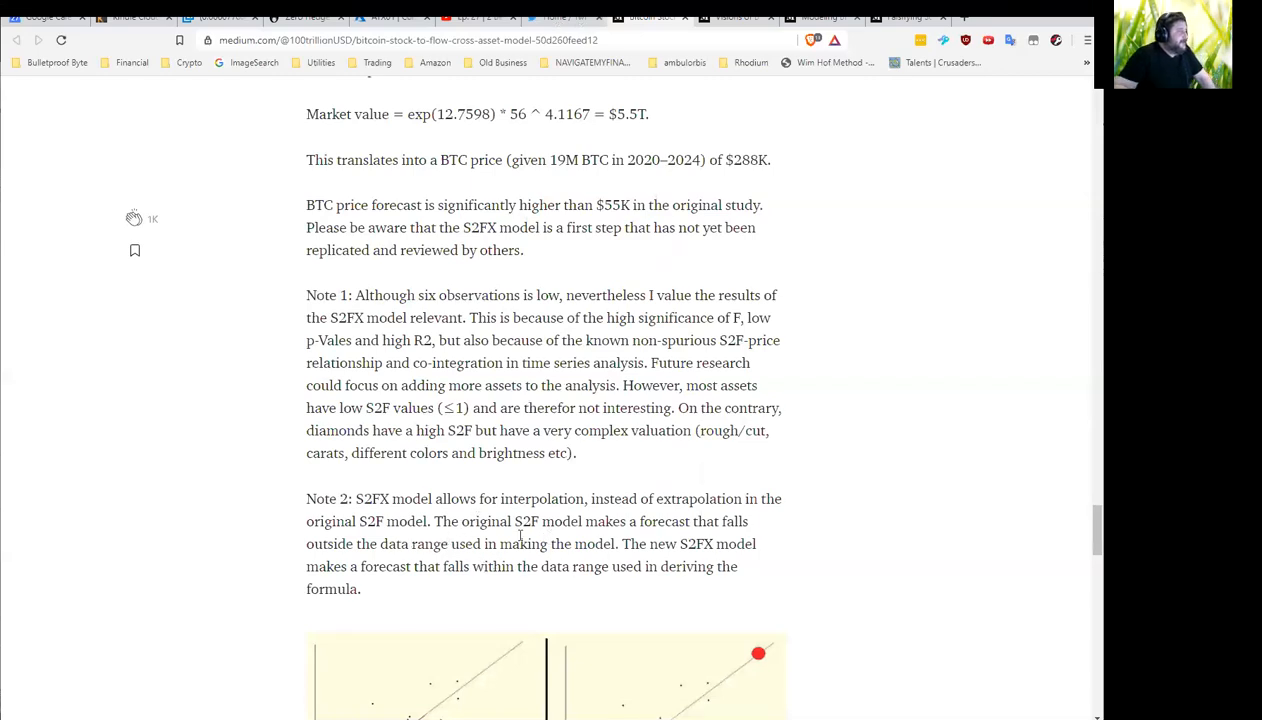
pyautogui.moveTo(584, 490)
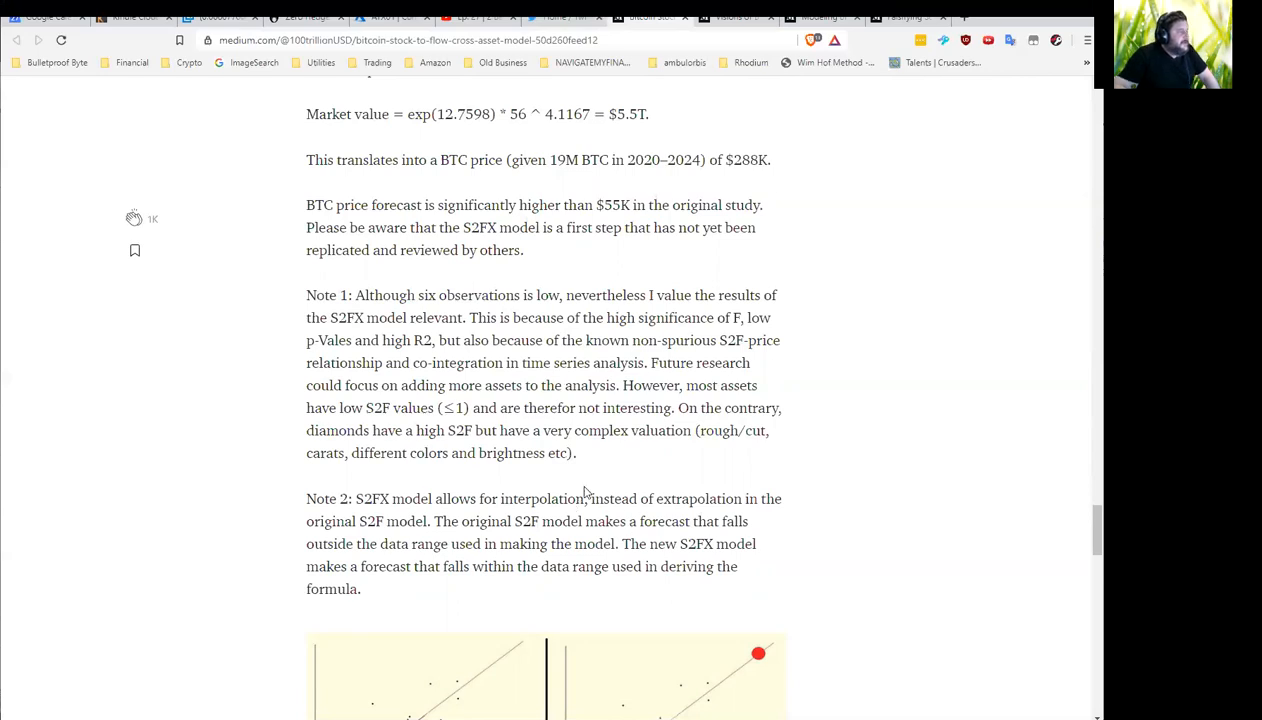
# Peek at the interpolation chart, return to the S2FX formula, briefly highlighting Note 1's six-observations phrase
pyautogui.scroll(-3)
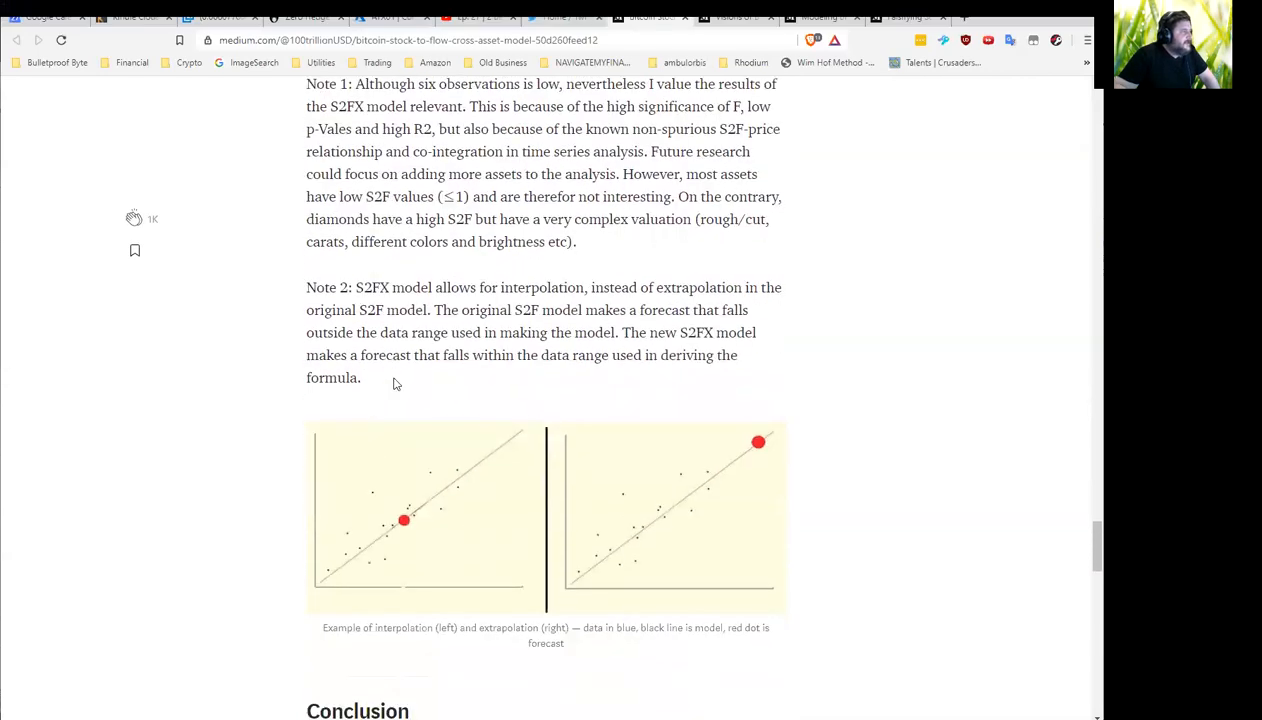
pyautogui.moveTo(378, 384)
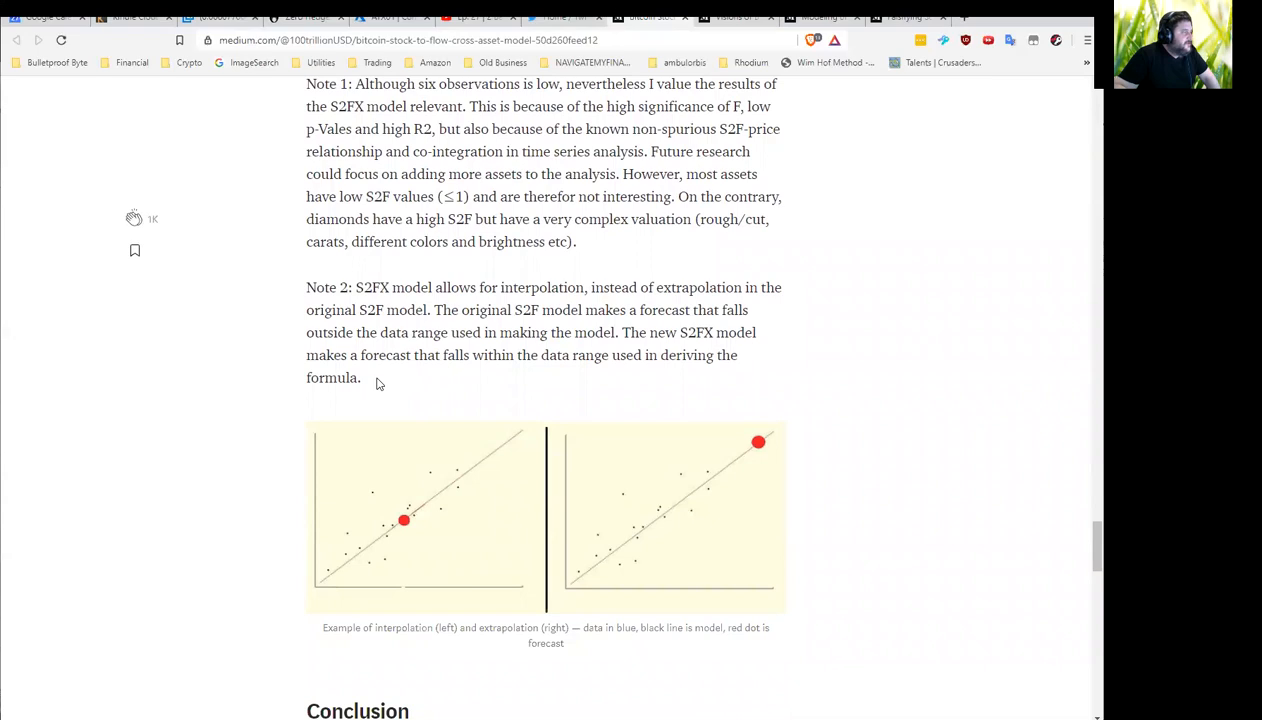
pyautogui.scroll(-3)
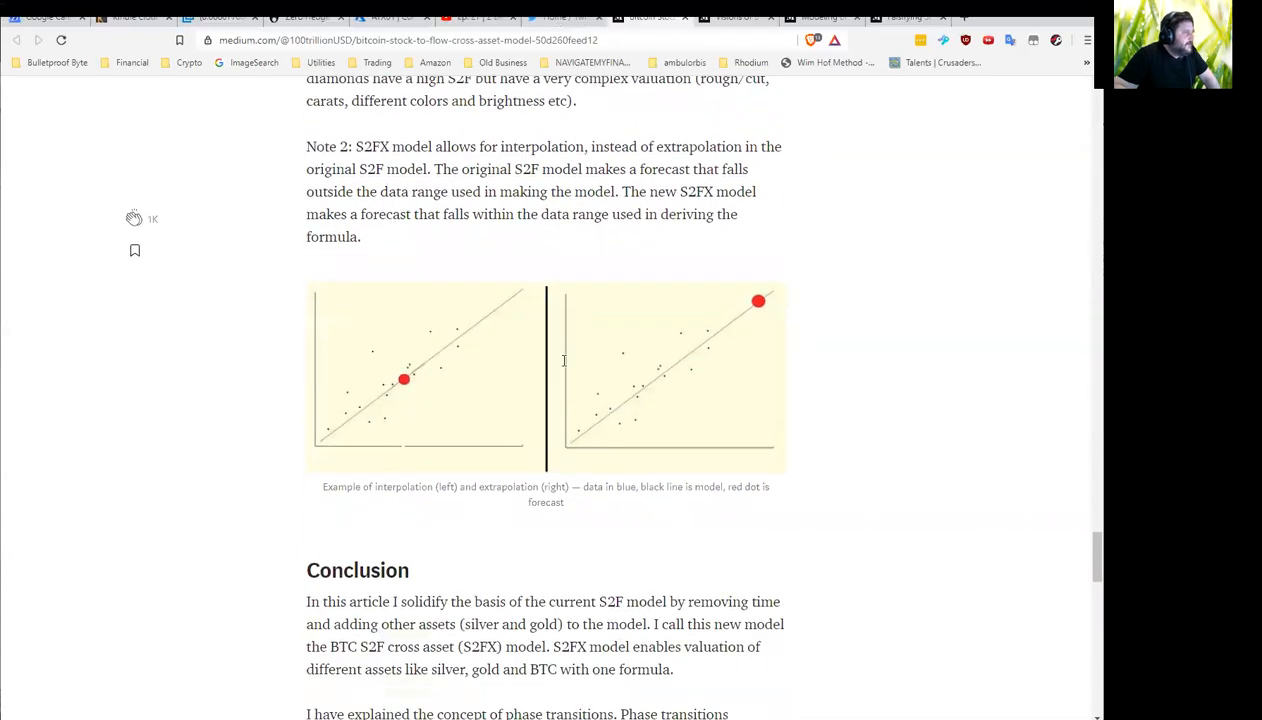
pyautogui.scroll(3)
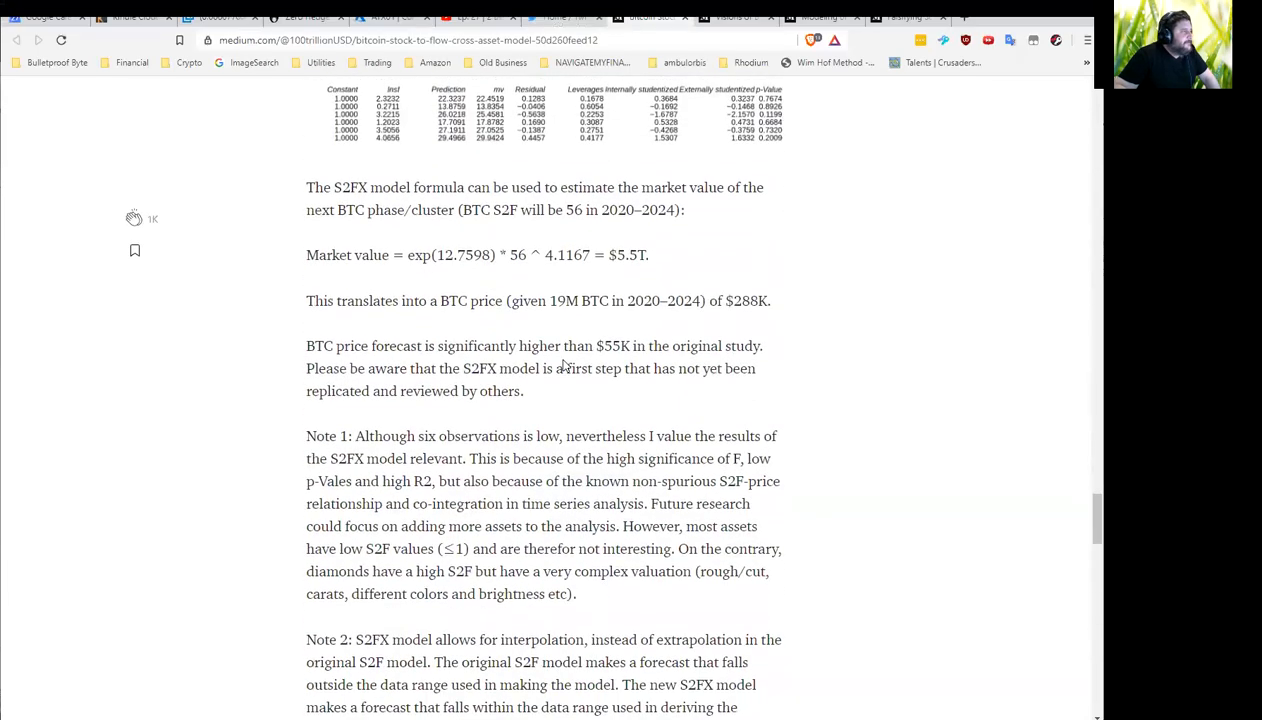
pyautogui.moveTo(354, 436); pyautogui.dragTo(562, 436)
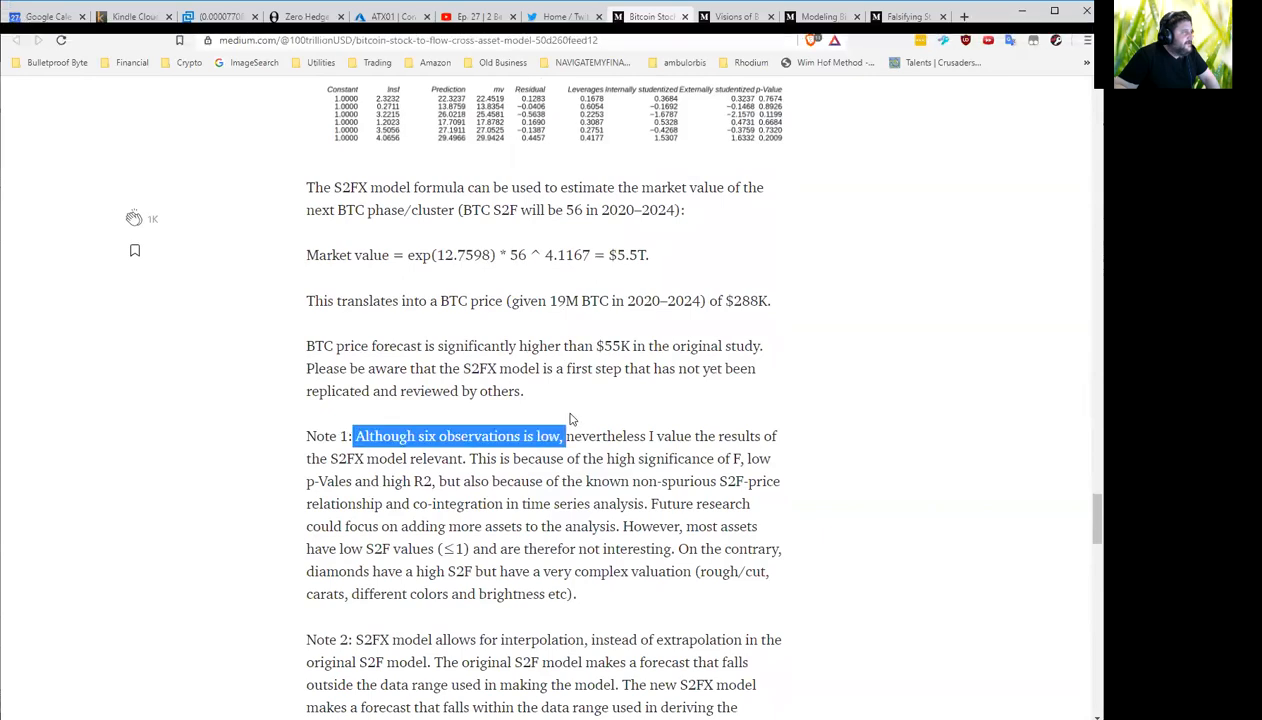
pyautogui.click(540, 410)
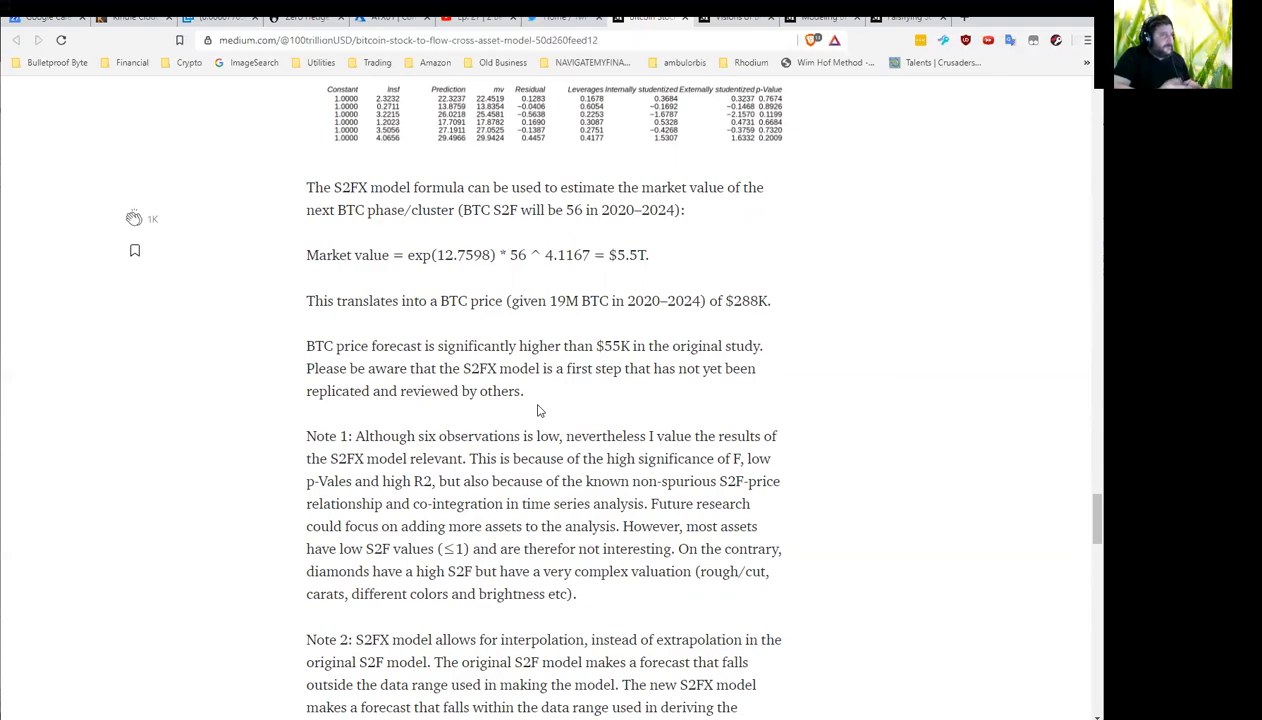
pyautogui.moveTo(594, 408)
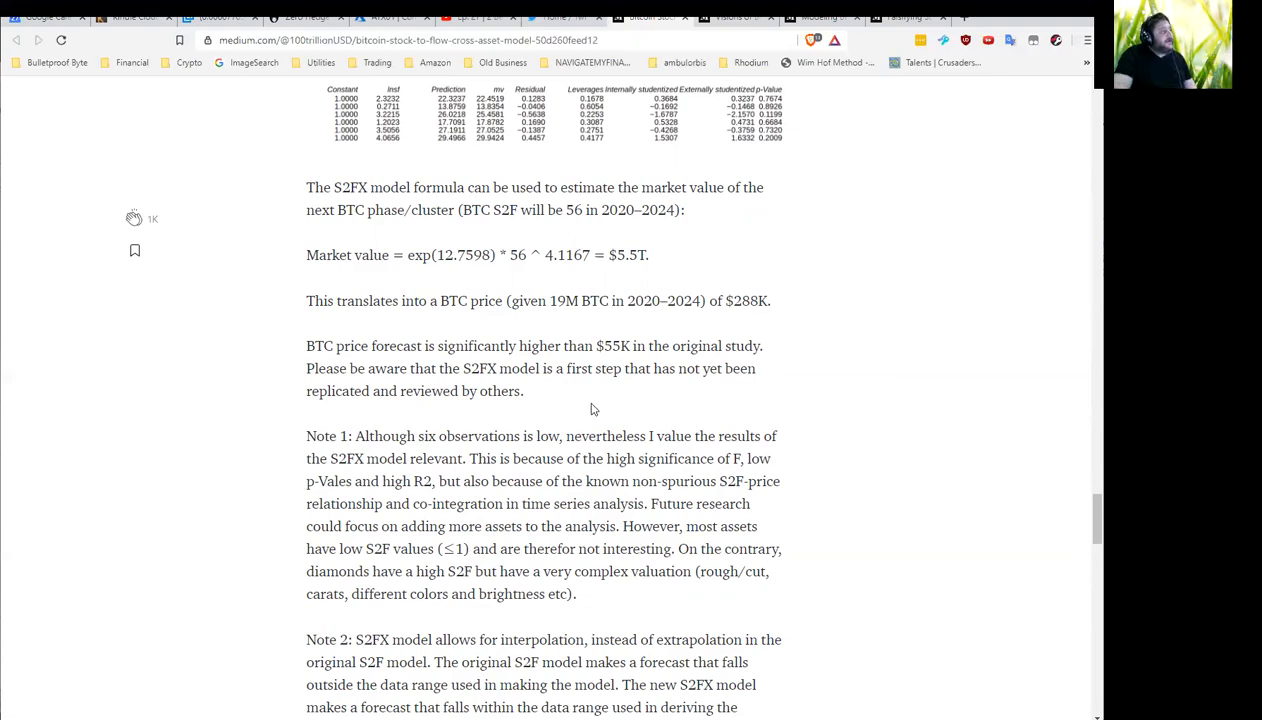
# Scroll back to the Bitcoin S2F Cross Asset Model chart showing the silver and gold S2F values
pyautogui.scroll(3)
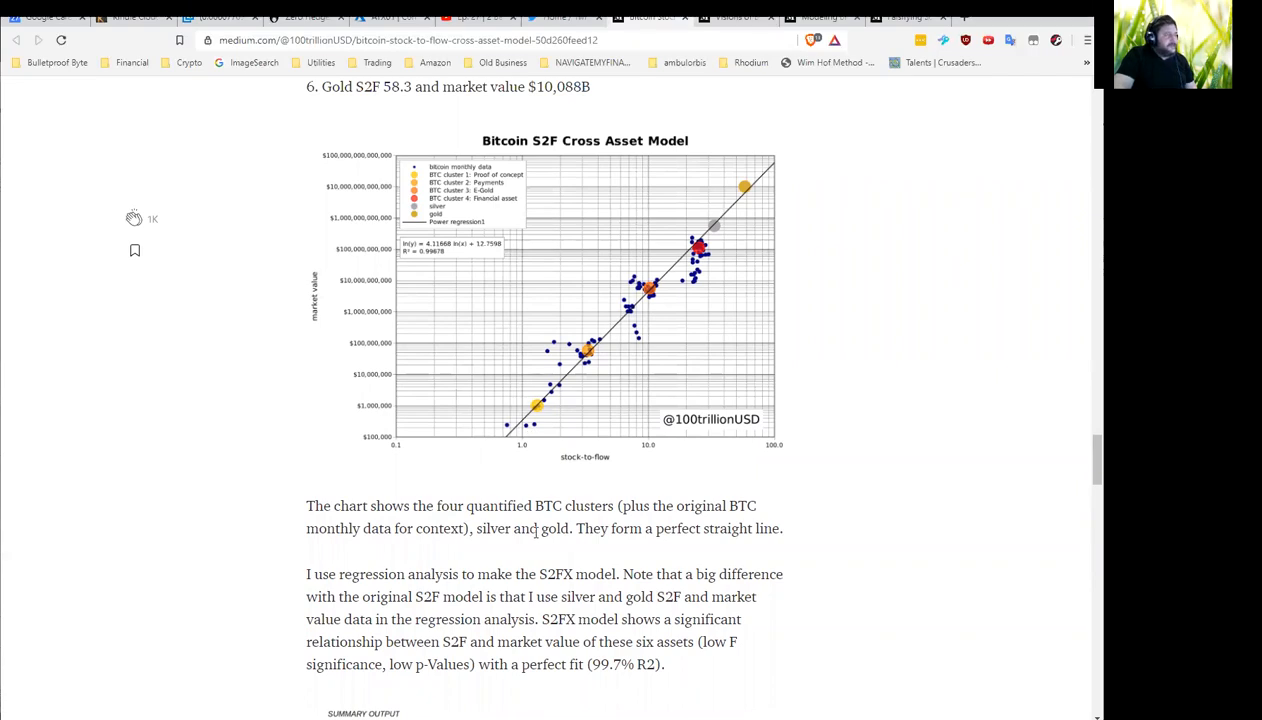
pyautogui.moveTo(560, 504)
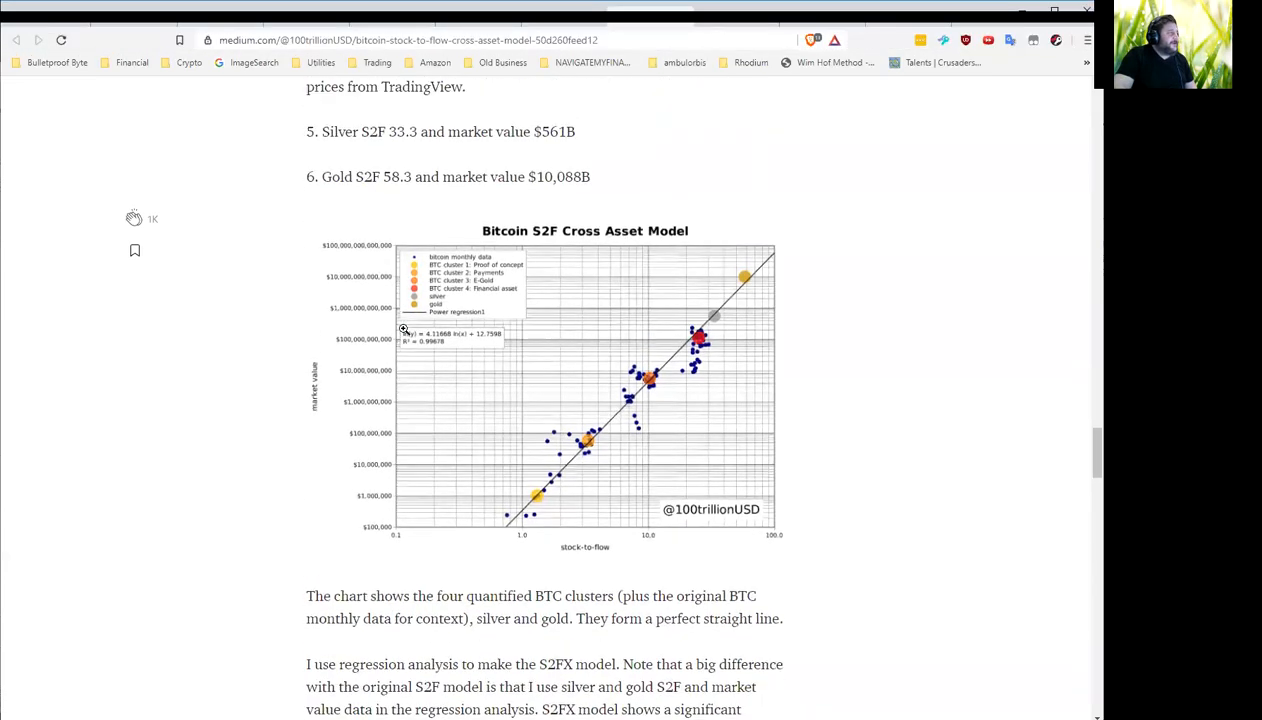
pyautogui.scroll(-3)
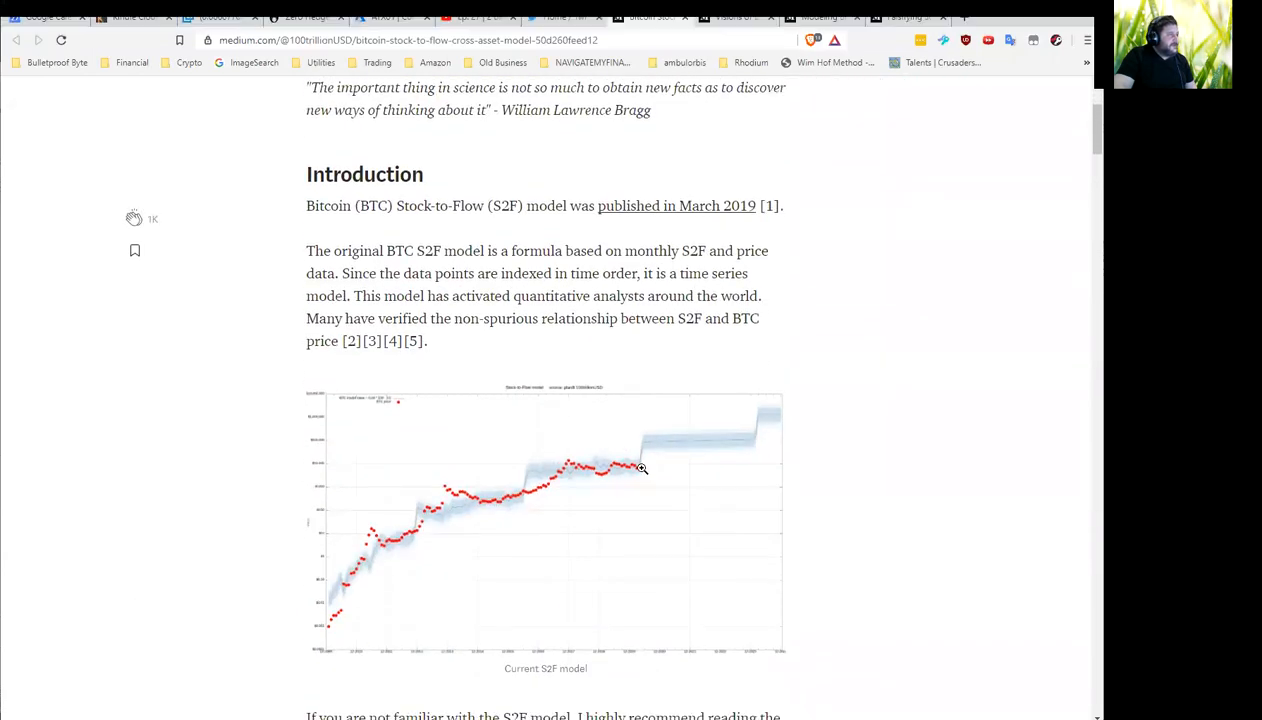
pyautogui.moveTo(564, 468)
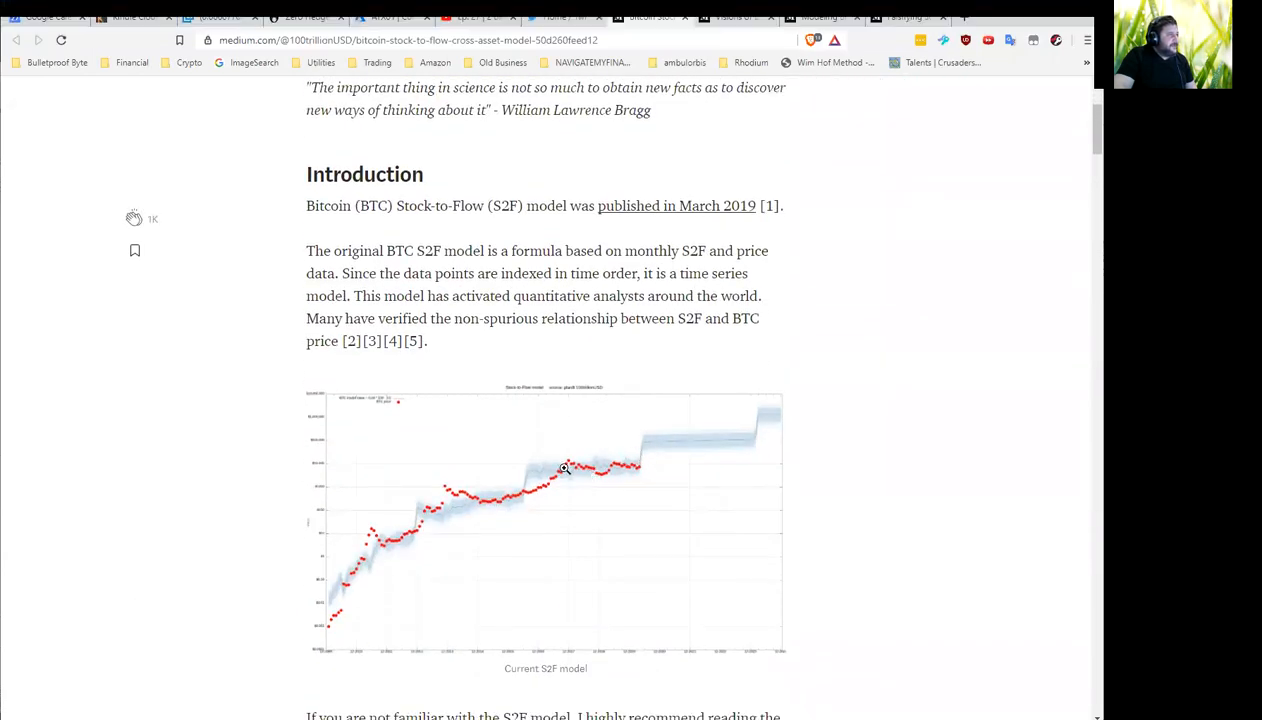
pyautogui.moveTo(584, 464)
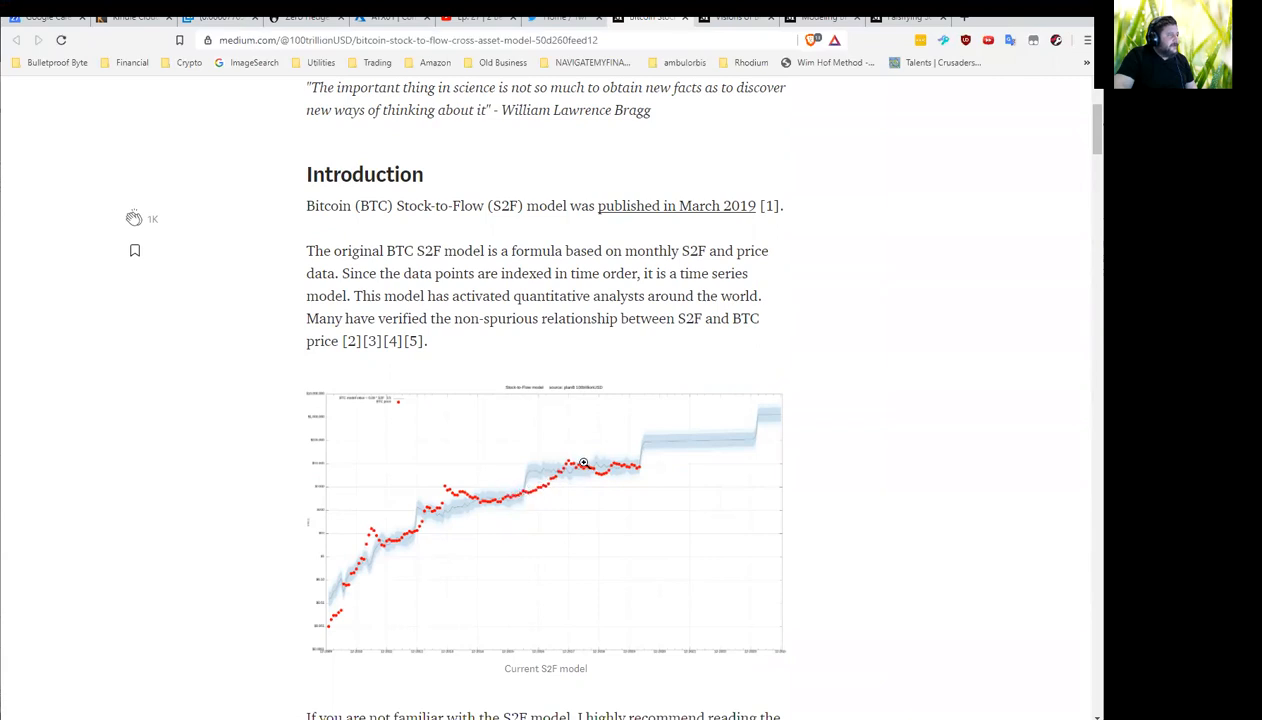
pyautogui.moveTo(548, 488)
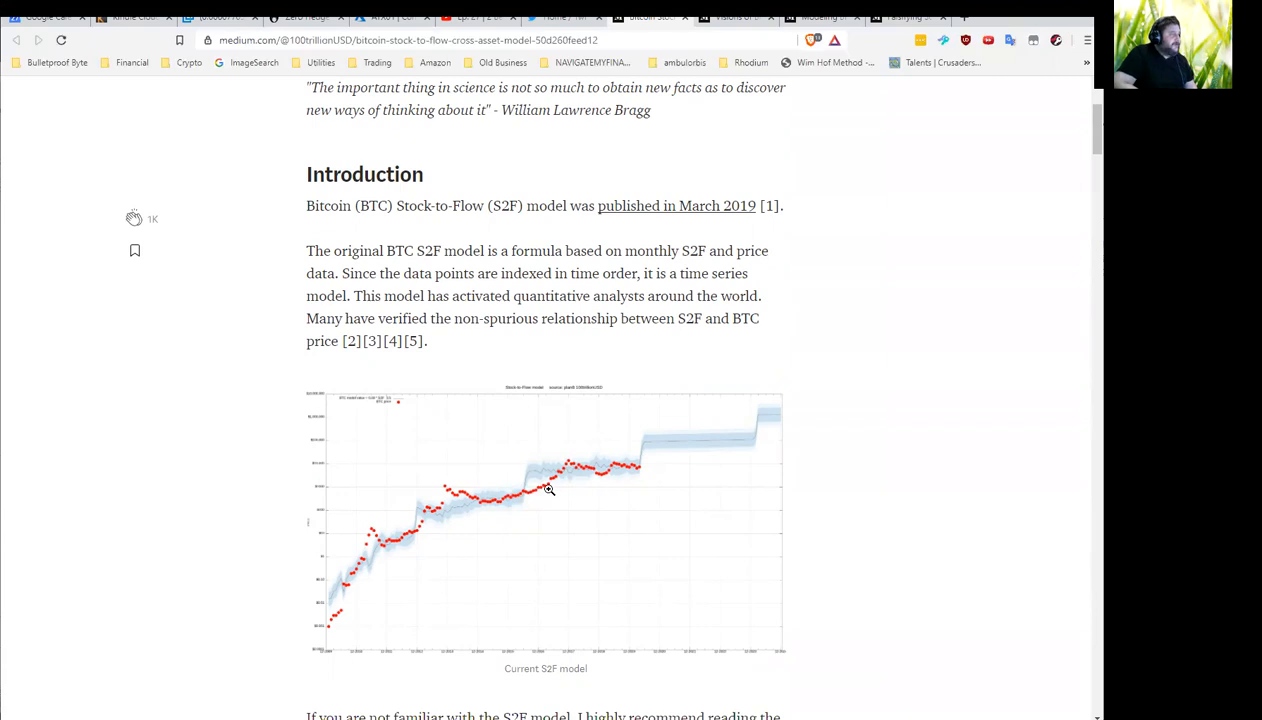
pyautogui.moveTo(376, 536)
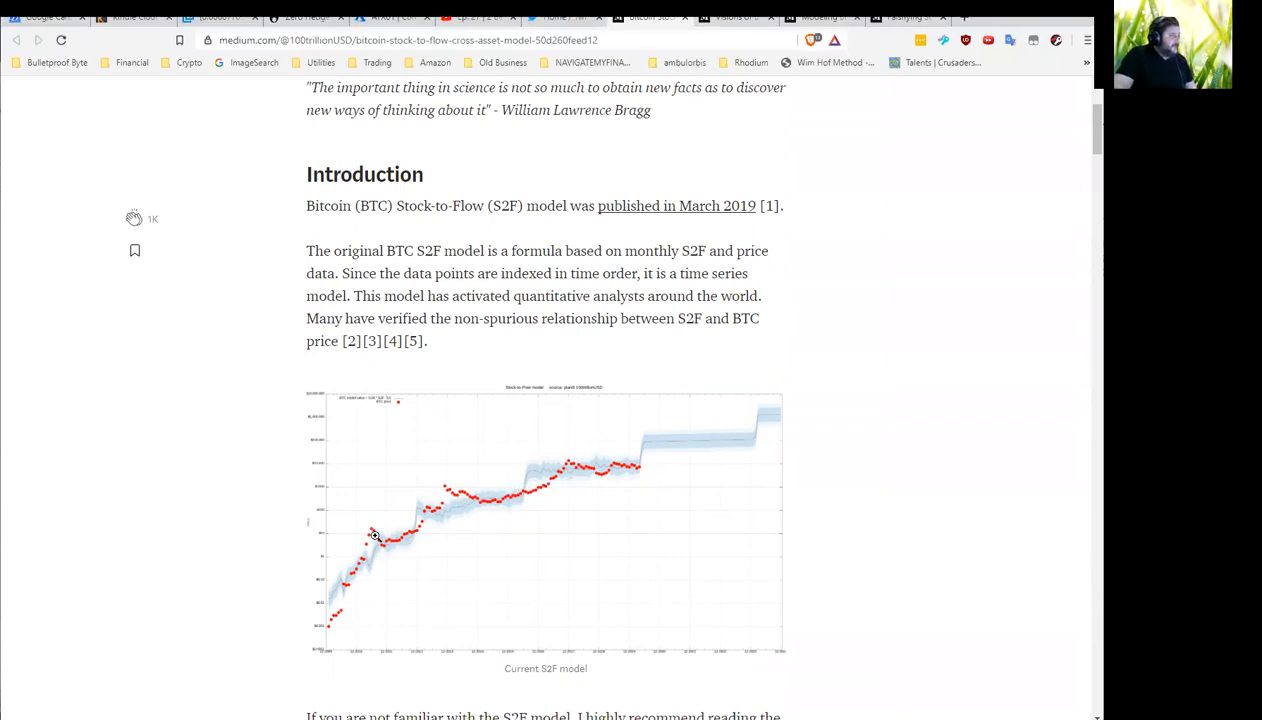
pyautogui.moveTo(422, 530)
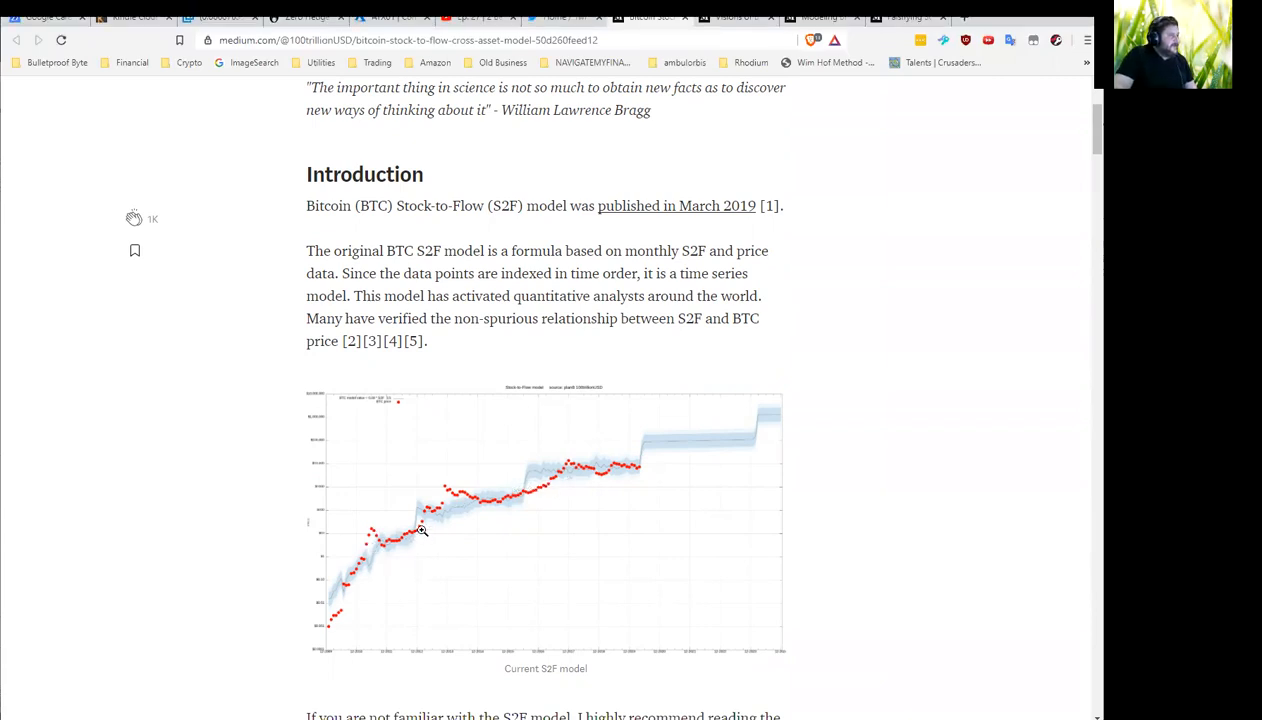
pyautogui.moveTo(578, 466)
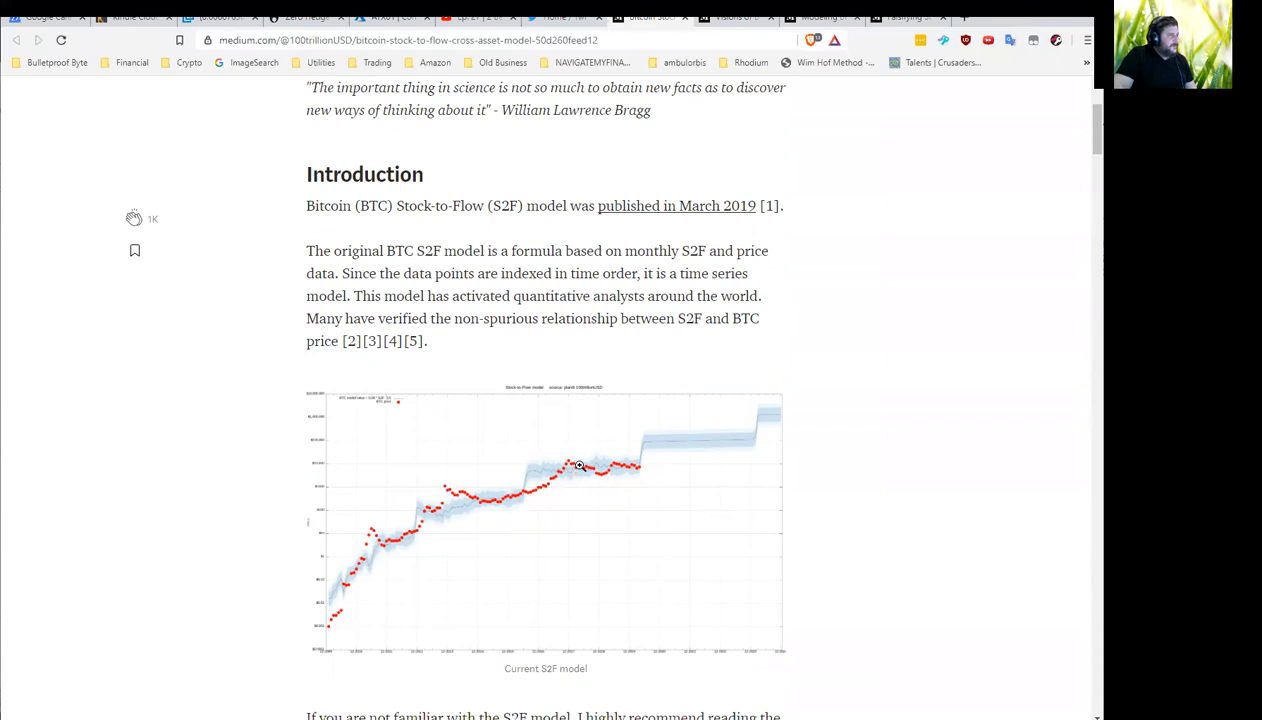